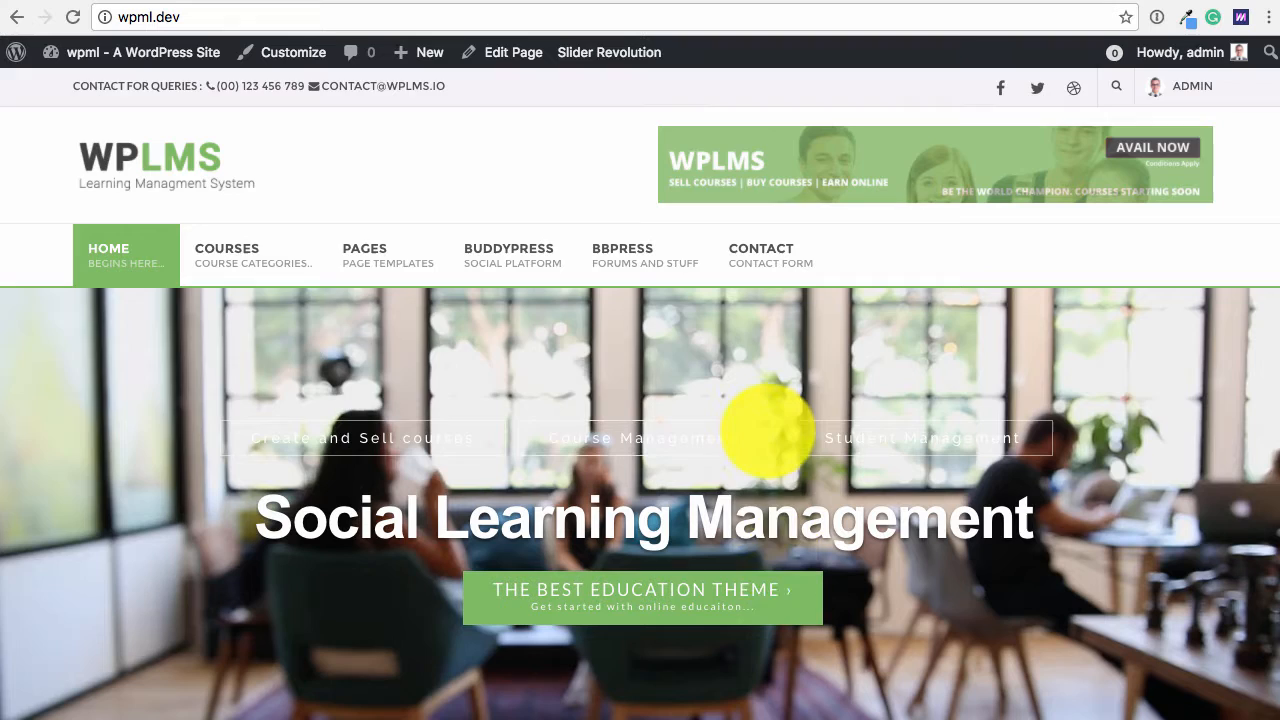
Step: Tick the WPML WPLMS integration and BuddyPress Multilingual plugins and bulk-activate them
{"action": "scroll", "scroll_direction": "down", "scroll_amount": 3}
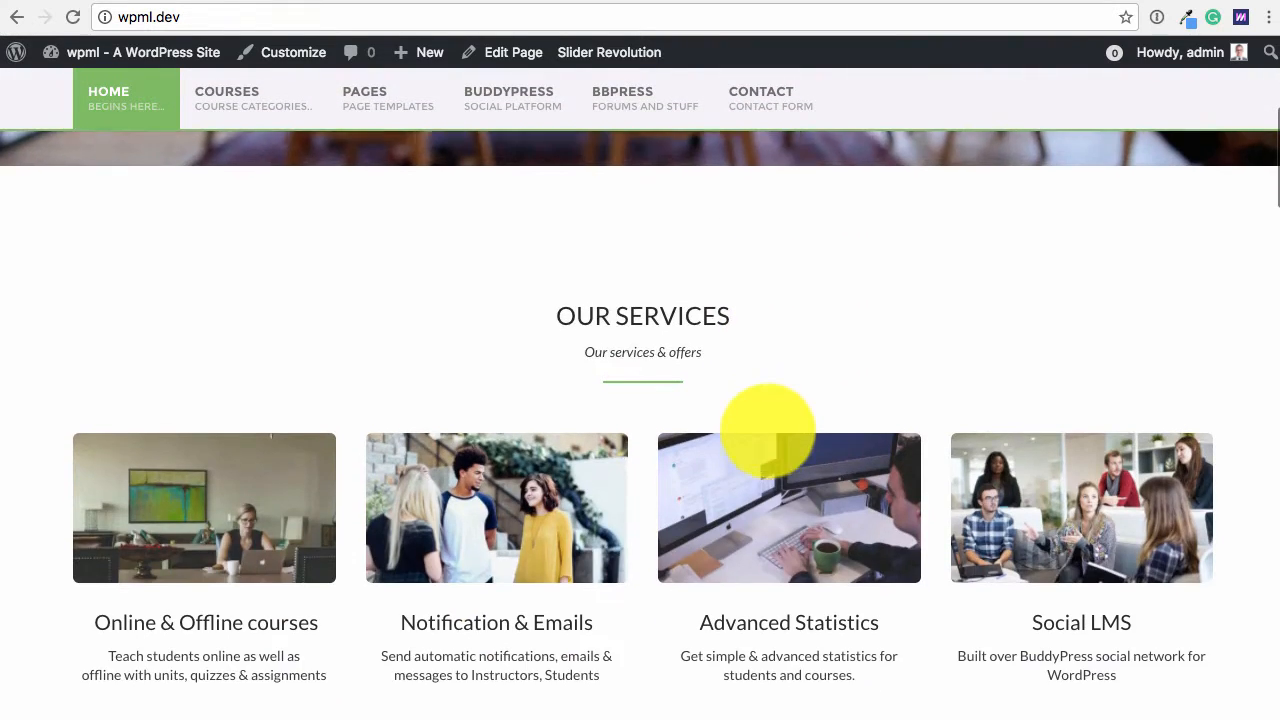
{"action": "scroll", "scroll_direction": "down", "scroll_amount": 3}
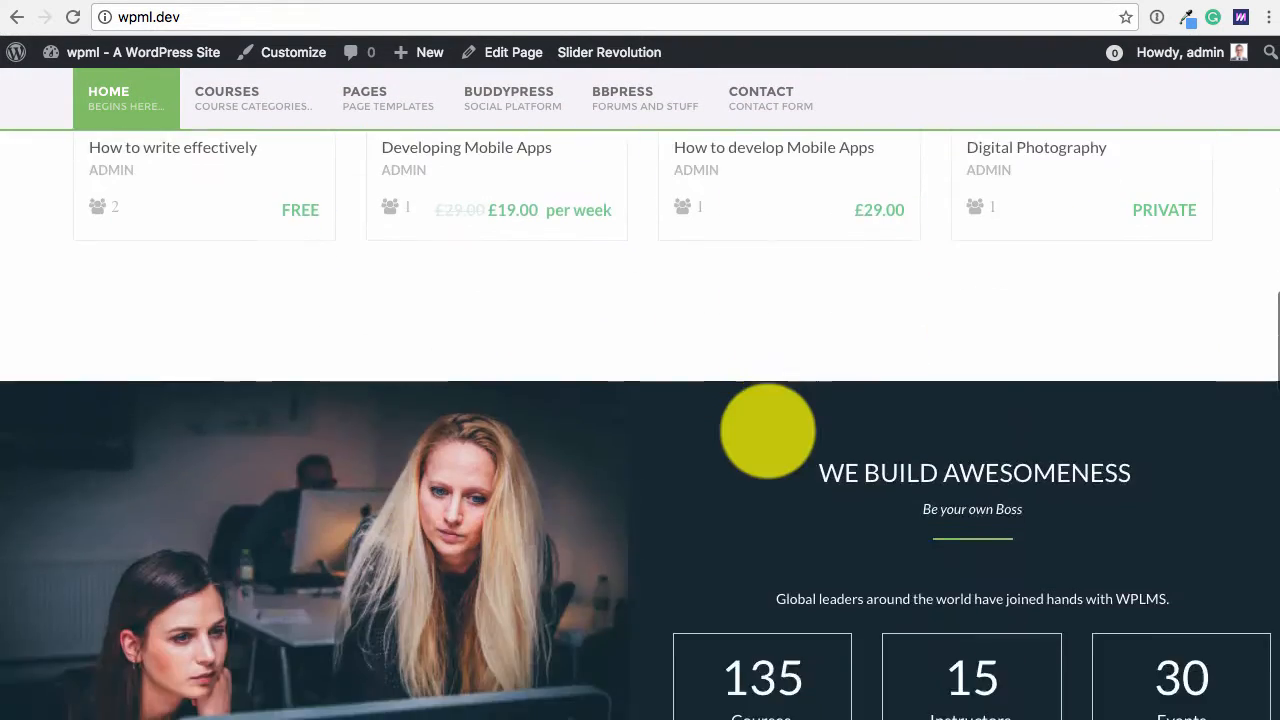
{"action": "scroll", "scroll_direction": "down", "scroll_amount": 3}
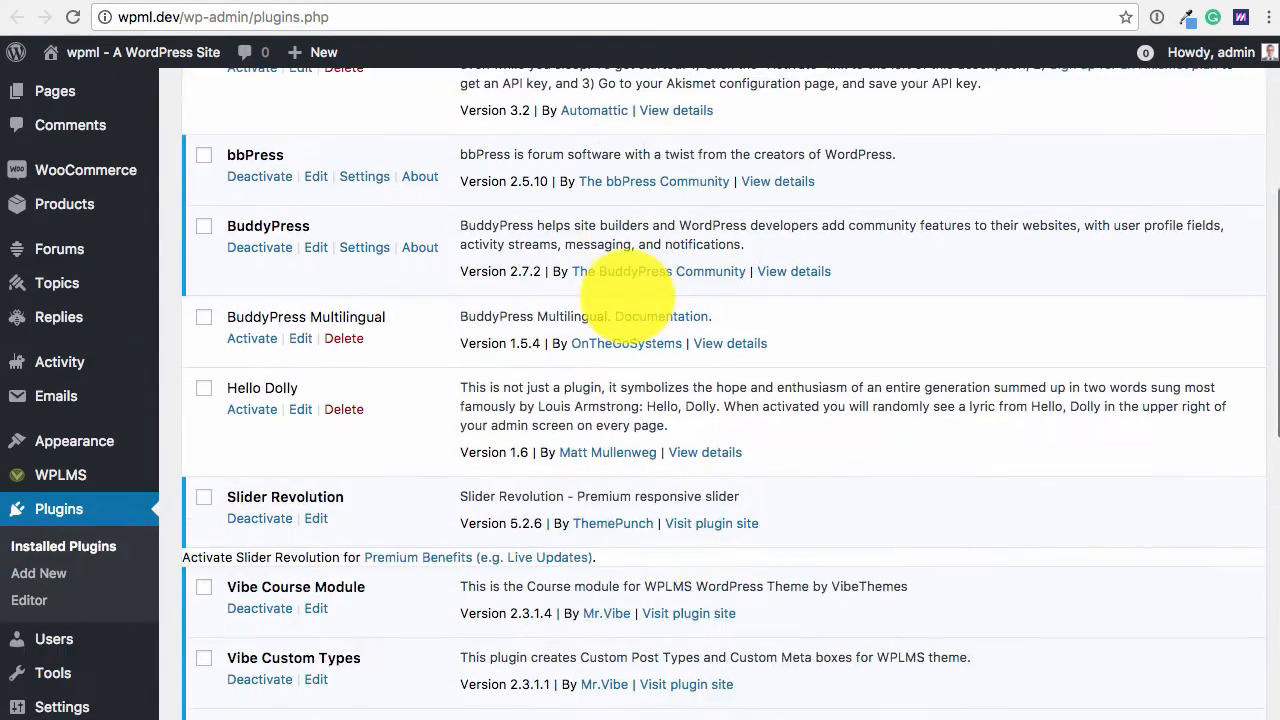
{"action": "scroll", "scroll_direction": "down", "scroll_amount": 3}
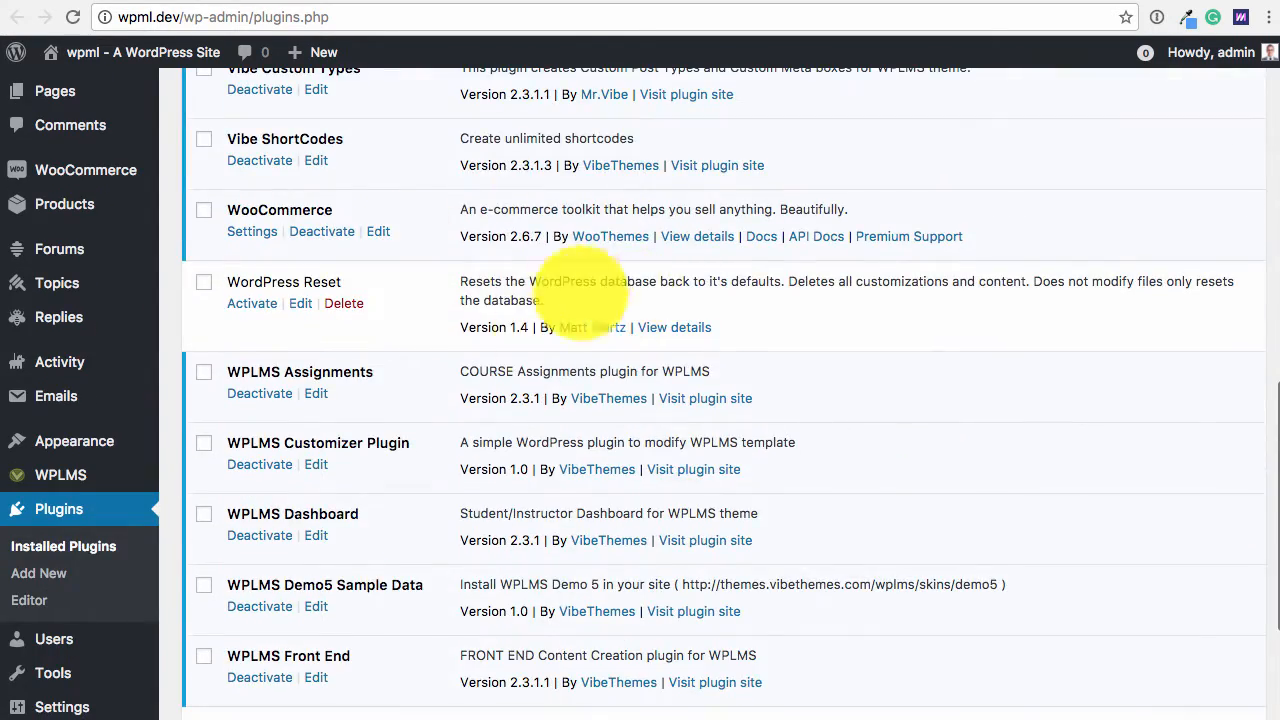
{"action": "scroll", "scroll_direction": "down", "scroll_amount": 3}
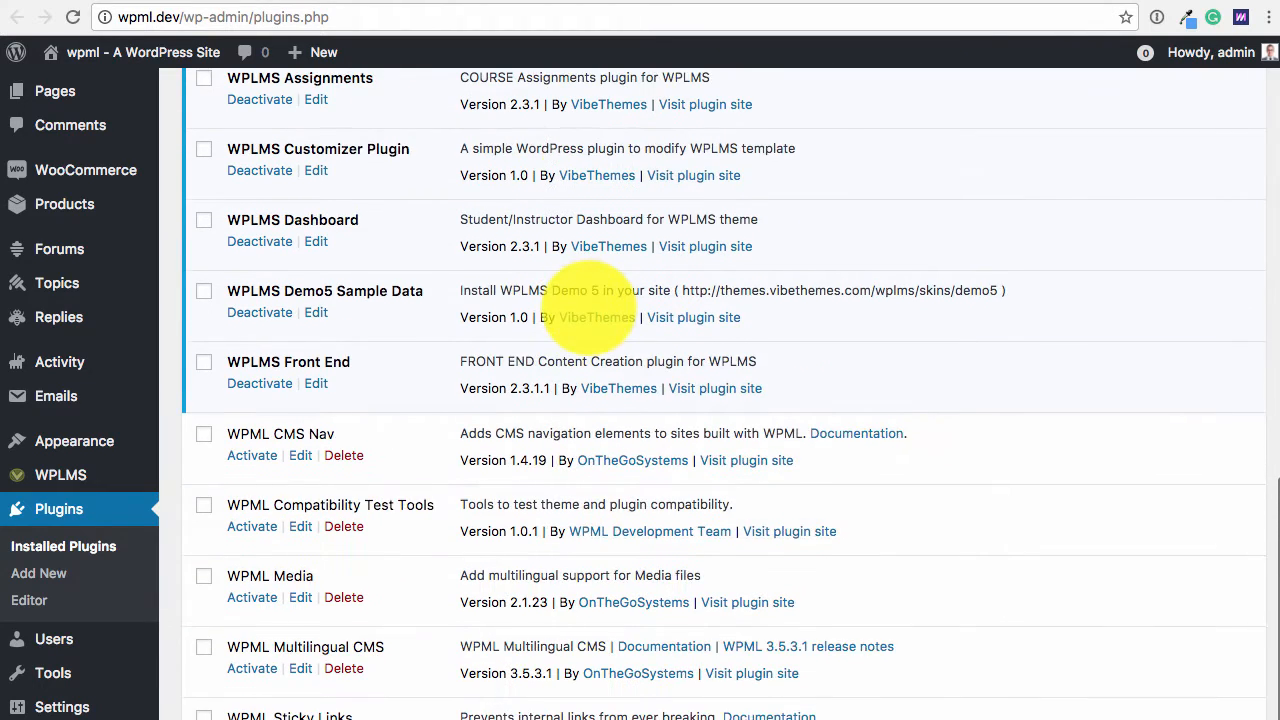
{"action": "scroll", "scroll_direction": "down", "scroll_amount": 3}
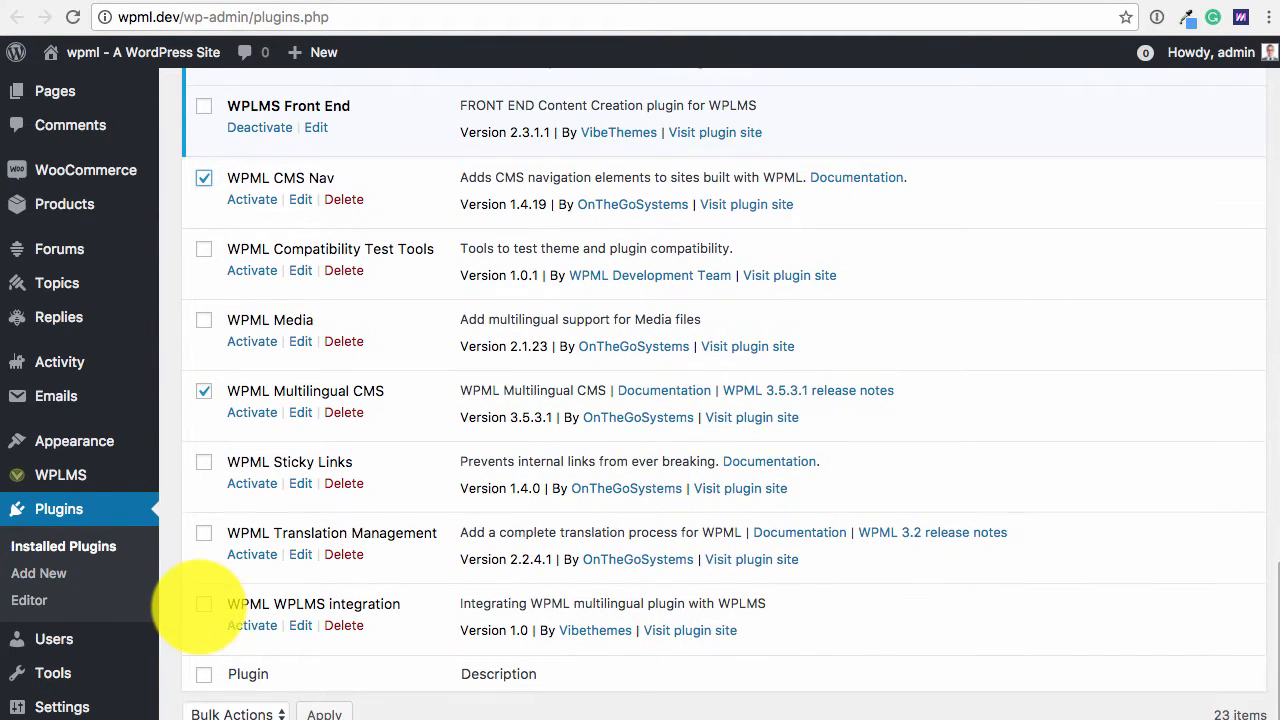
{"action": "mouse_move", "coordinate": [263, 618]}
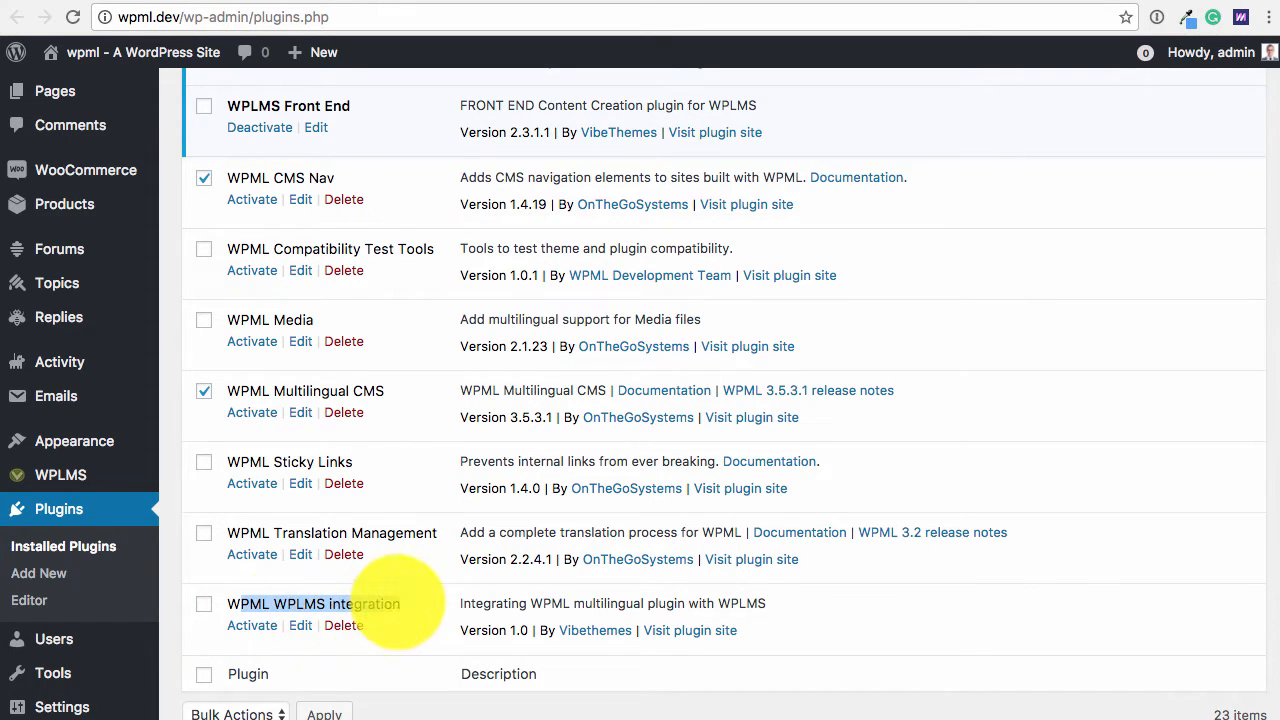
{"action": "left_click", "coordinate": [204, 603]}
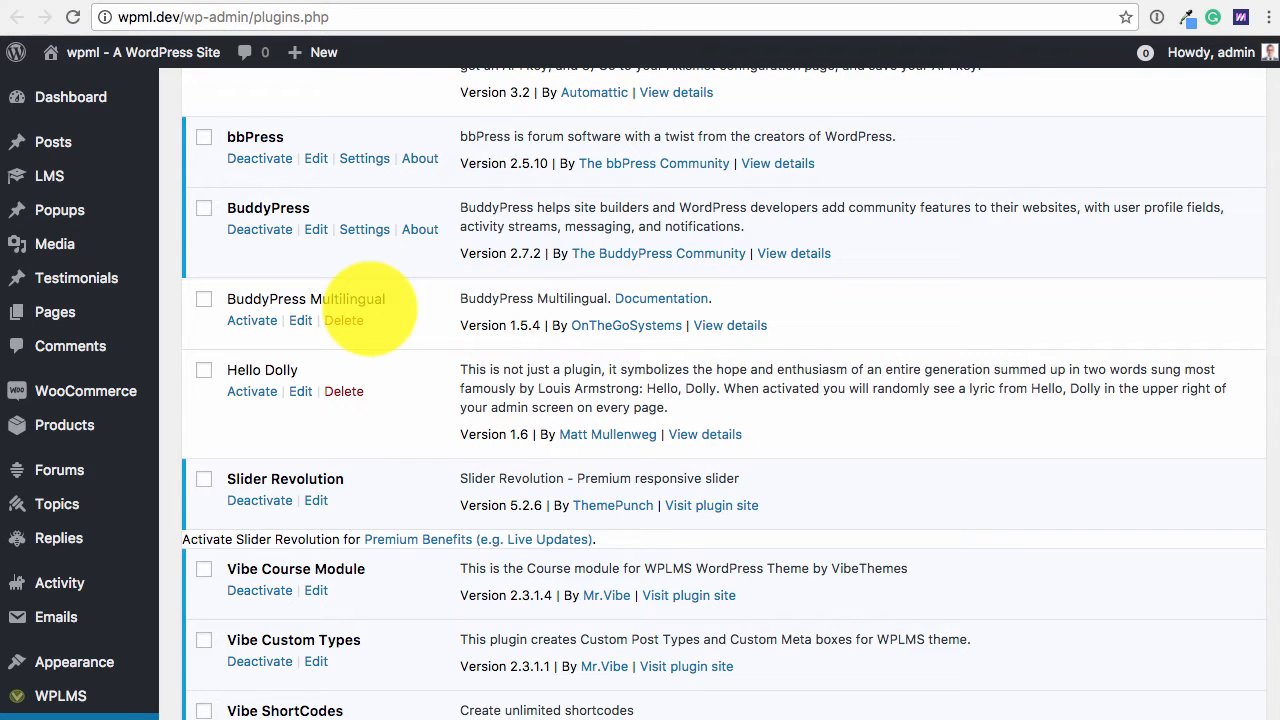
{"action": "left_click", "coordinate": [203, 298]}
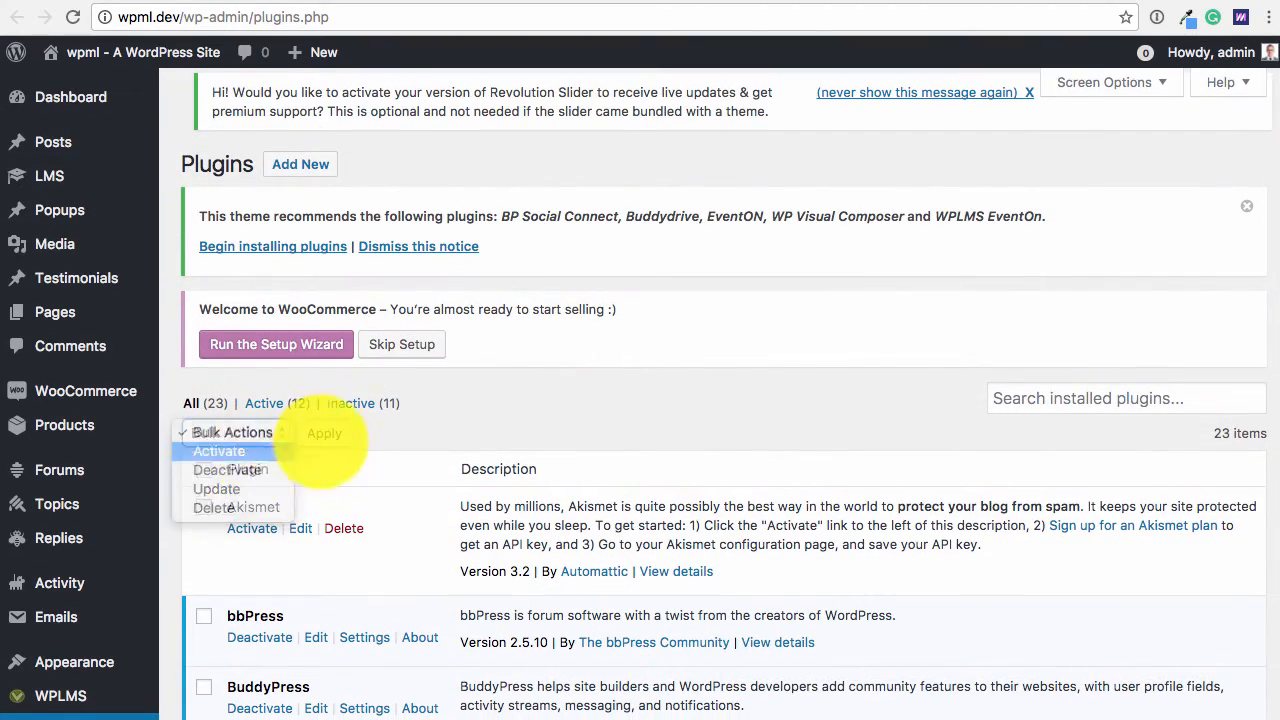
{"action": "left_click", "coordinate": [324, 433]}
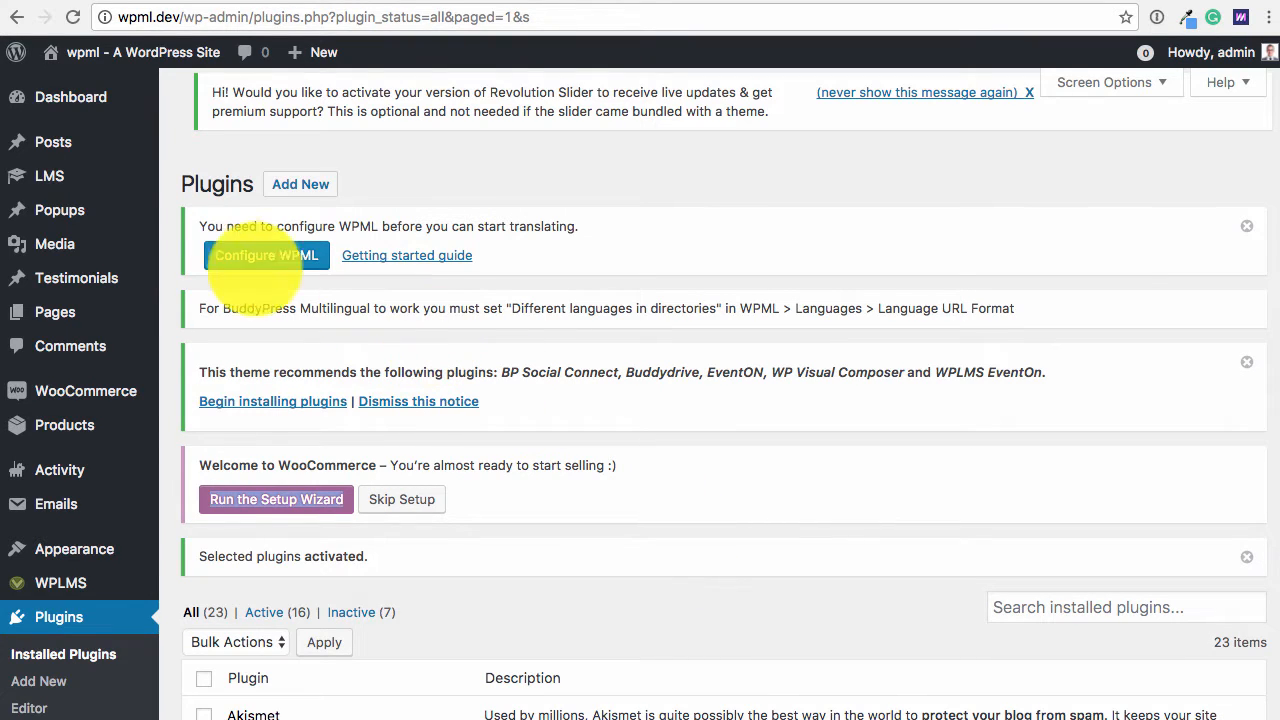
Step: Launch the WPML setup wizard from the Configure WPML admin notice
{"action": "left_click", "coordinate": [266, 255]}
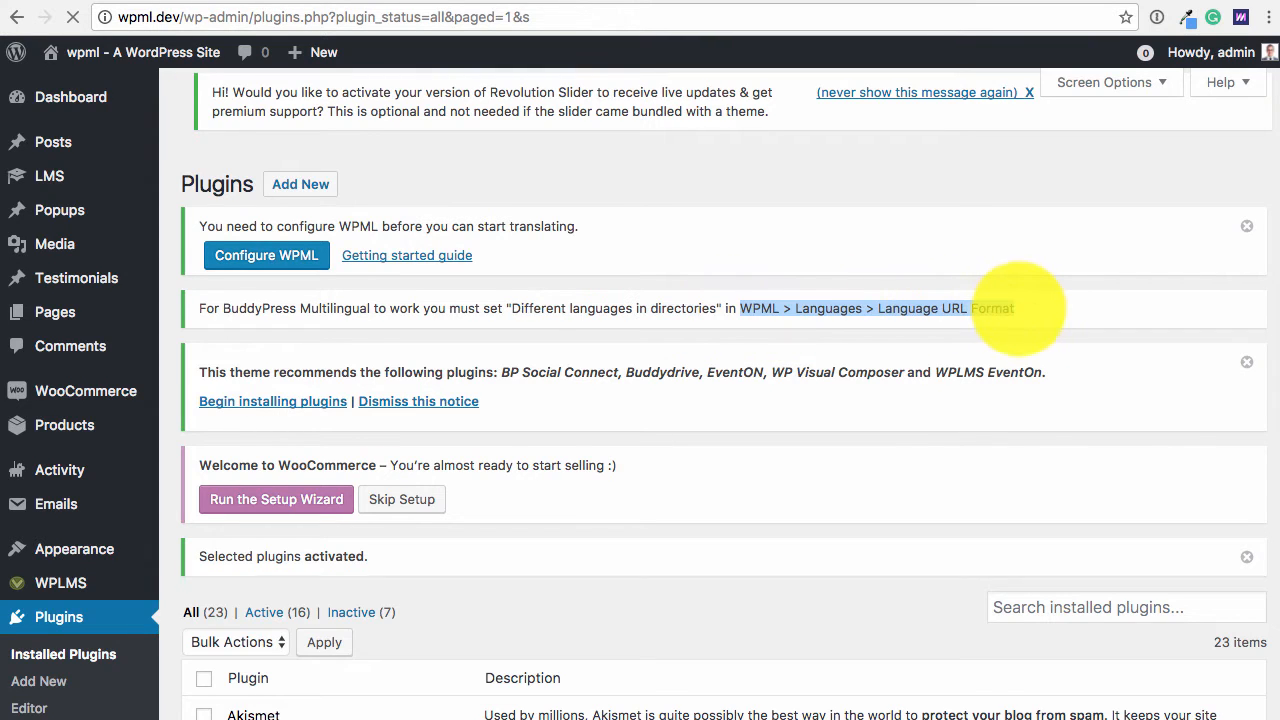
{"action": "left_click", "coordinate": [266, 255]}
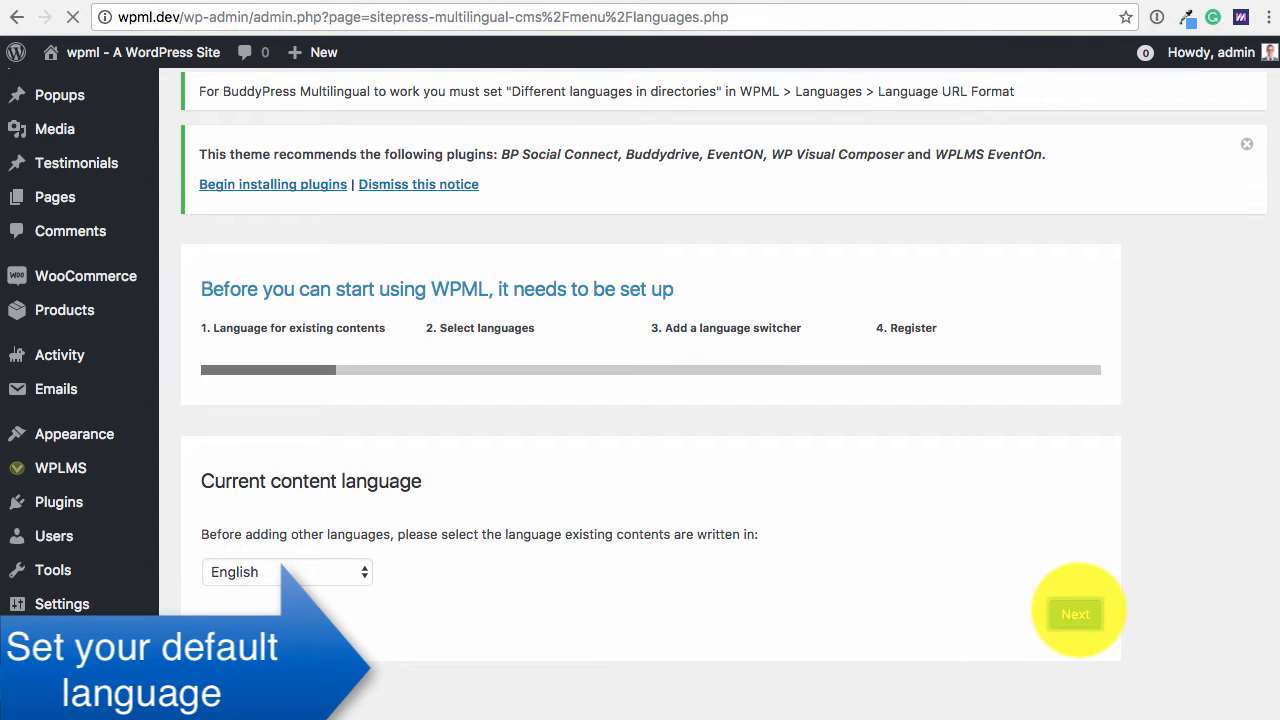
Step: Keep English as the content language and save 'Different languages in directories' as the URL format
{"action": "left_click", "coordinate": [1075, 612]}
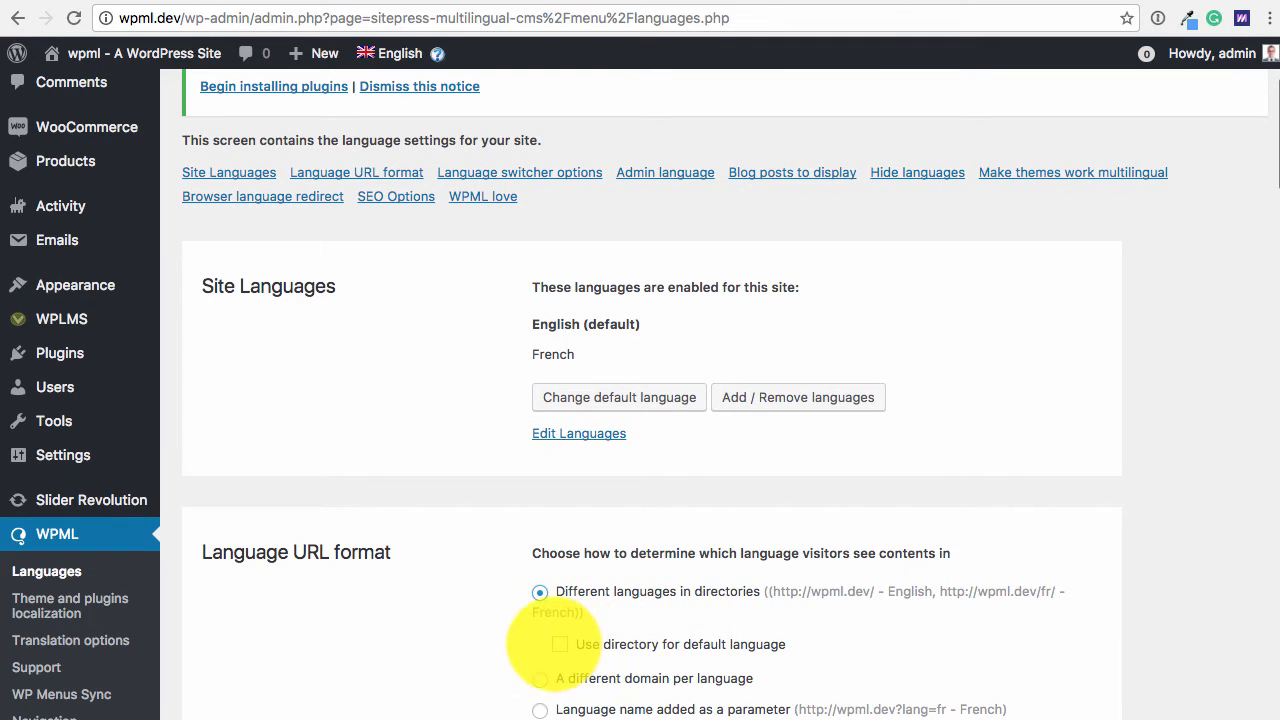
{"action": "scroll", "scroll_direction": "down", "scroll_amount": 3}
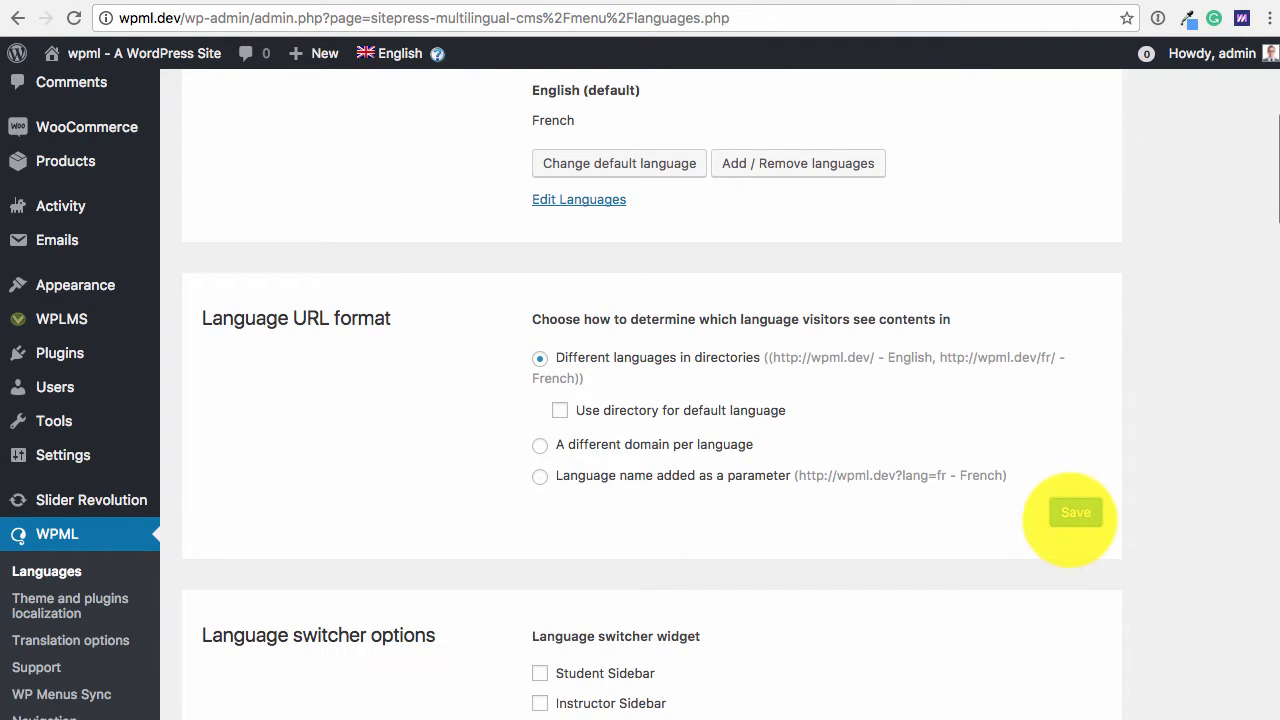
{"action": "left_click", "coordinate": [1075, 512]}
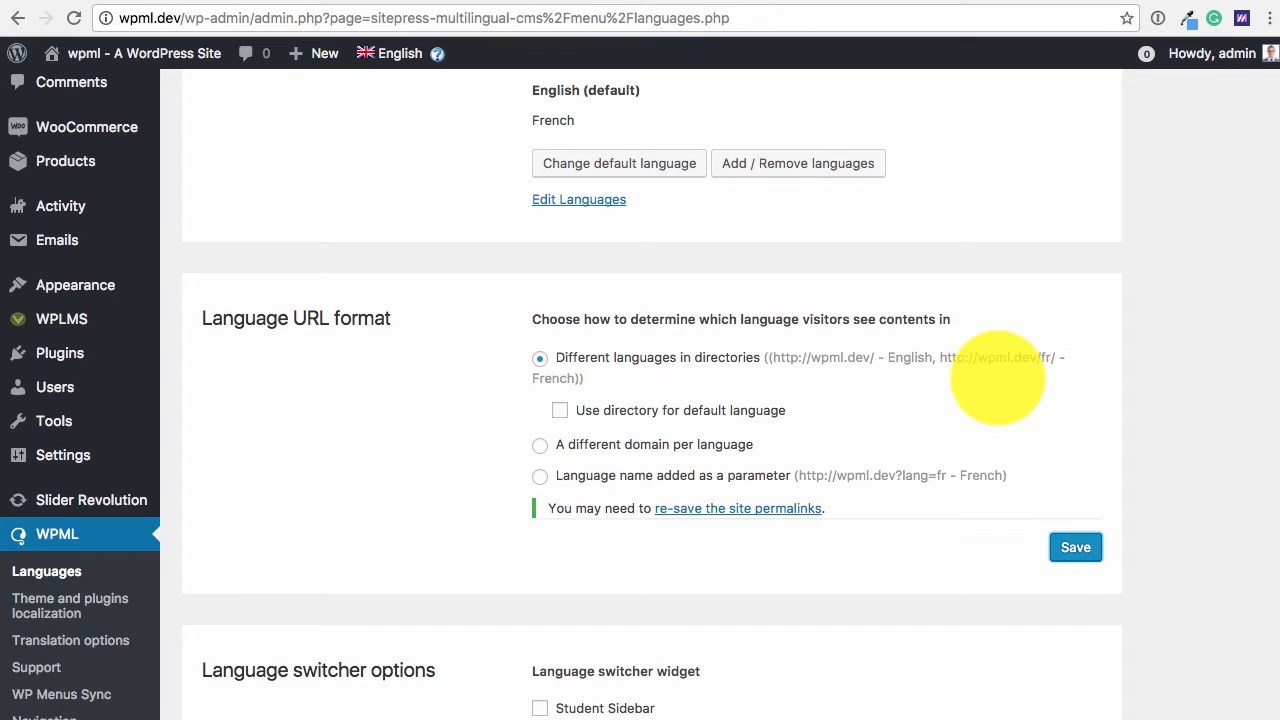
{"action": "mouse_move", "coordinate": [218, 388]}
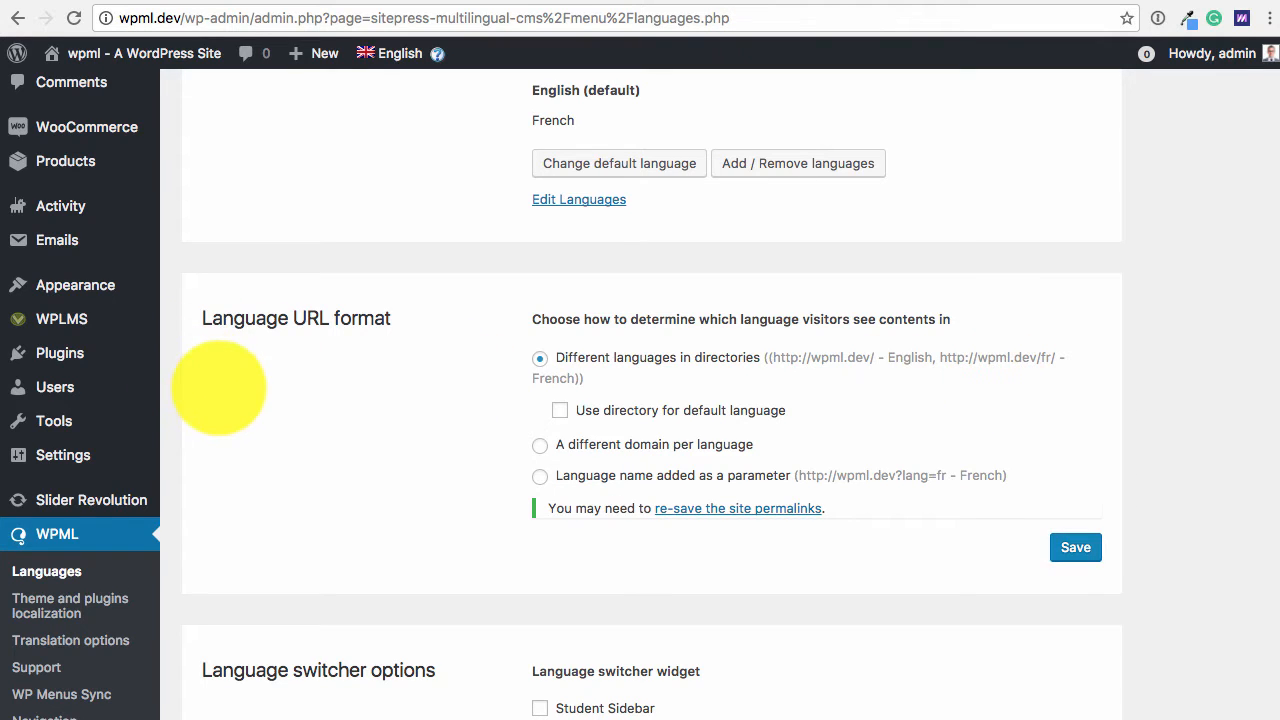
{"action": "scroll", "scroll_direction": "down", "scroll_amount": 3}
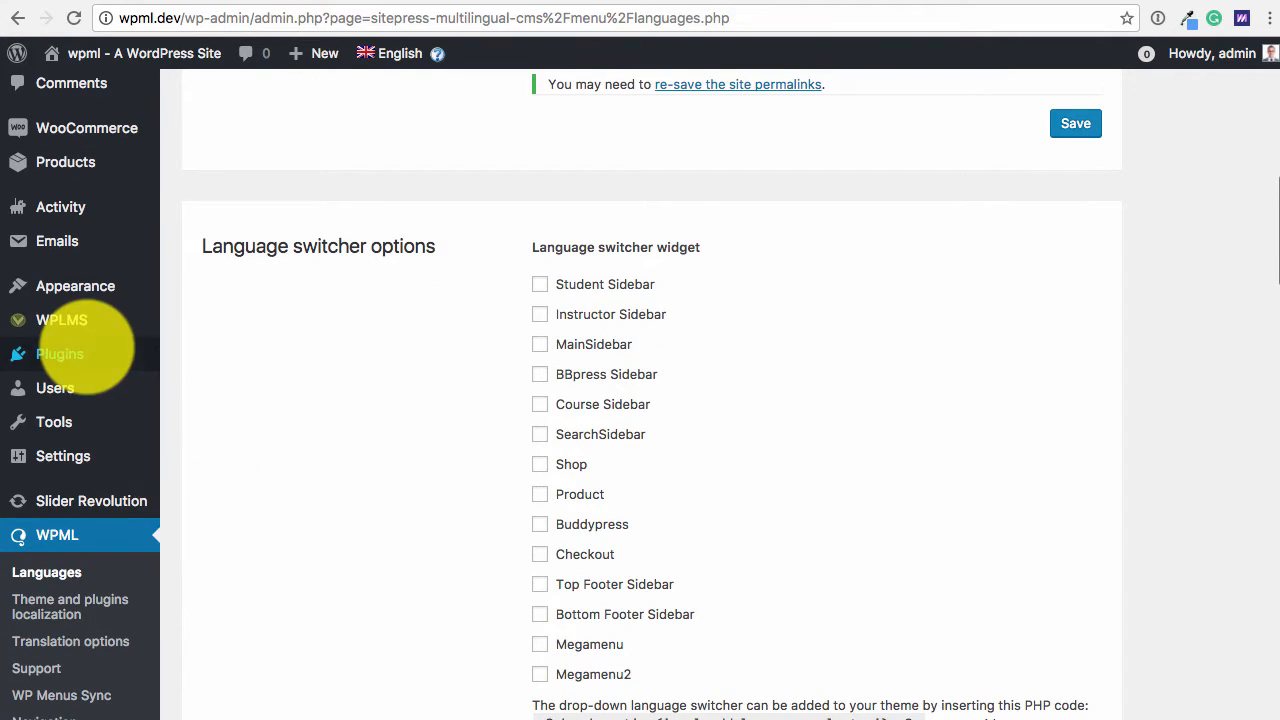
{"action": "mouse_move", "coordinate": [62, 456]}
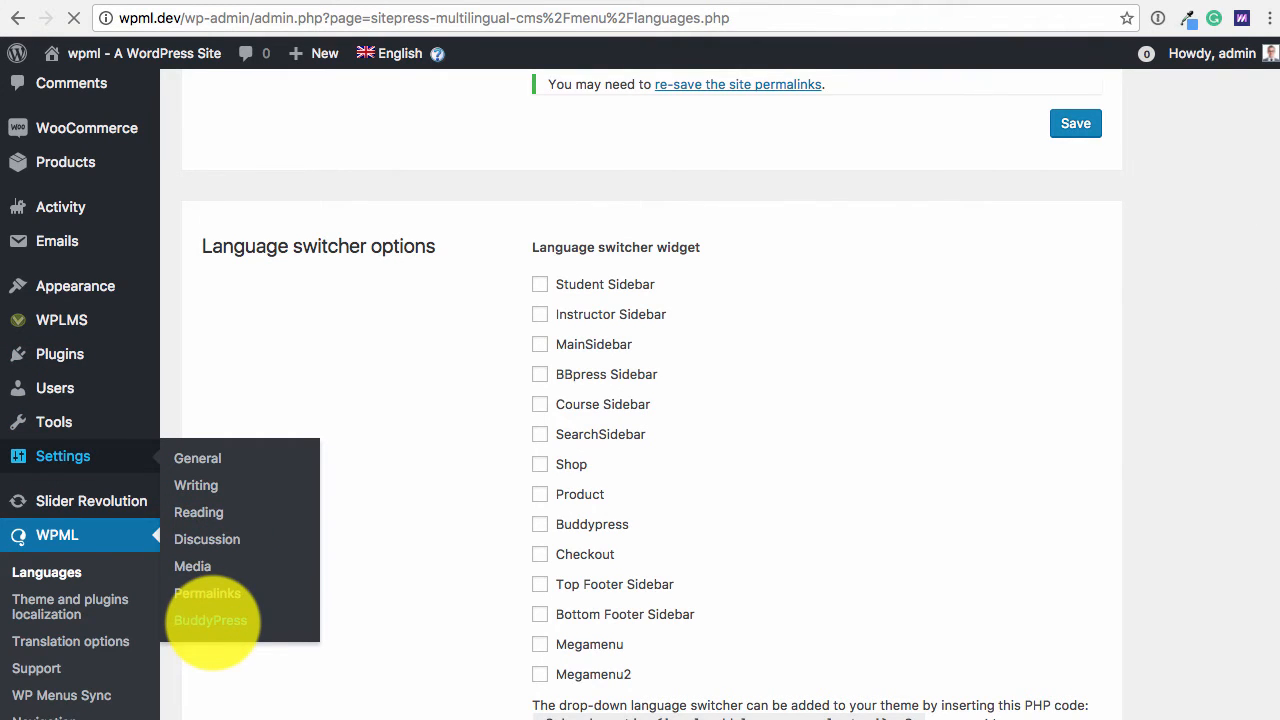
Step: Open the BuddyPress Pages settings and set the admin content language to French
{"action": "left_click", "coordinate": [210, 619]}
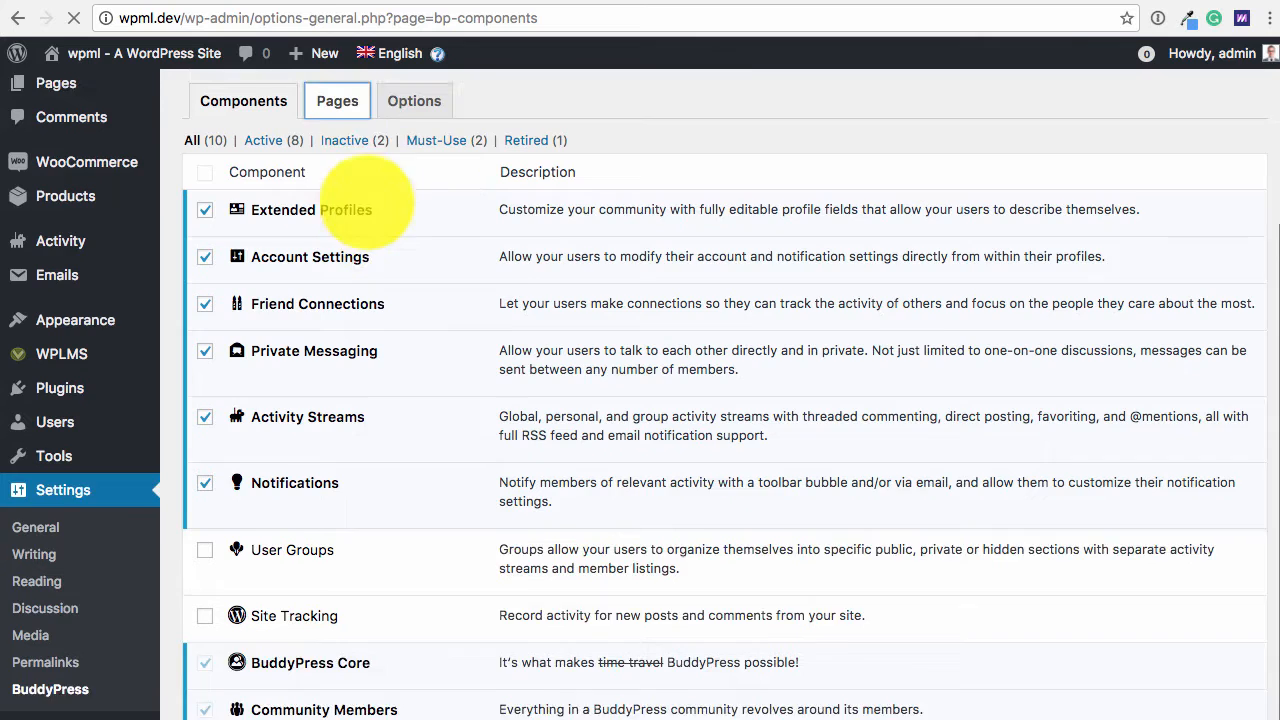
{"action": "left_click", "coordinate": [337, 100]}
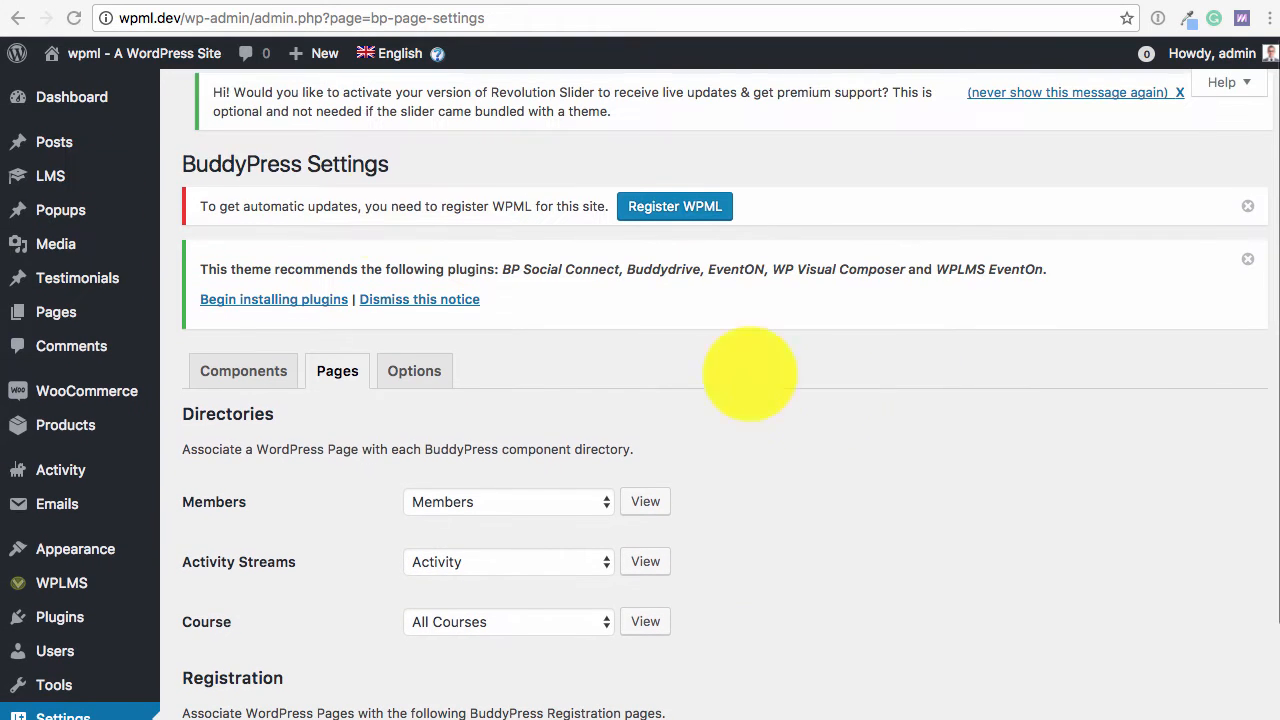
{"action": "left_click", "coordinate": [395, 53]}
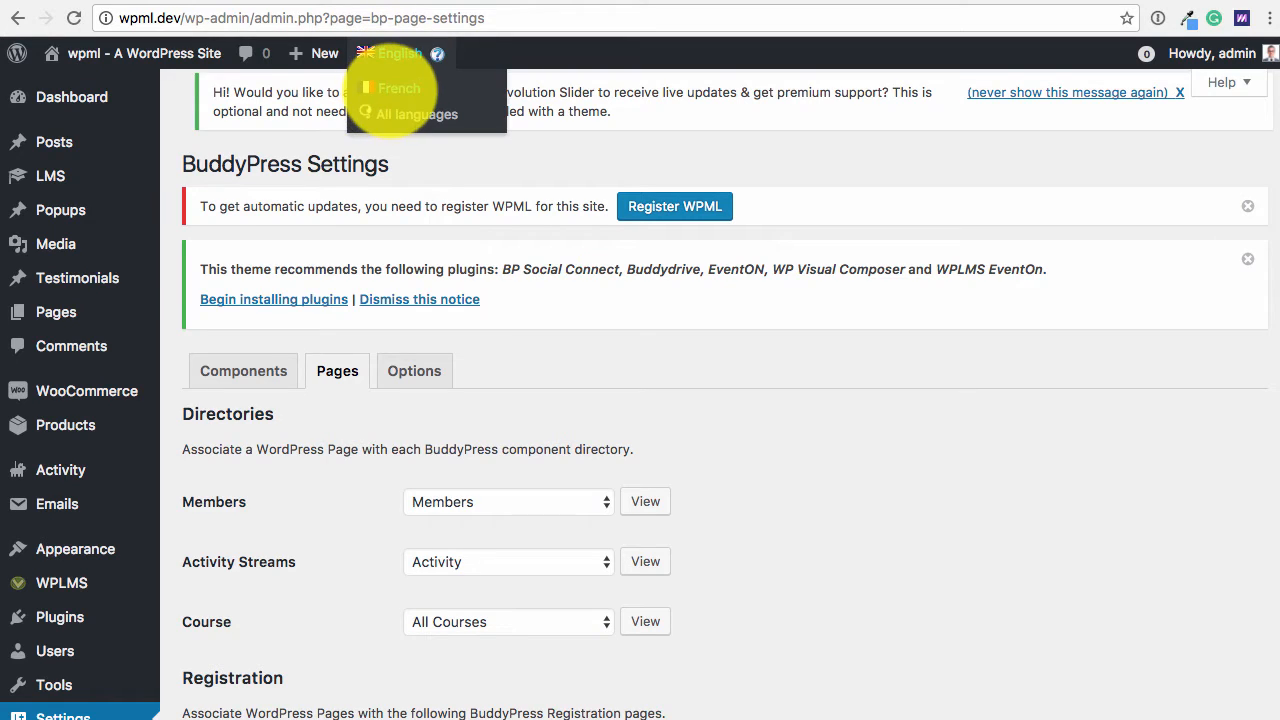
{"action": "left_click", "coordinate": [396, 88]}
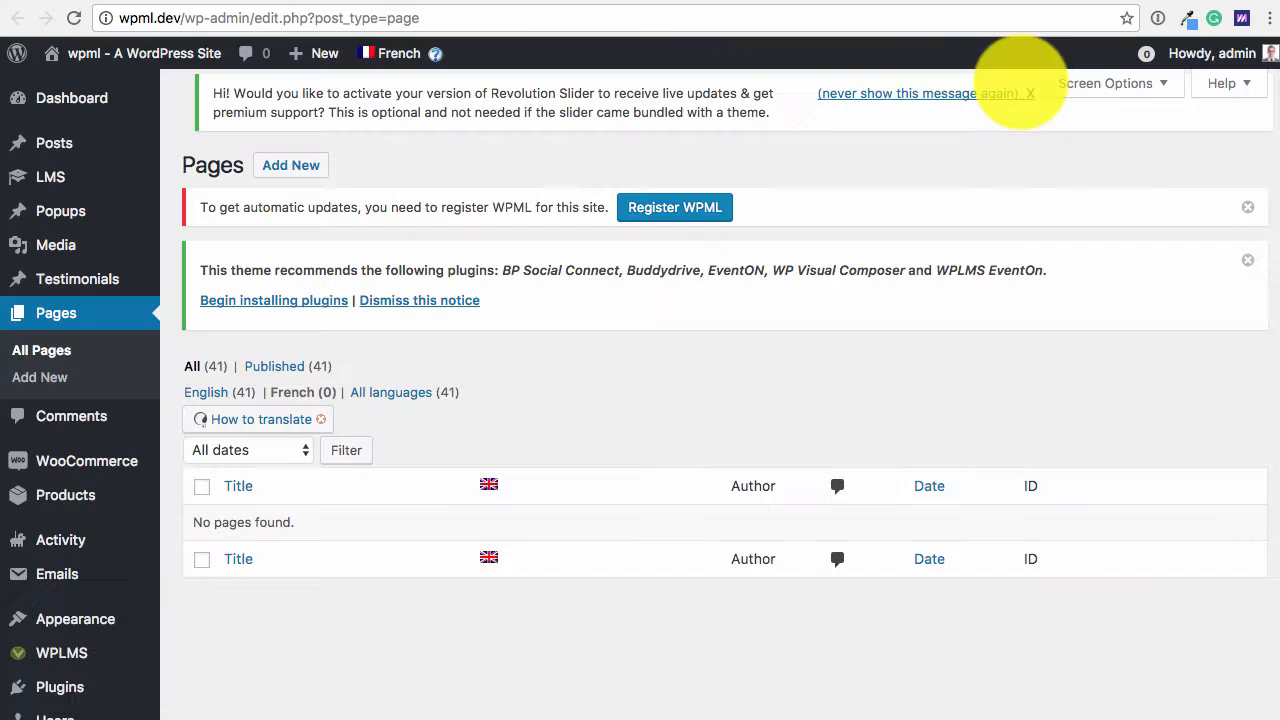
Step: List the existing pages to create French versions for the BuddyPress directories
{"action": "left_click", "coordinate": [205, 392]}
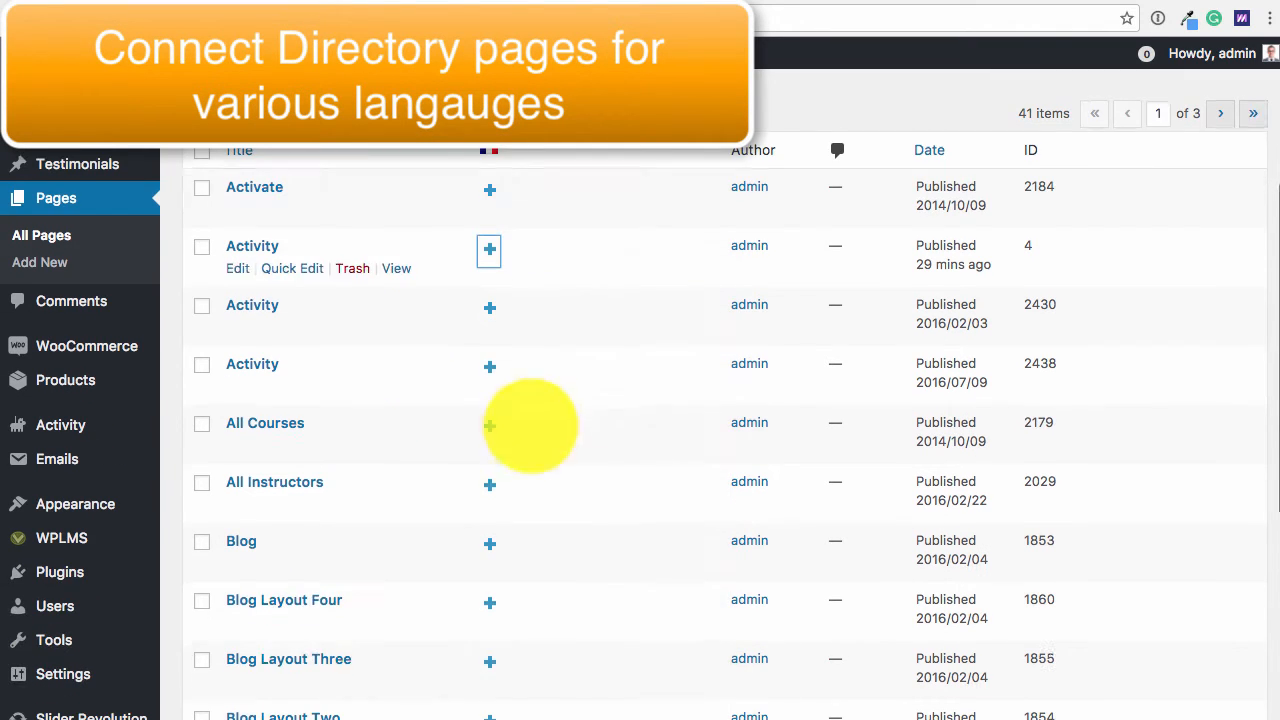
{"action": "scroll", "scroll_direction": "down", "scroll_amount": 3}
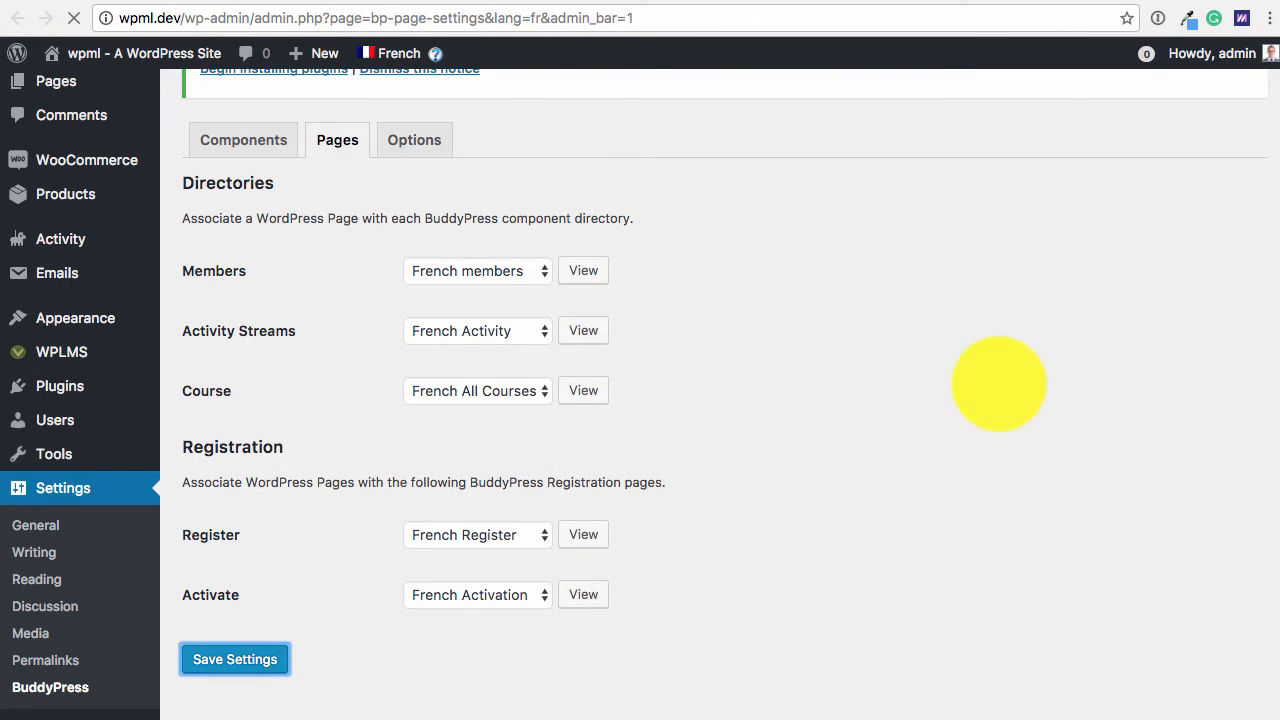
Step: Save the French BuddyPress page assignments and view the French course directory page
{"action": "left_click", "coordinate": [234, 659]}
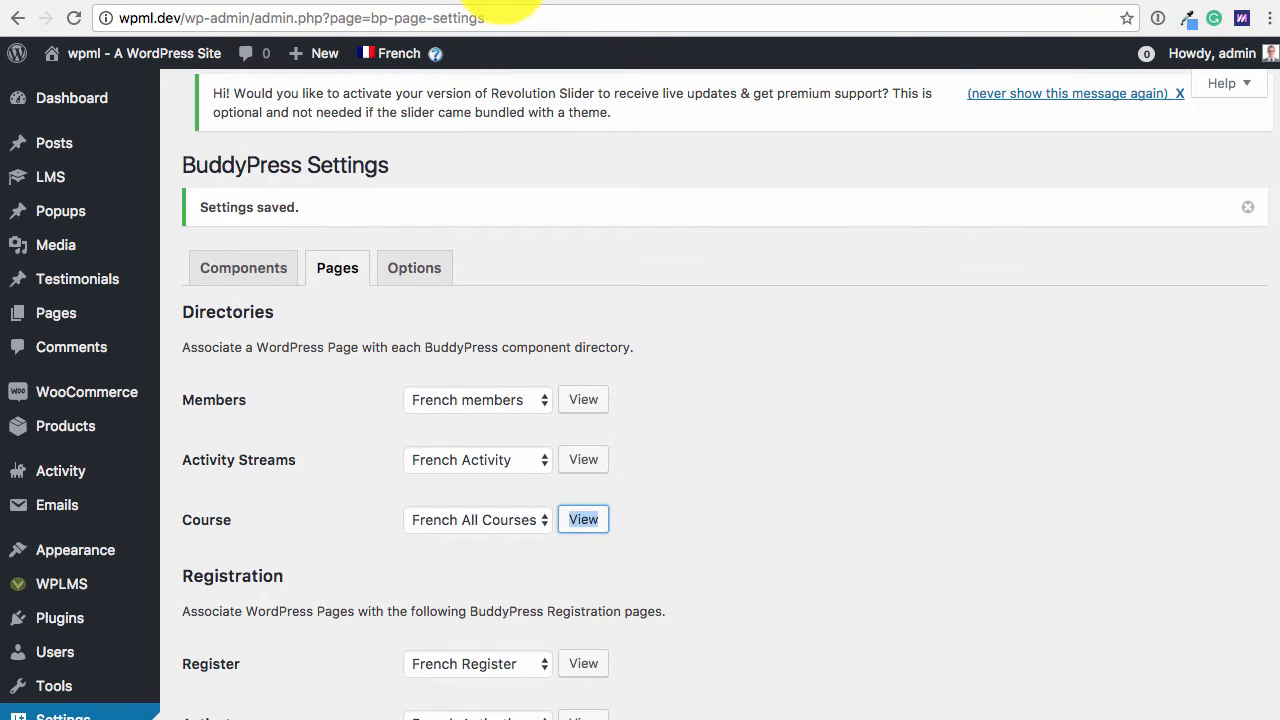
{"action": "left_click", "coordinate": [583, 519]}
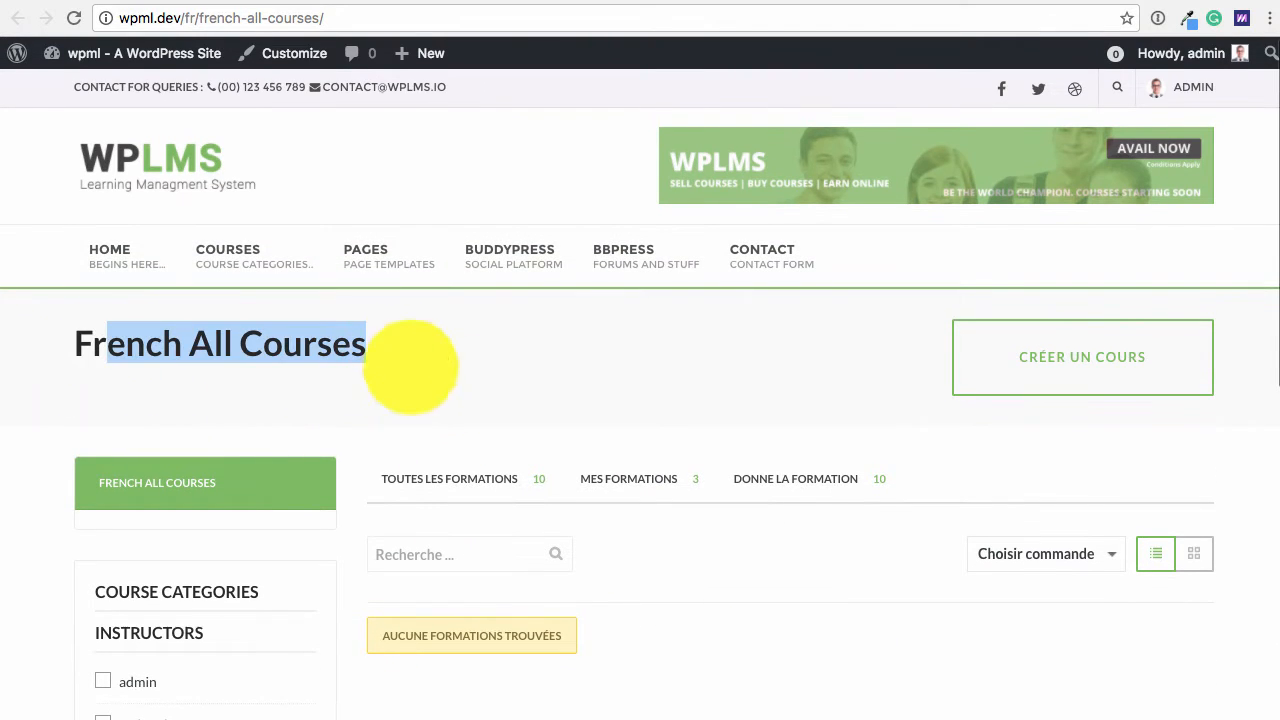
{"action": "scroll", "scroll_direction": "down", "scroll_amount": 3}
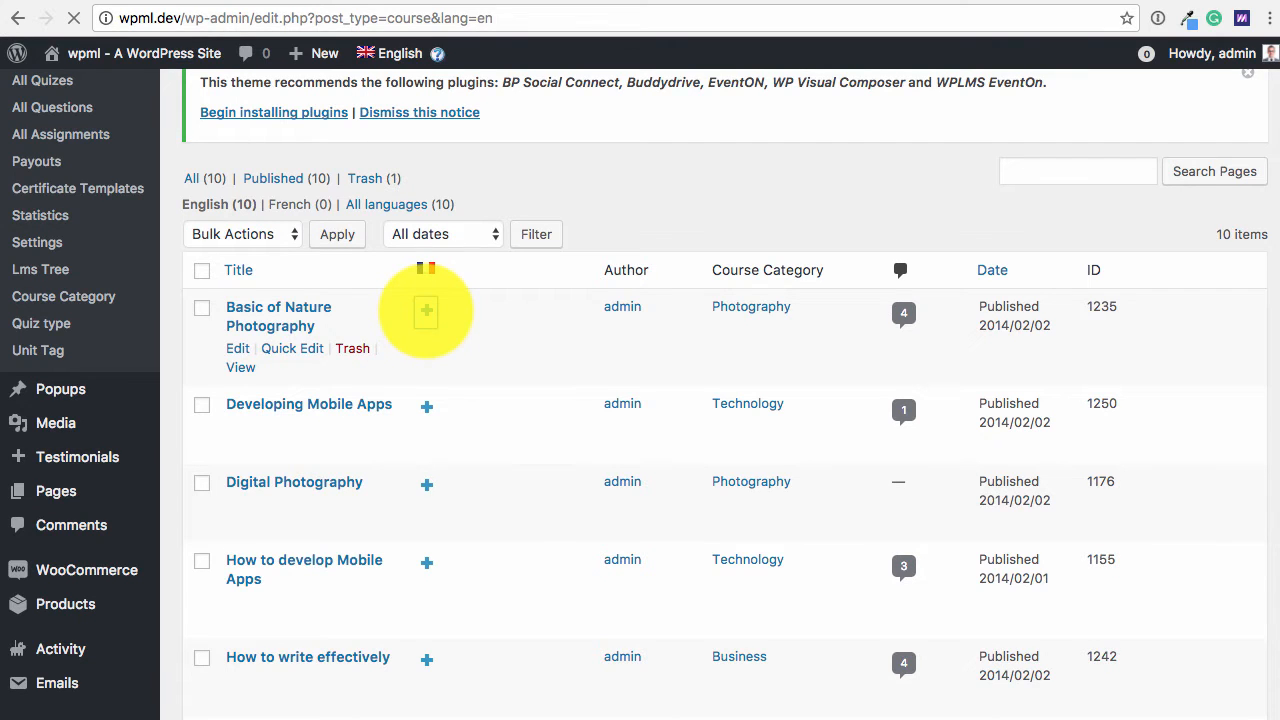
Step: Create and publish the French translation of Basic of Nature Photography, then view it
{"action": "left_click", "coordinate": [426, 311]}
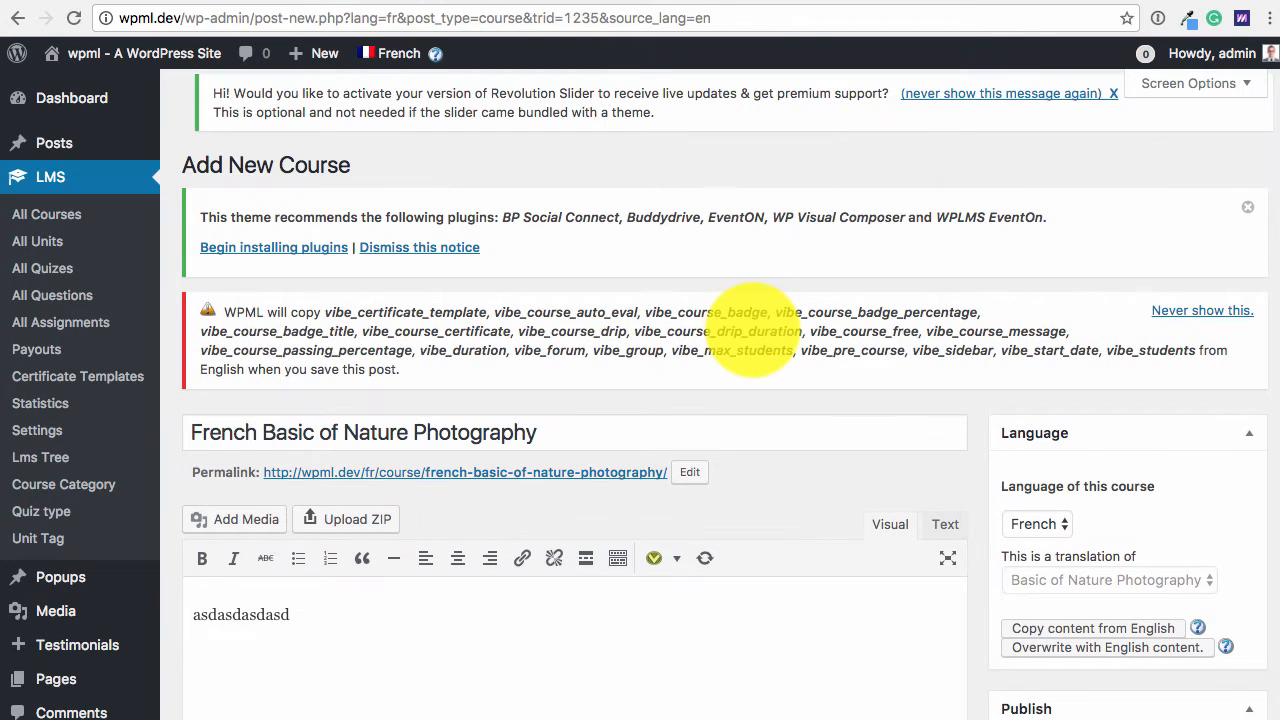
{"action": "mouse_move", "coordinate": [295, 321]}
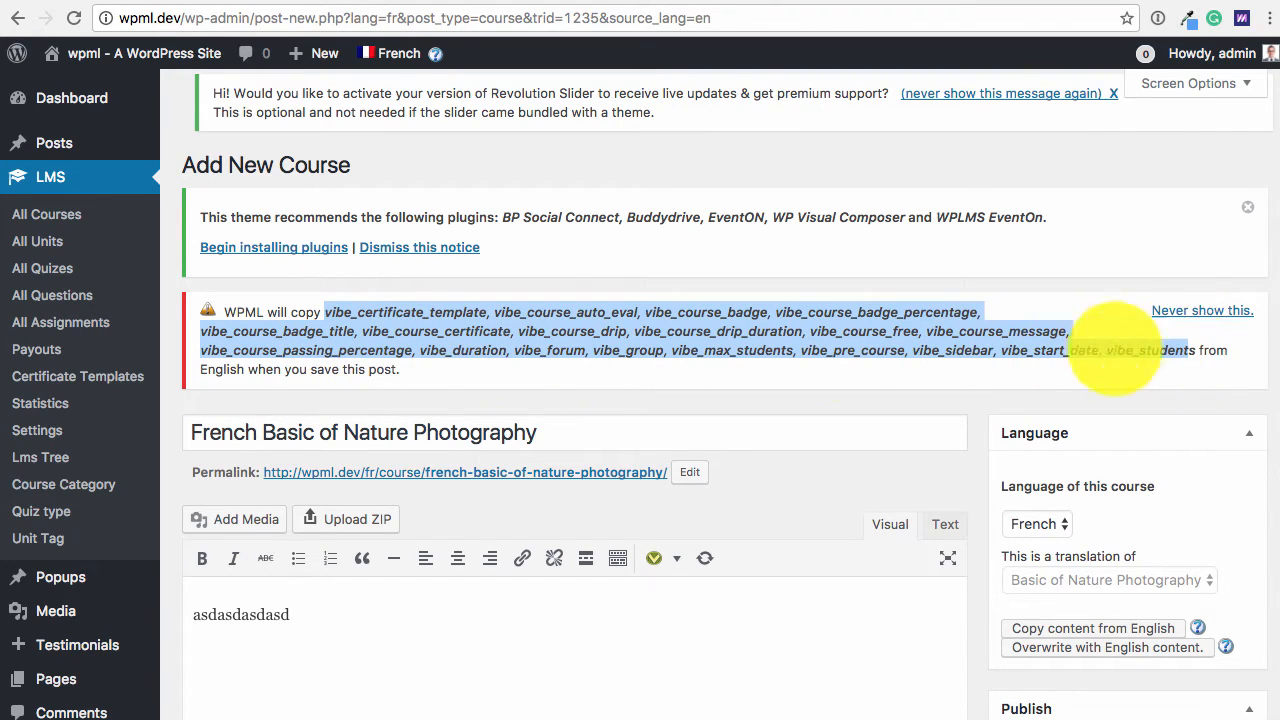
{"action": "mouse_move", "coordinate": [547, 375]}
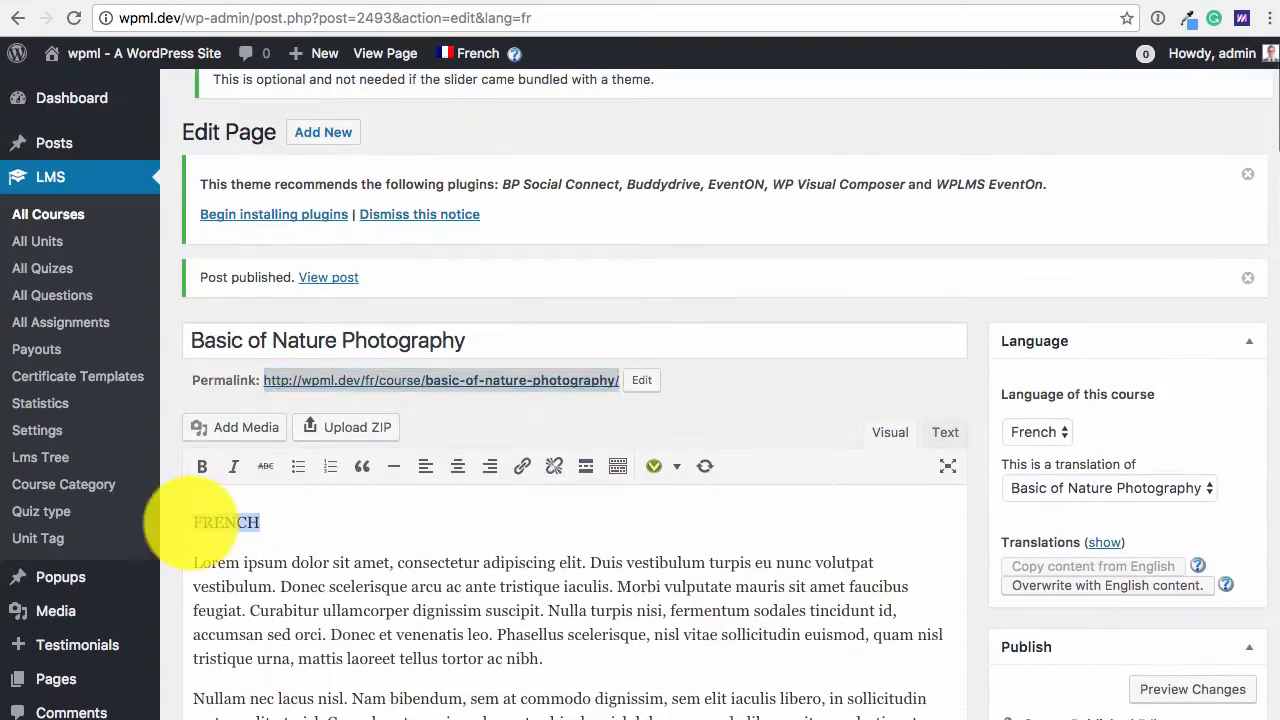
{"action": "scroll", "scroll_direction": "down", "scroll_amount": 3}
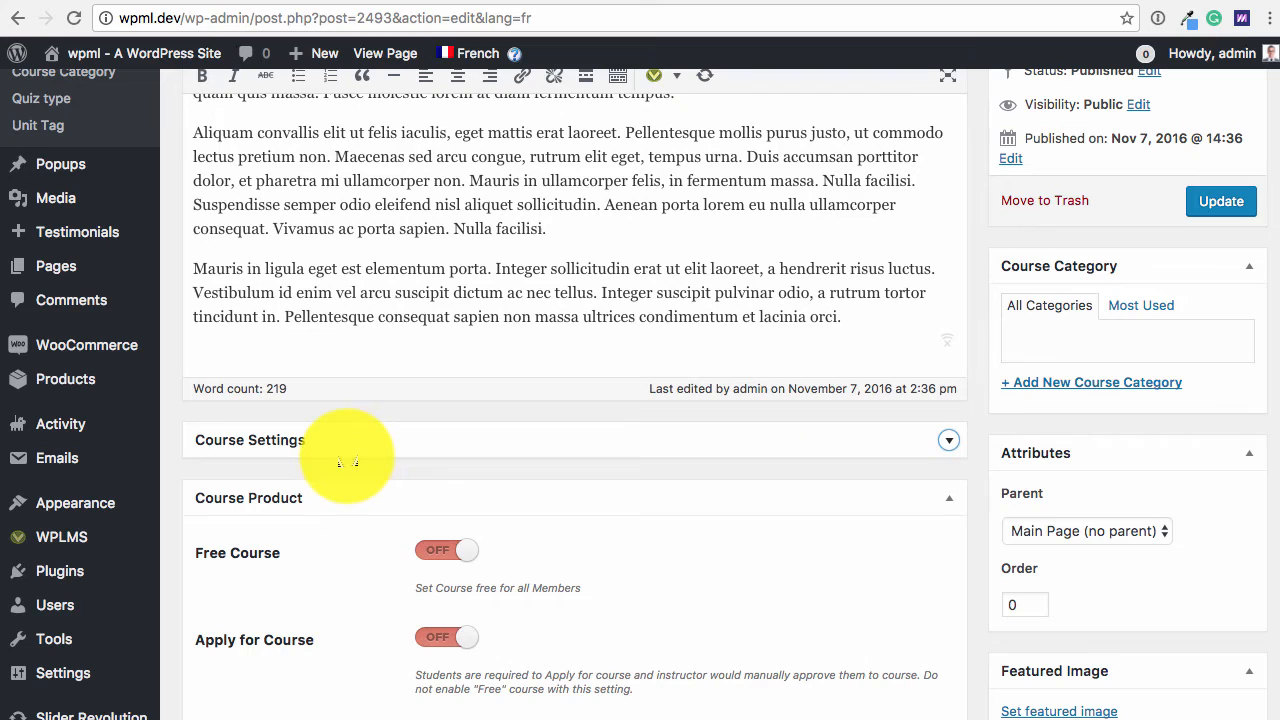
{"action": "scroll", "scroll_direction": "down", "scroll_amount": 3}
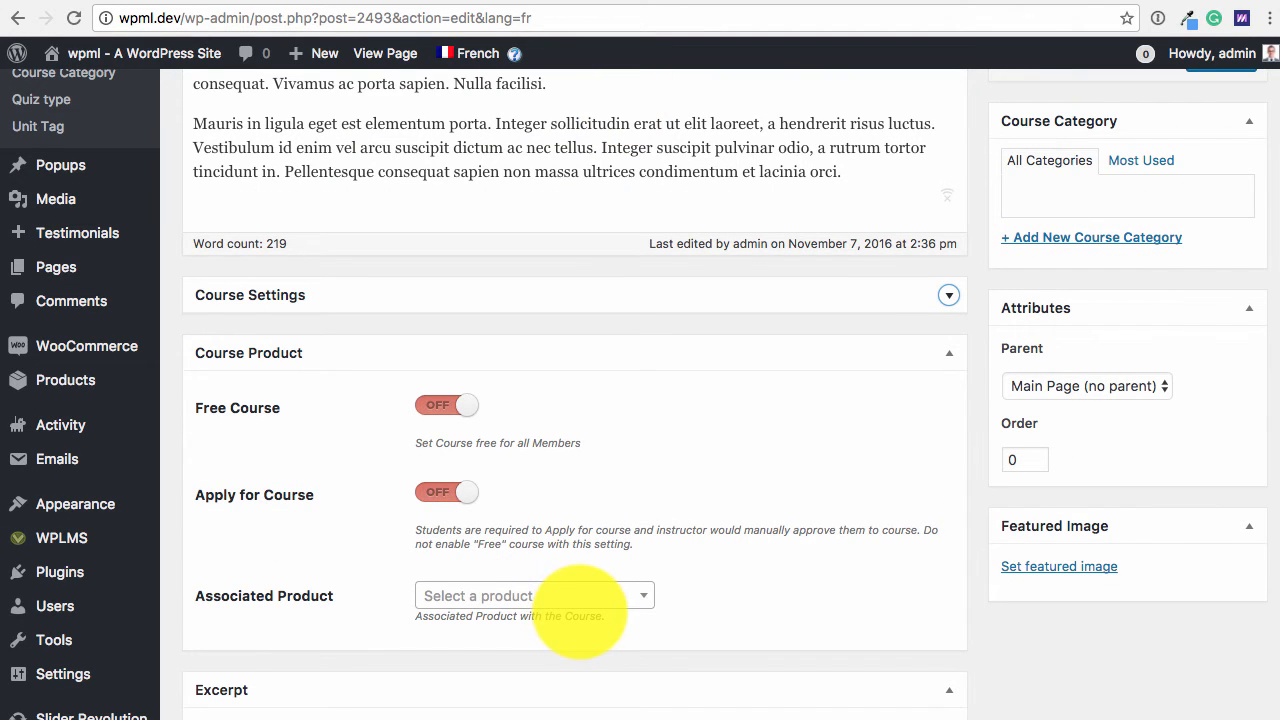
{"action": "left_click", "coordinate": [385, 53]}
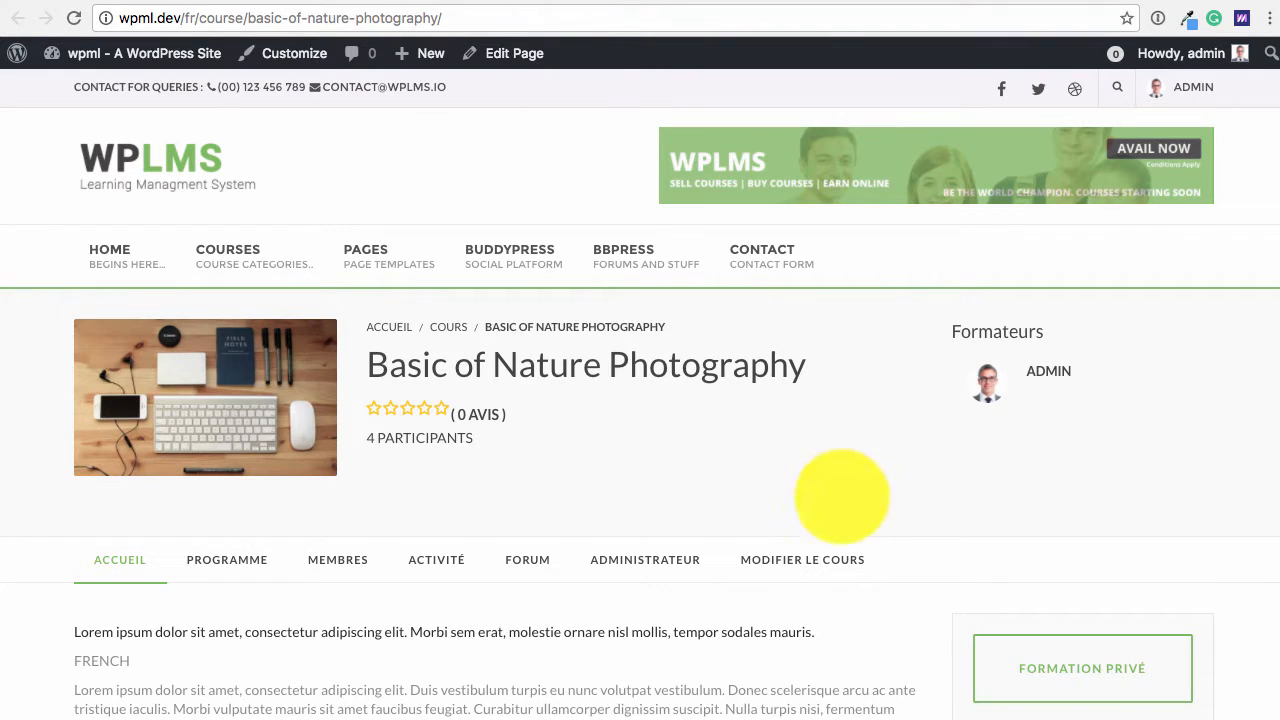
Step: Create the £99 'FR. Basic of Nature Photography' product for the French course and save pricing
{"action": "right_click", "coordinate": [802, 559]}
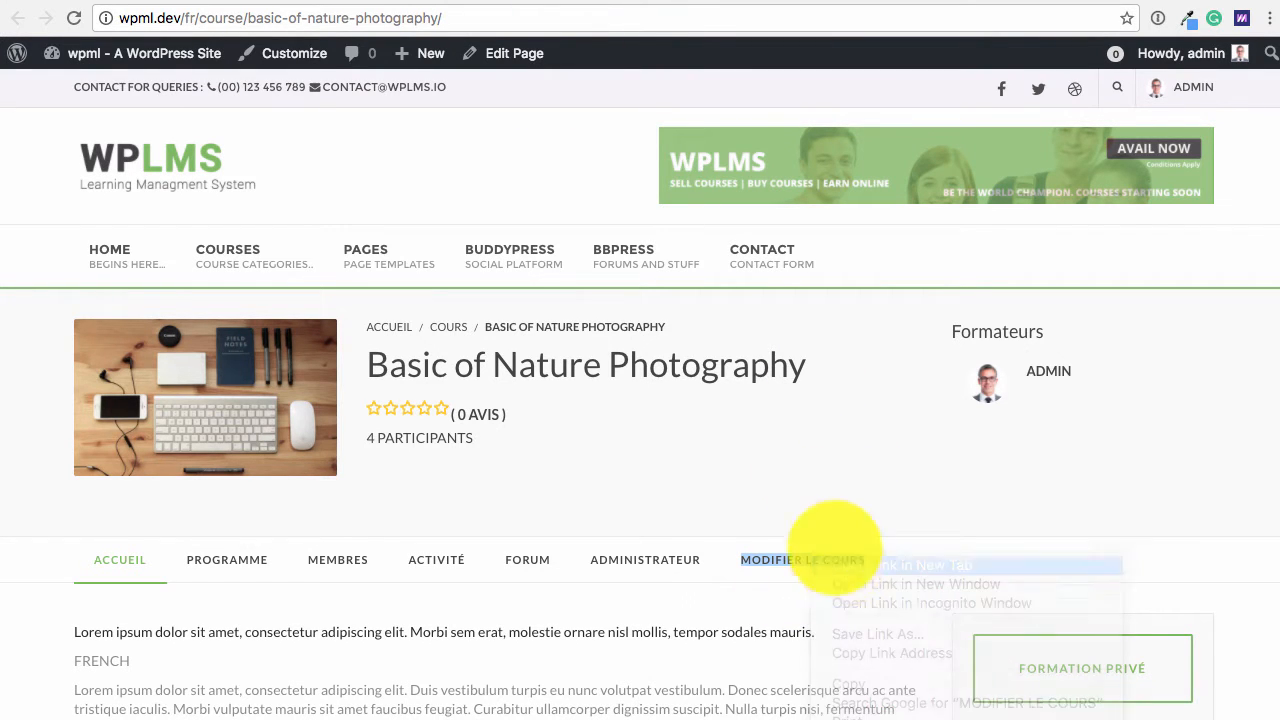
{"action": "mouse_move", "coordinate": [513, 255]}
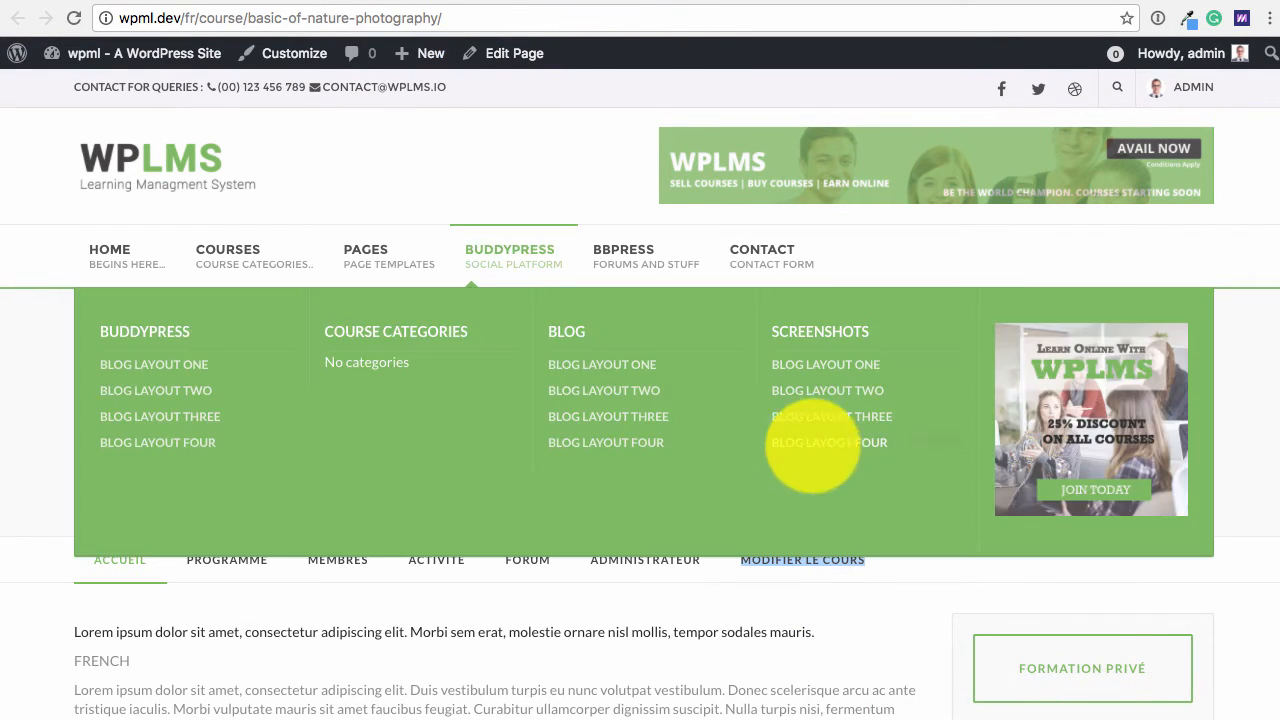
{"action": "left_click", "coordinate": [803, 560]}
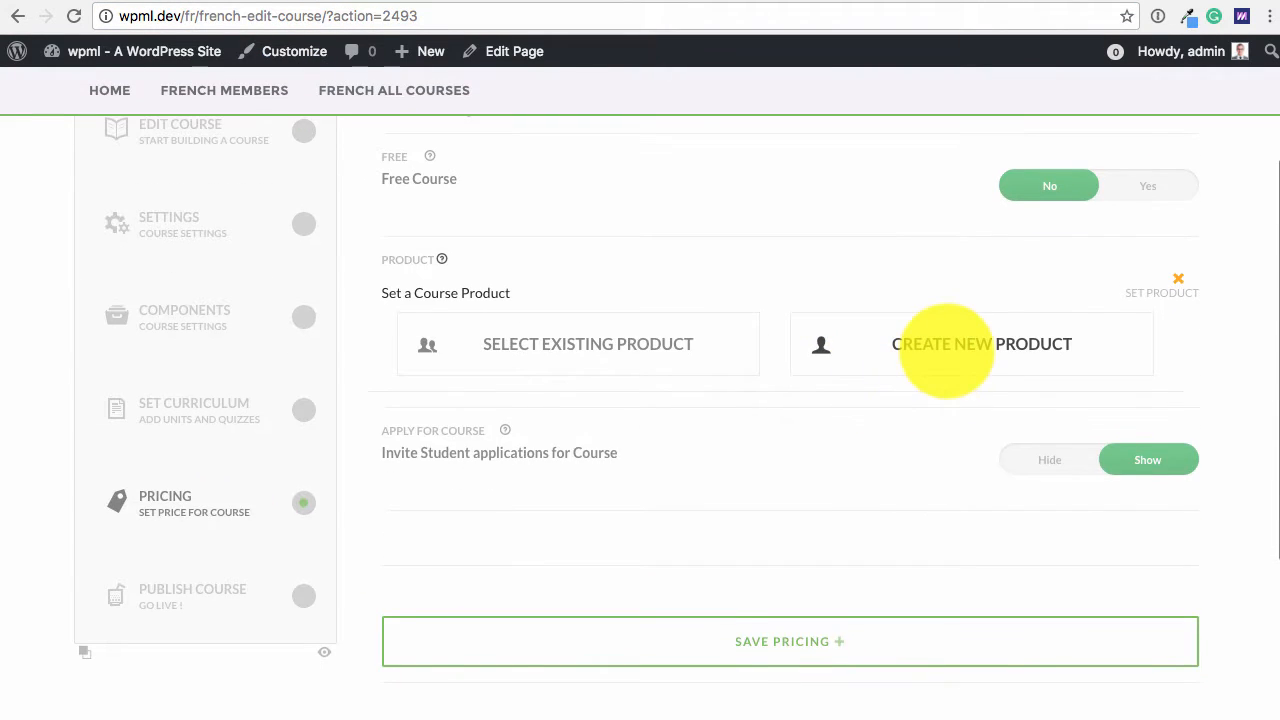
{"action": "left_click", "coordinate": [982, 343]}
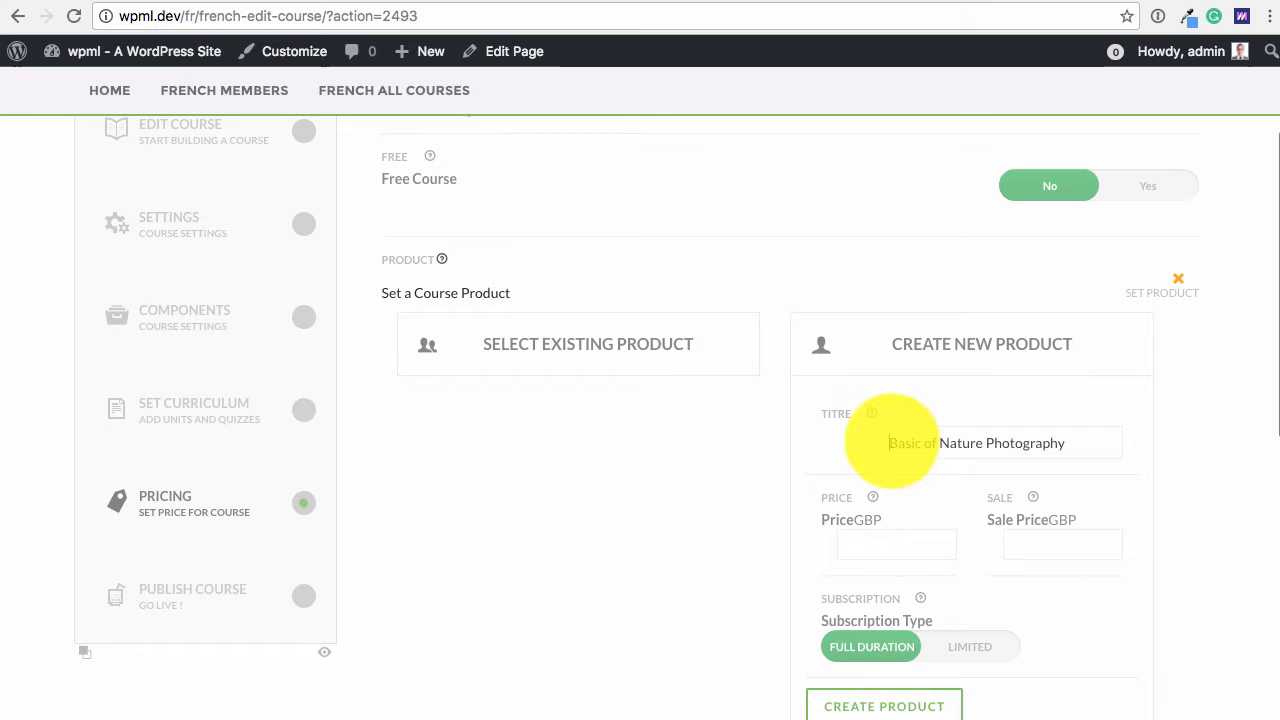
{"action": "type", "text": "FR."}
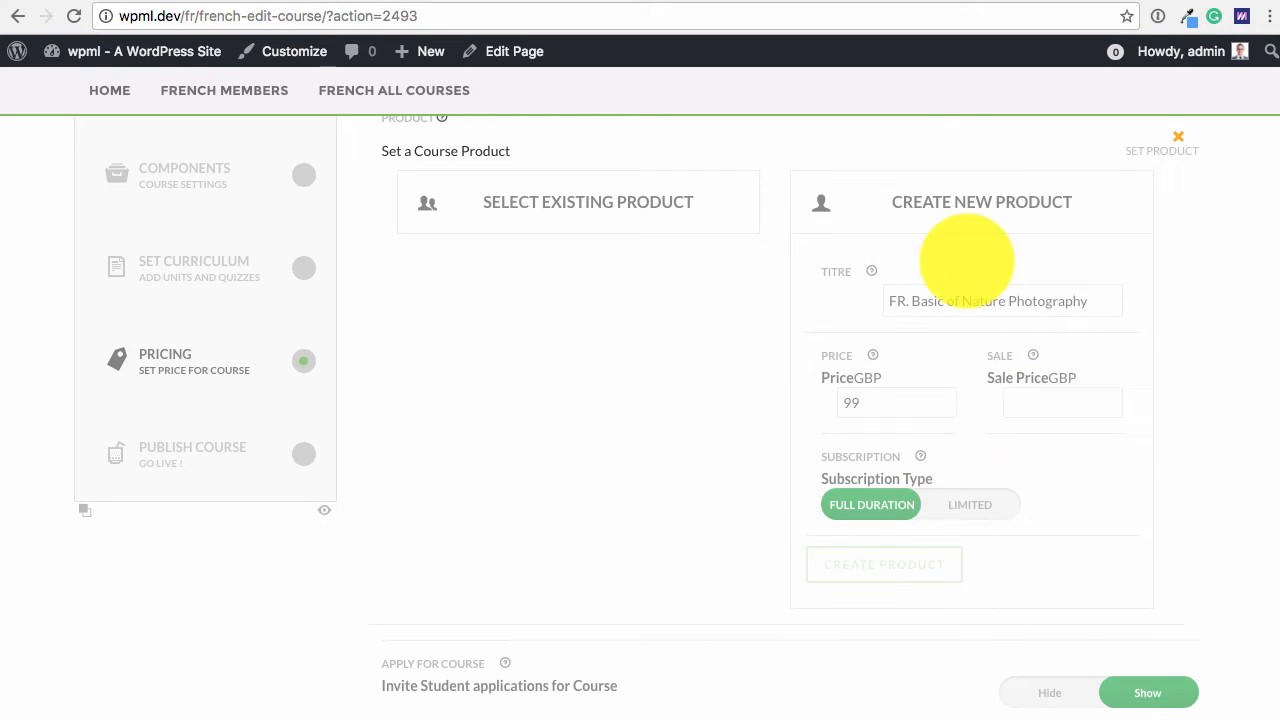
{"action": "left_click", "coordinate": [884, 564]}
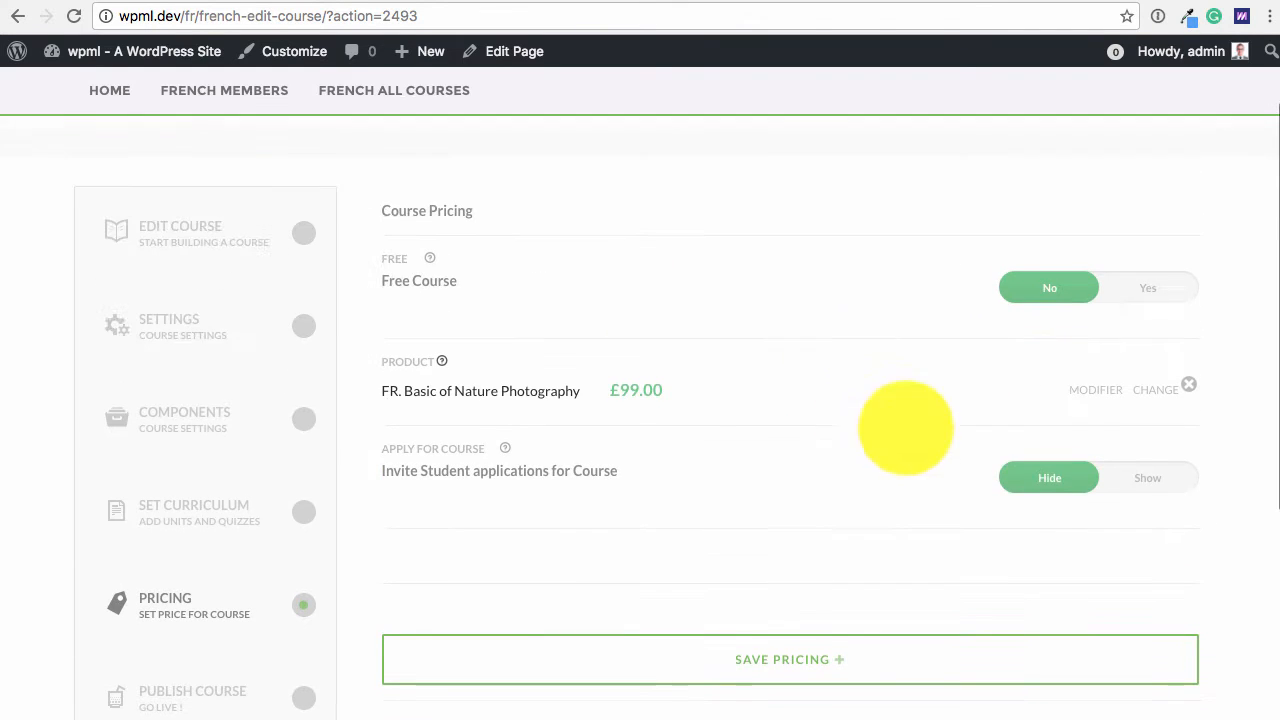
{"action": "left_click", "coordinate": [790, 566]}
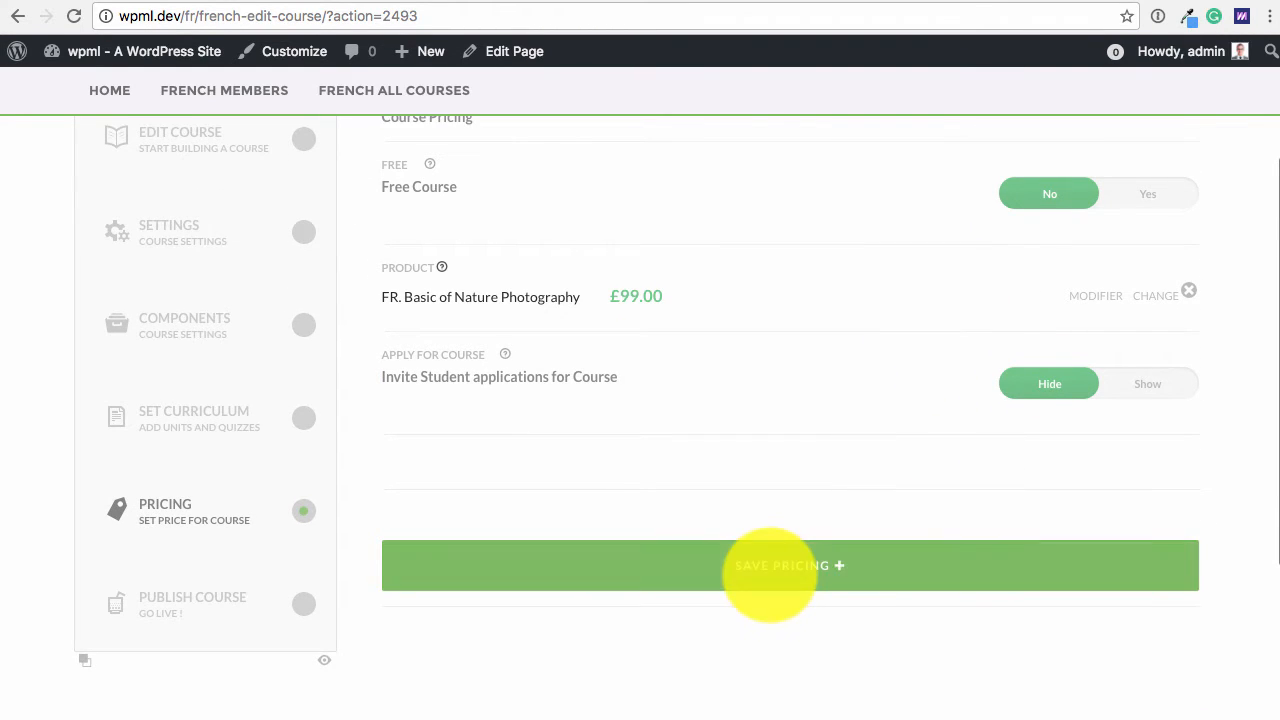
{"action": "left_click", "coordinate": [789, 566]}
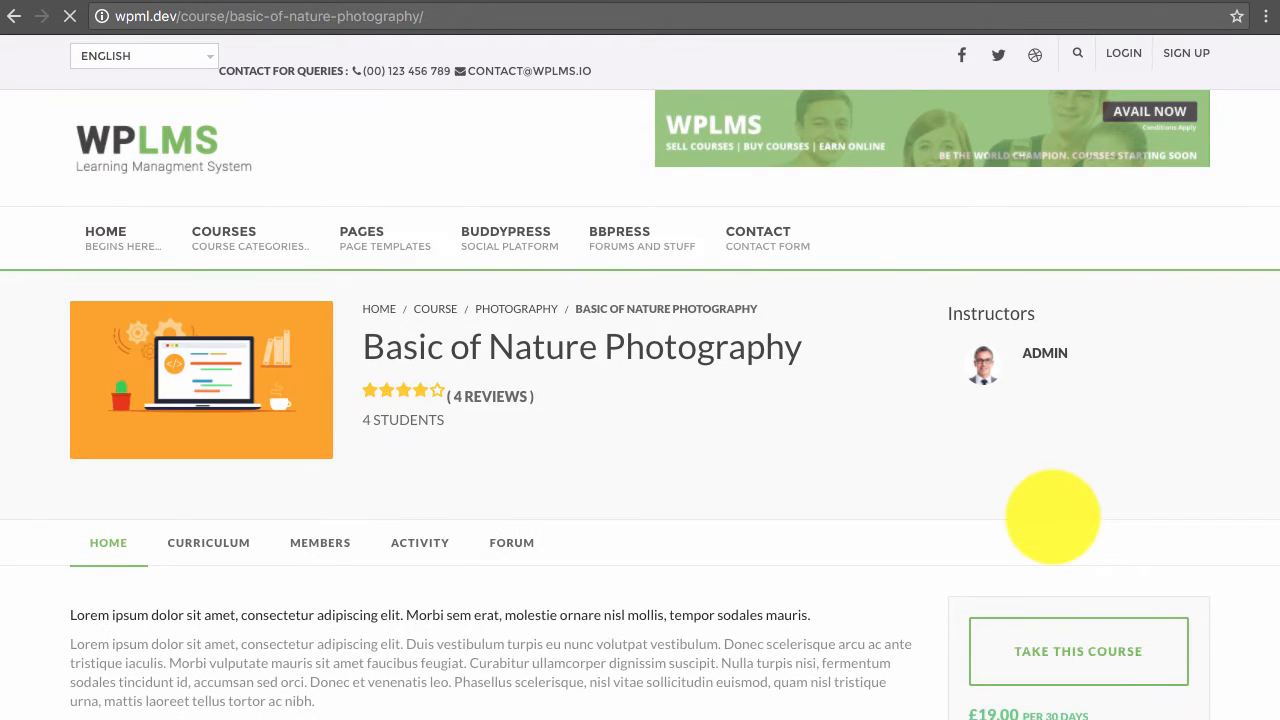
{"action": "scroll", "scroll_direction": "down", "scroll_amount": 3}
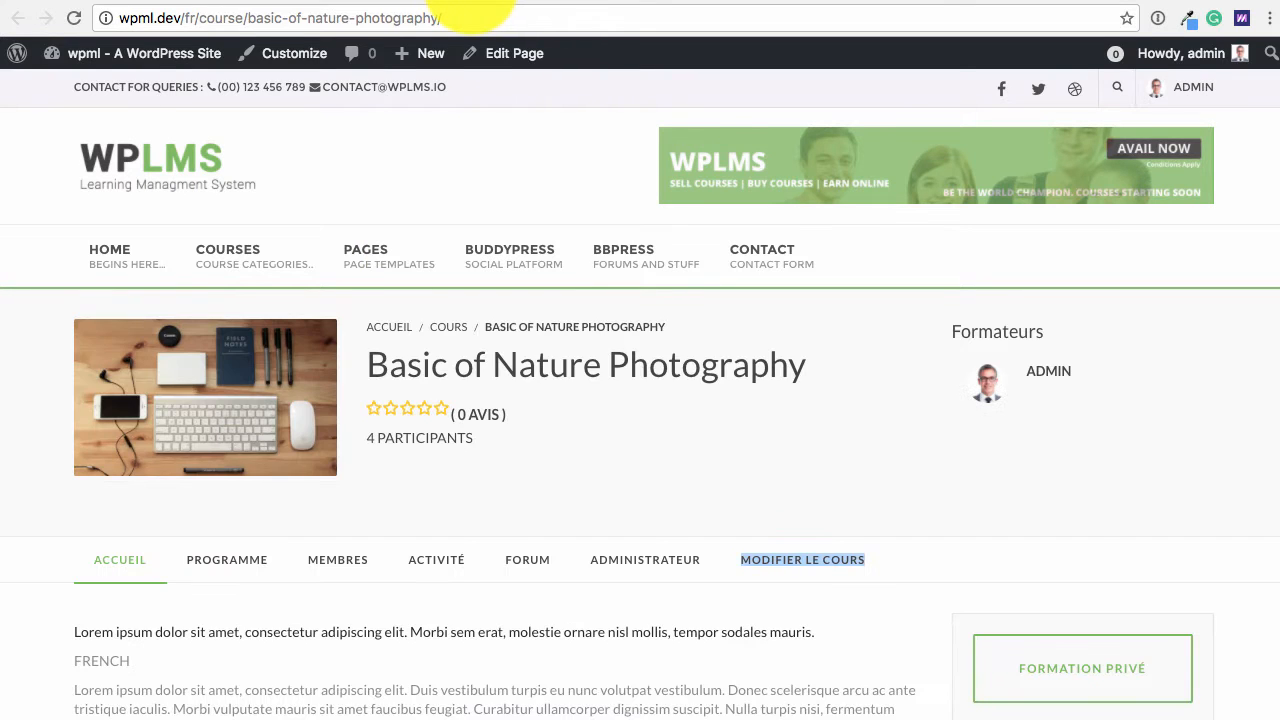
{"action": "left_click", "coordinate": [802, 559]}
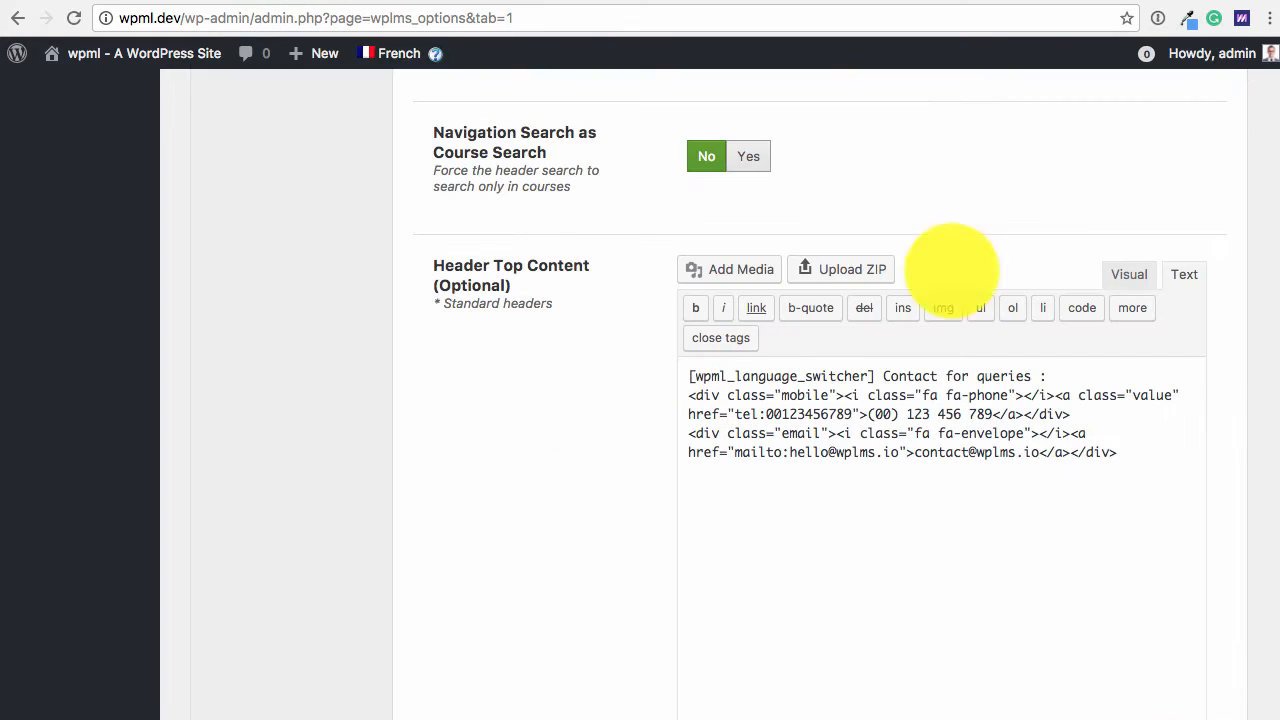
Step: Save [wpml_language_switcher] as the WPLMS Header Top Content
{"action": "left_click", "coordinate": [1129, 274]}
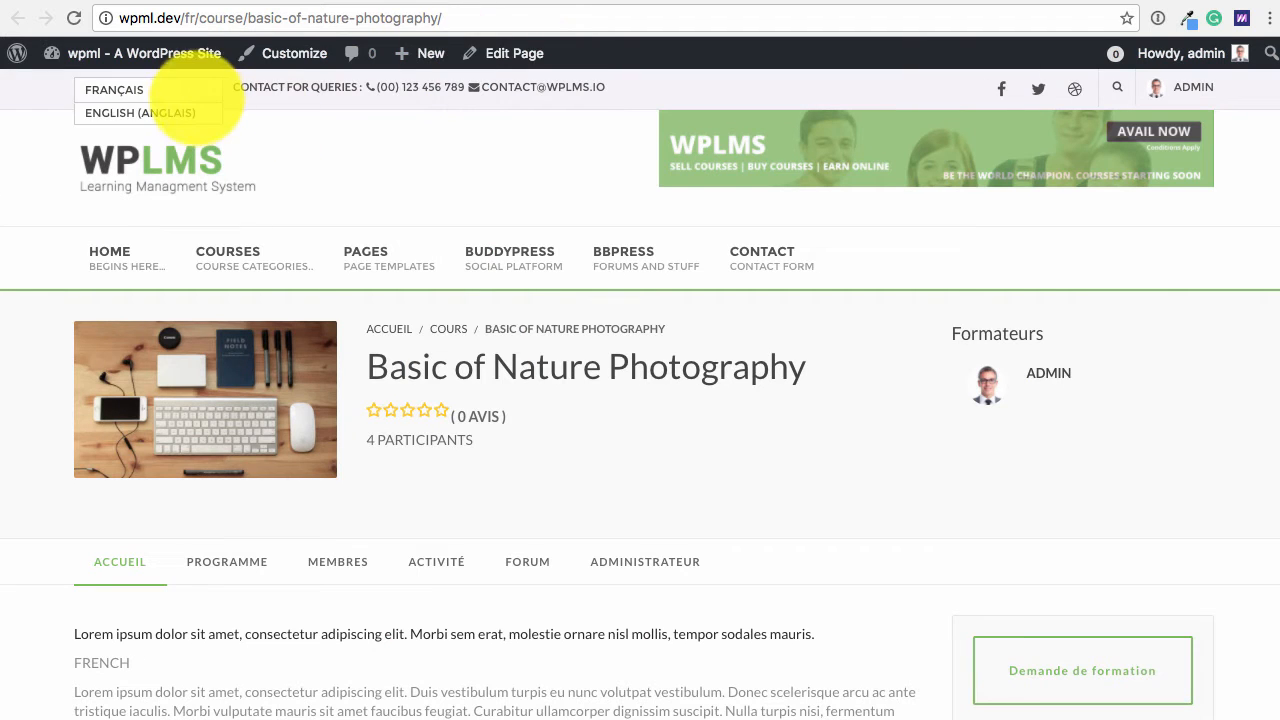
Step: Choose English (Anglais) from the header language switcher
{"action": "left_click", "coordinate": [140, 112]}
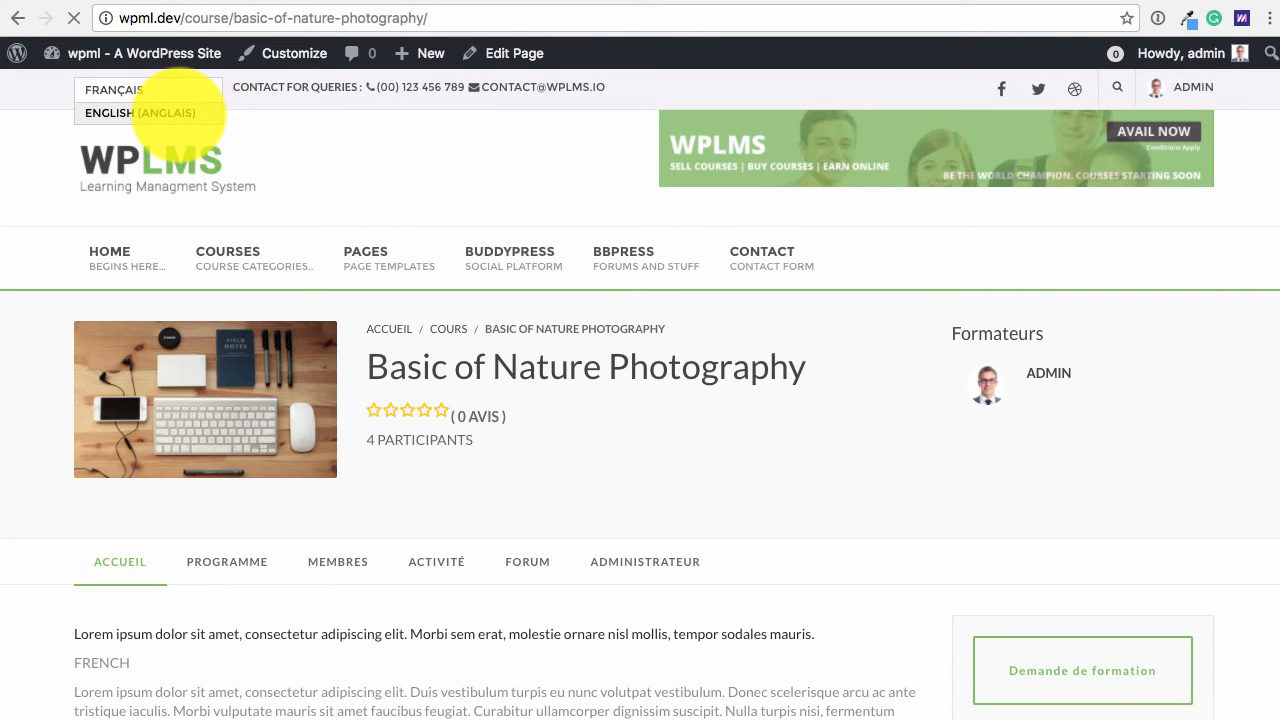
{"action": "left_click", "coordinate": [140, 112]}
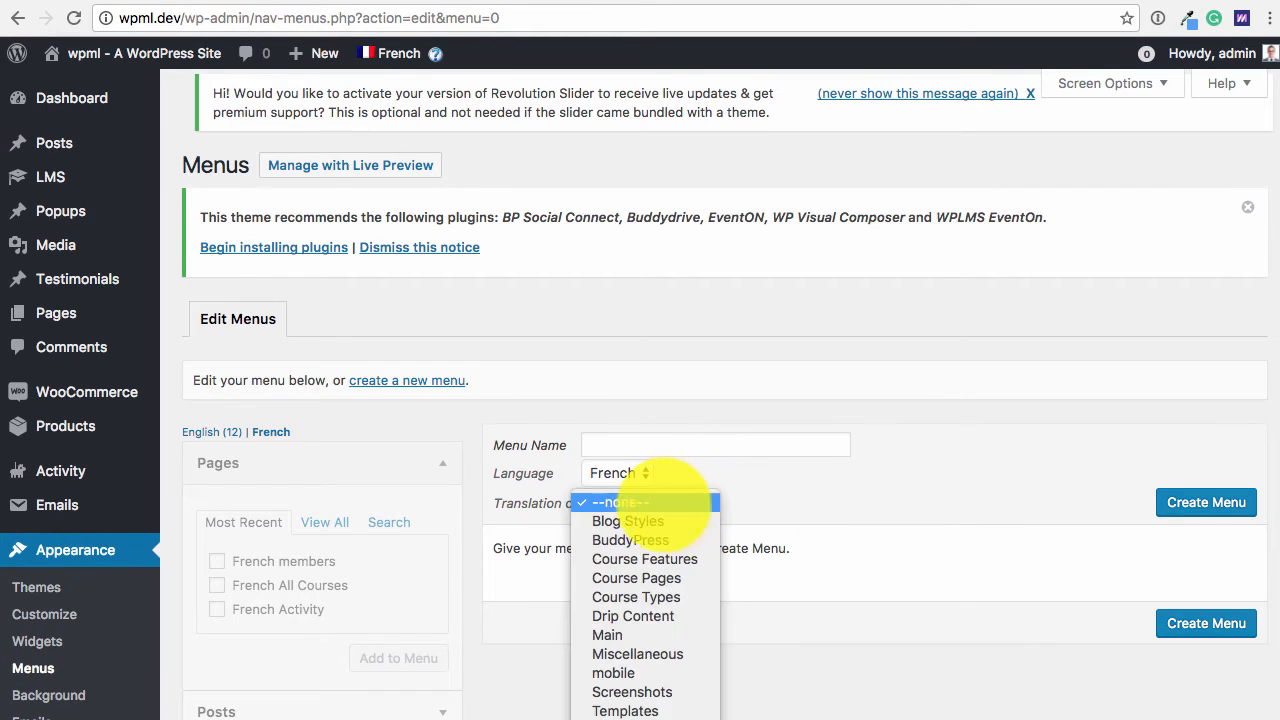
Step: Set Mainfr as translation of Main, create it, and scroll through its items
{"action": "left_click", "coordinate": [606, 635]}
{"action": "type", "text": "Mainfr"}
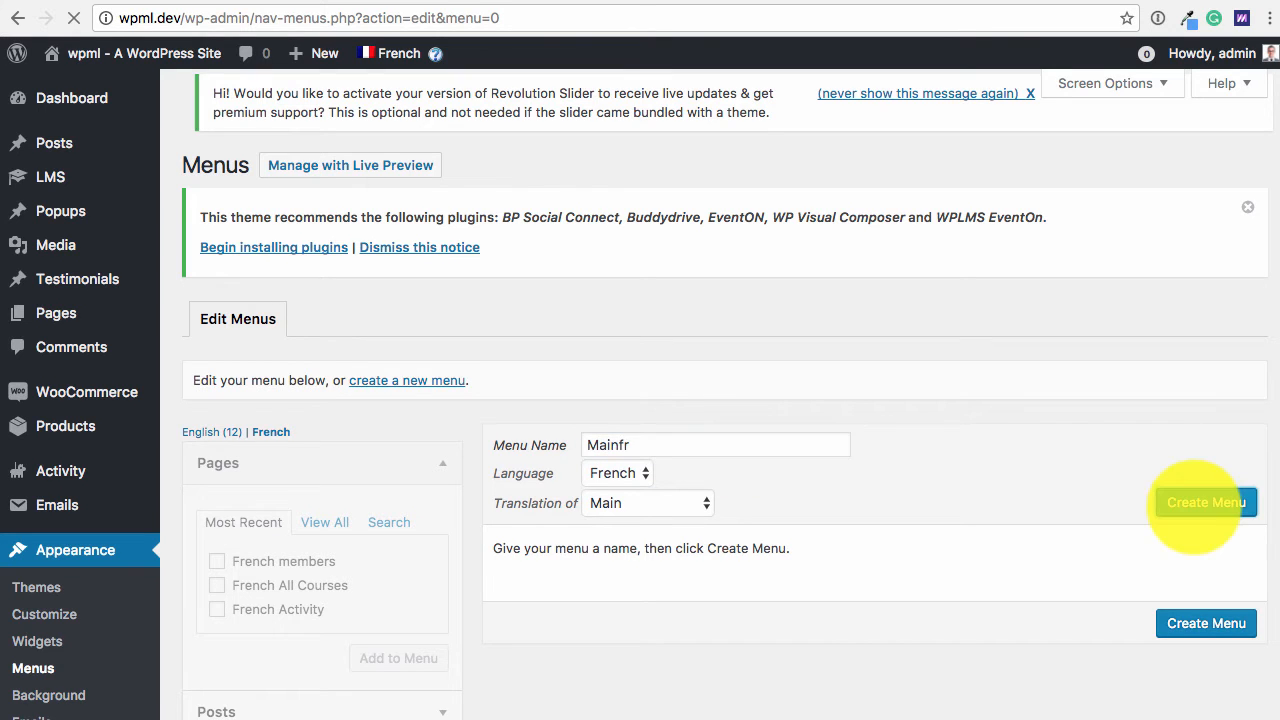
{"action": "left_click", "coordinate": [1205, 502]}
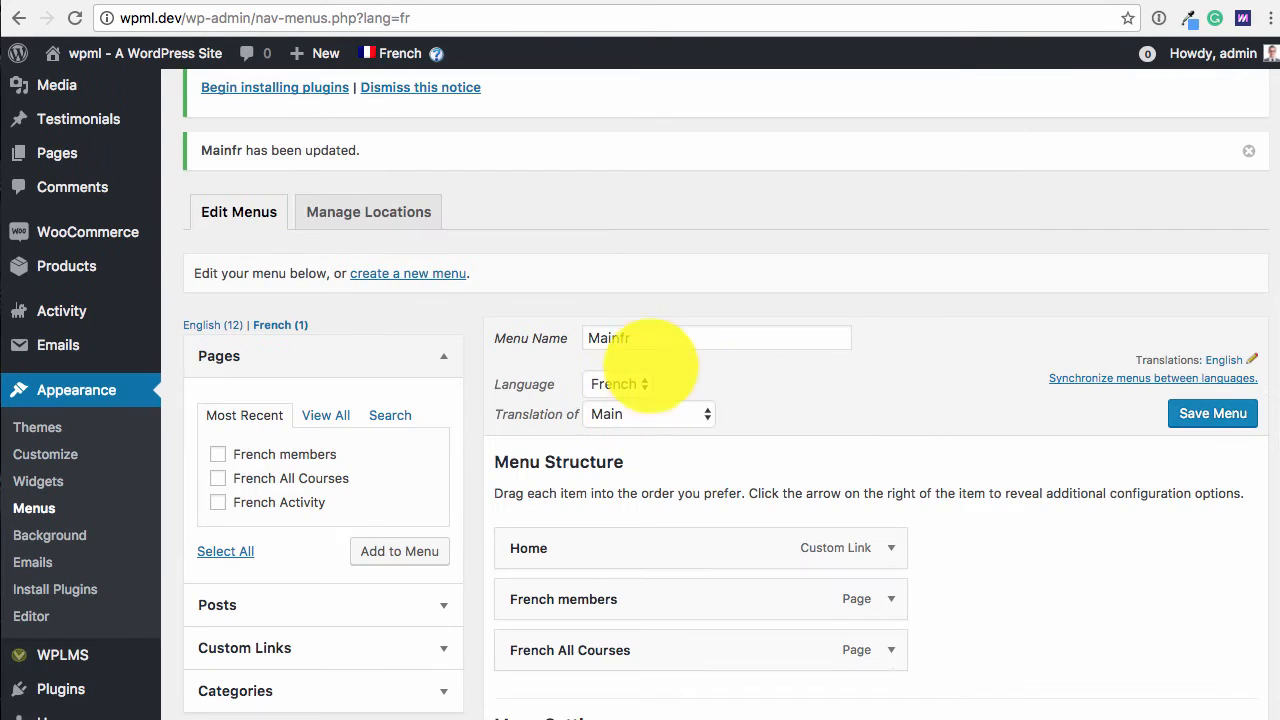
{"action": "scroll", "scroll_direction": "down", "scroll_amount": 3}
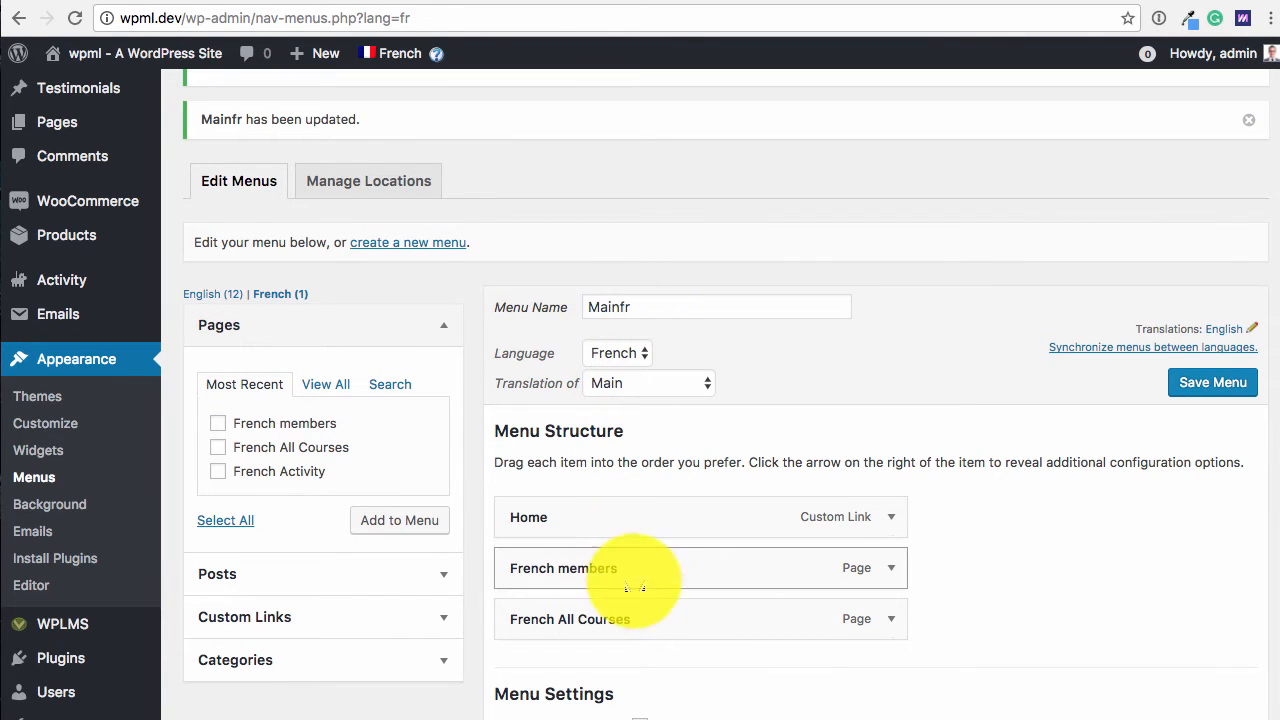
{"action": "scroll", "scroll_direction": "down", "scroll_amount": 3}
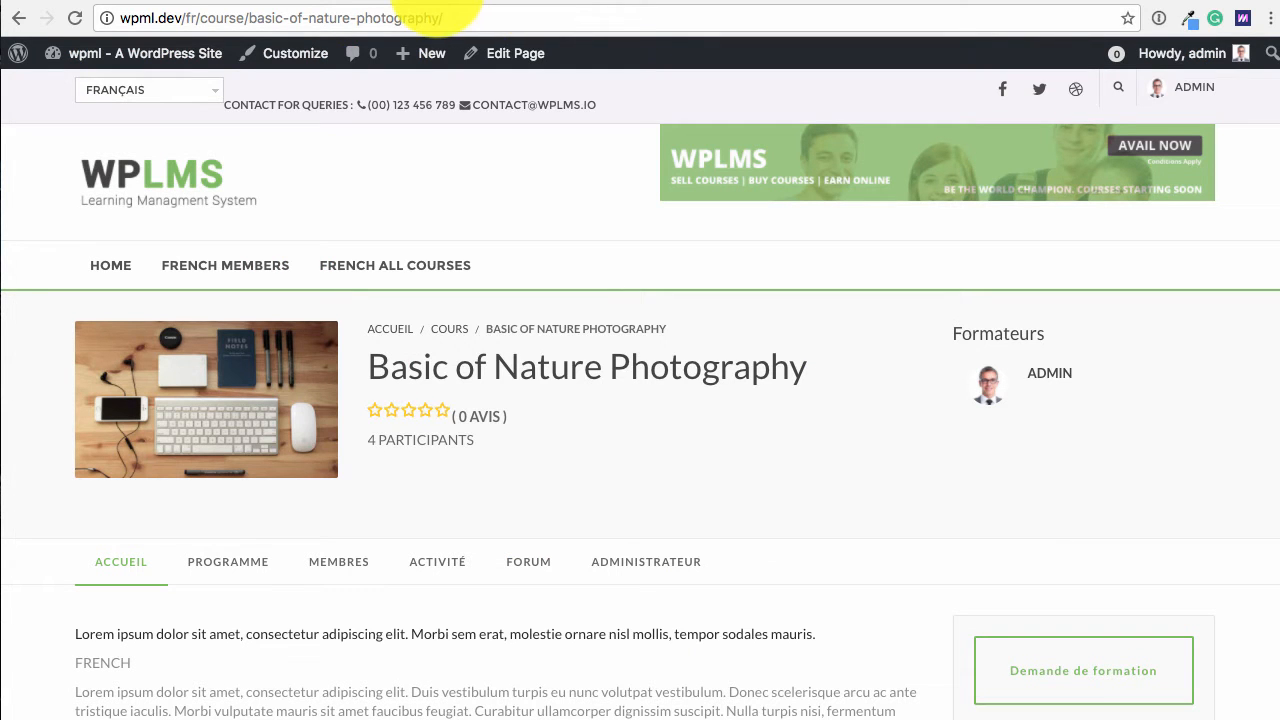
{"action": "mouse_move", "coordinate": [593, 290]}
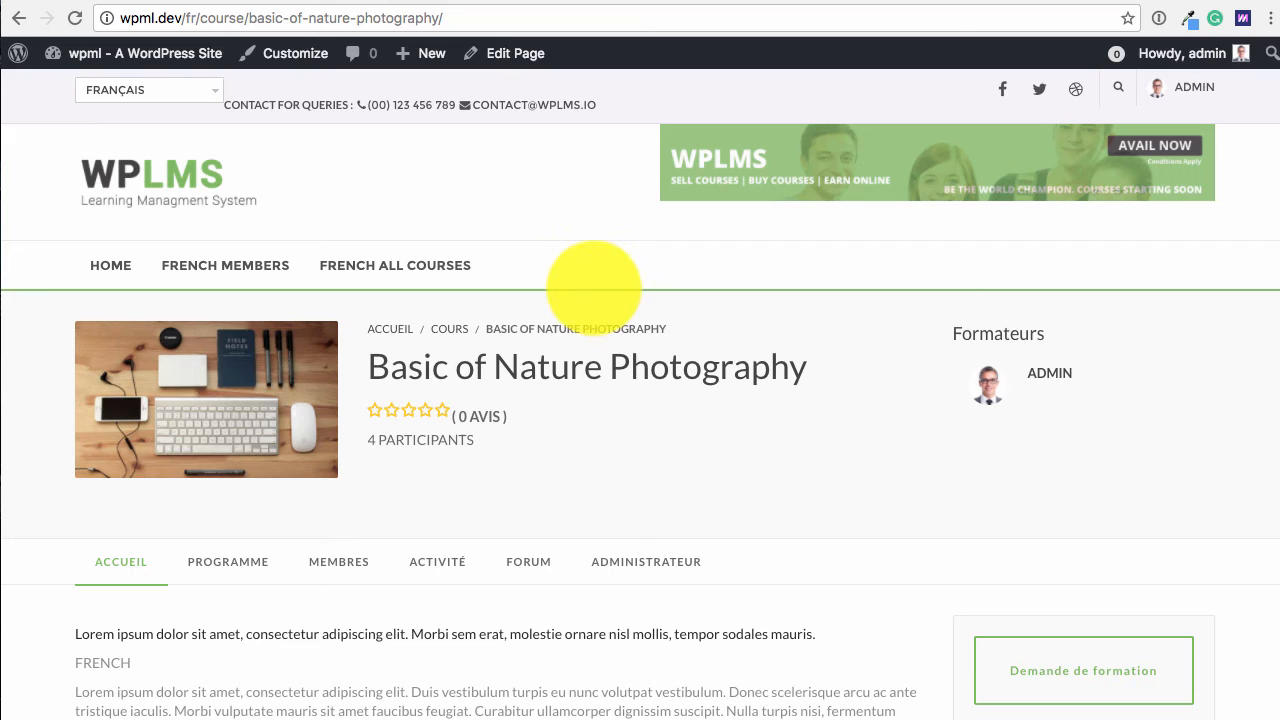
{"action": "mouse_move", "coordinate": [110, 265]}
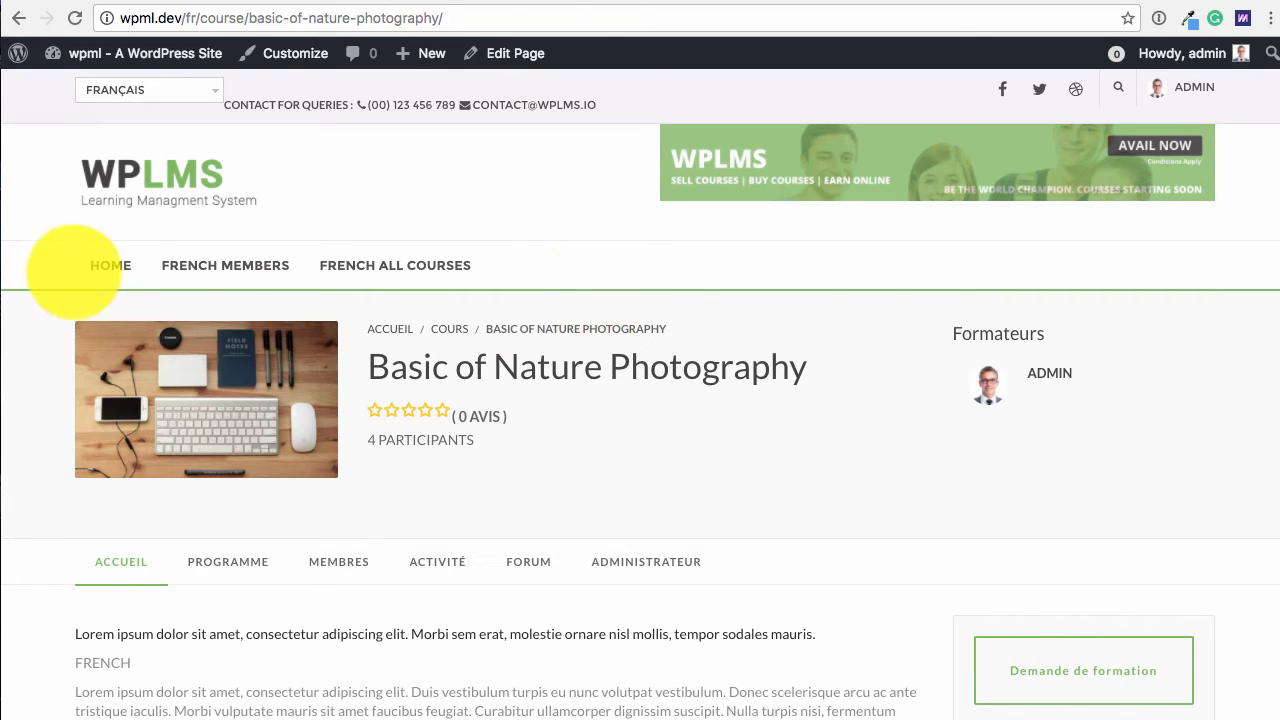
{"action": "mouse_move", "coordinate": [393, 265]}
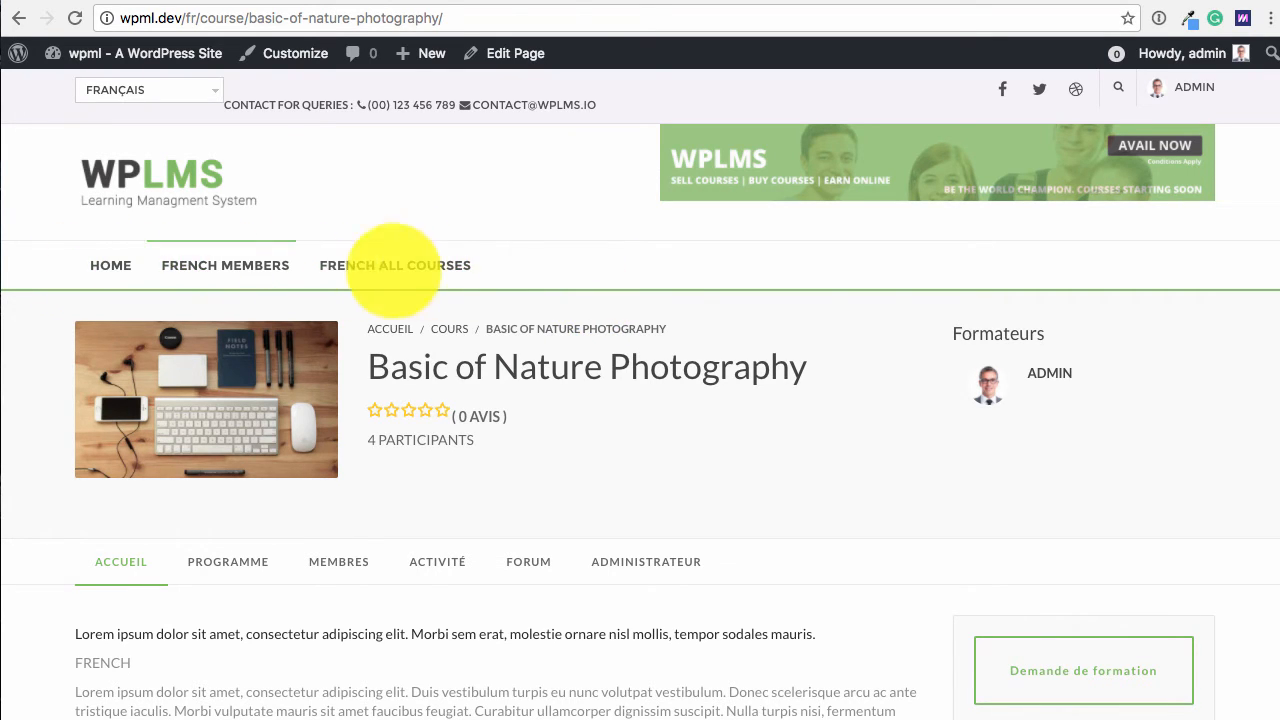
Step: Switch the course page to English and back to Français using the language switcher
{"action": "left_click", "coordinate": [115, 90]}
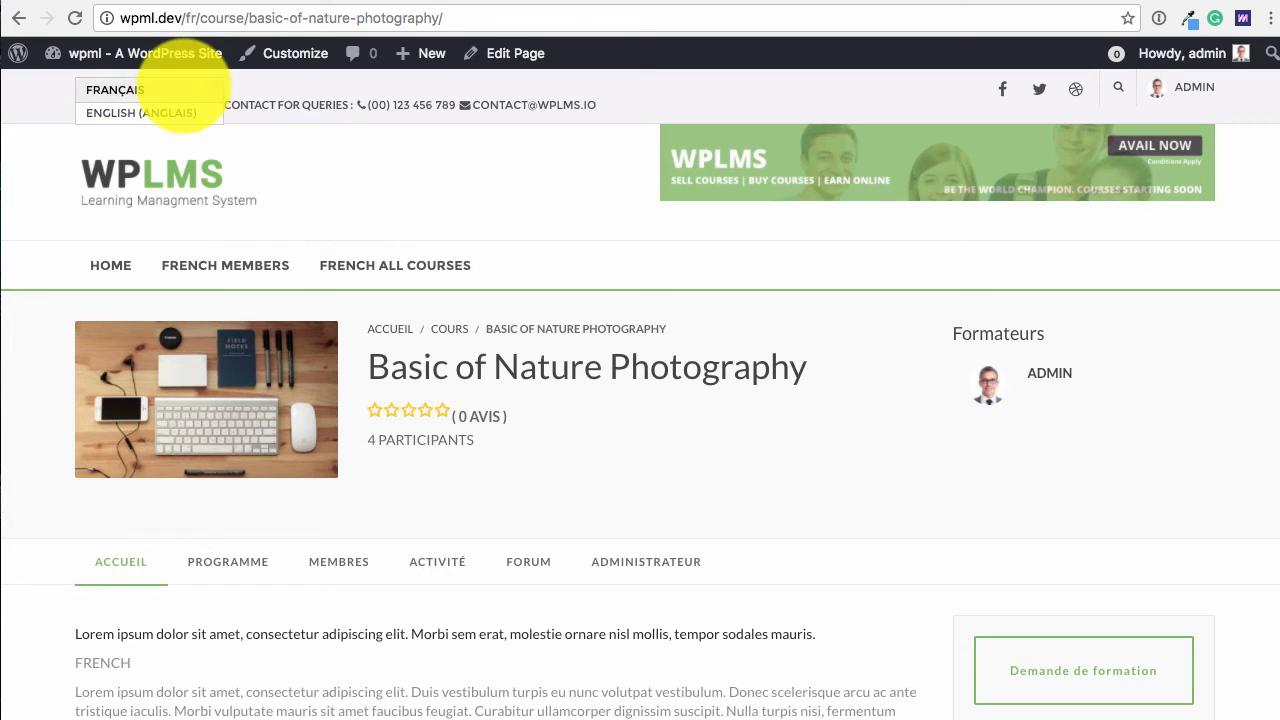
{"action": "left_click", "coordinate": [140, 112]}
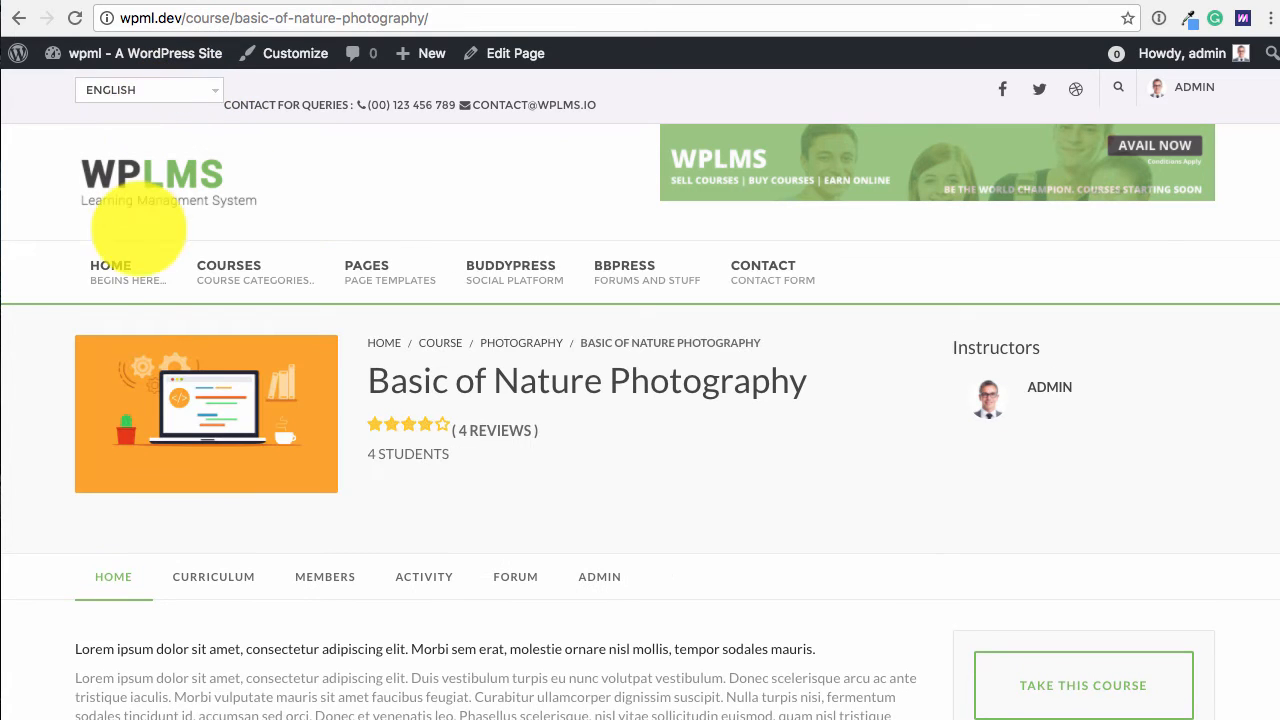
{"action": "left_click", "coordinate": [148, 90]}
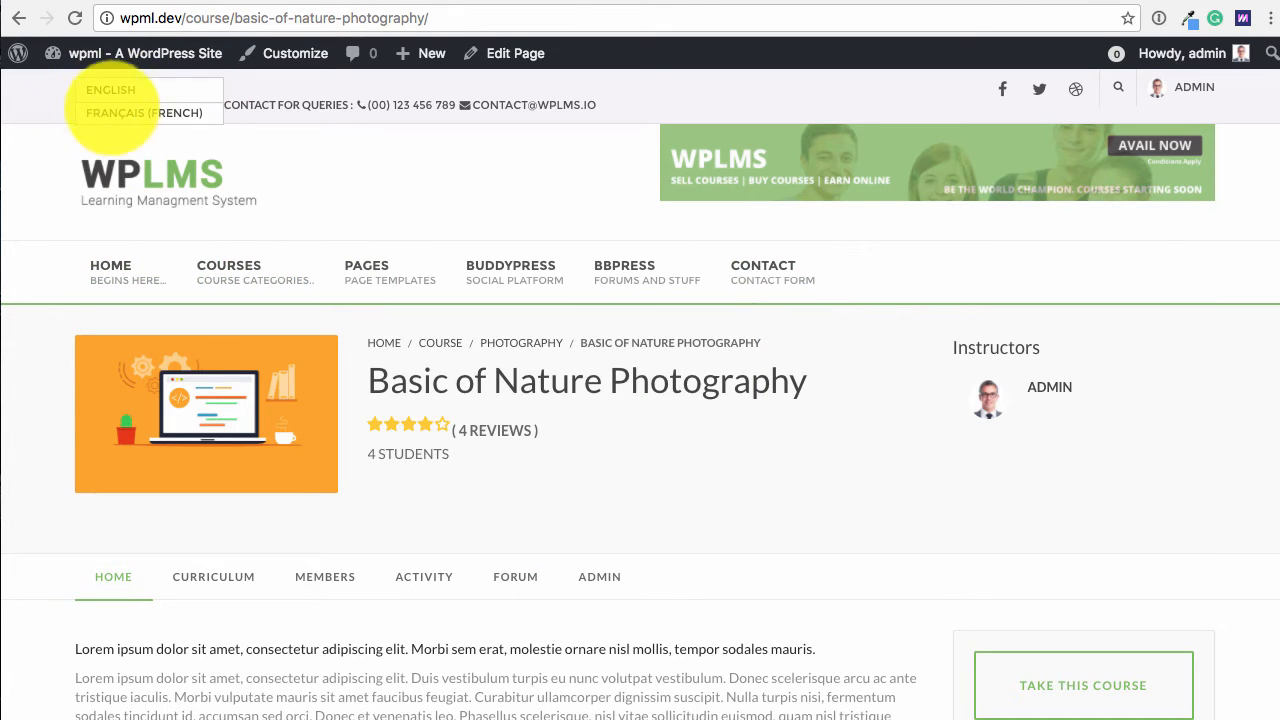
{"action": "left_click", "coordinate": [144, 112]}
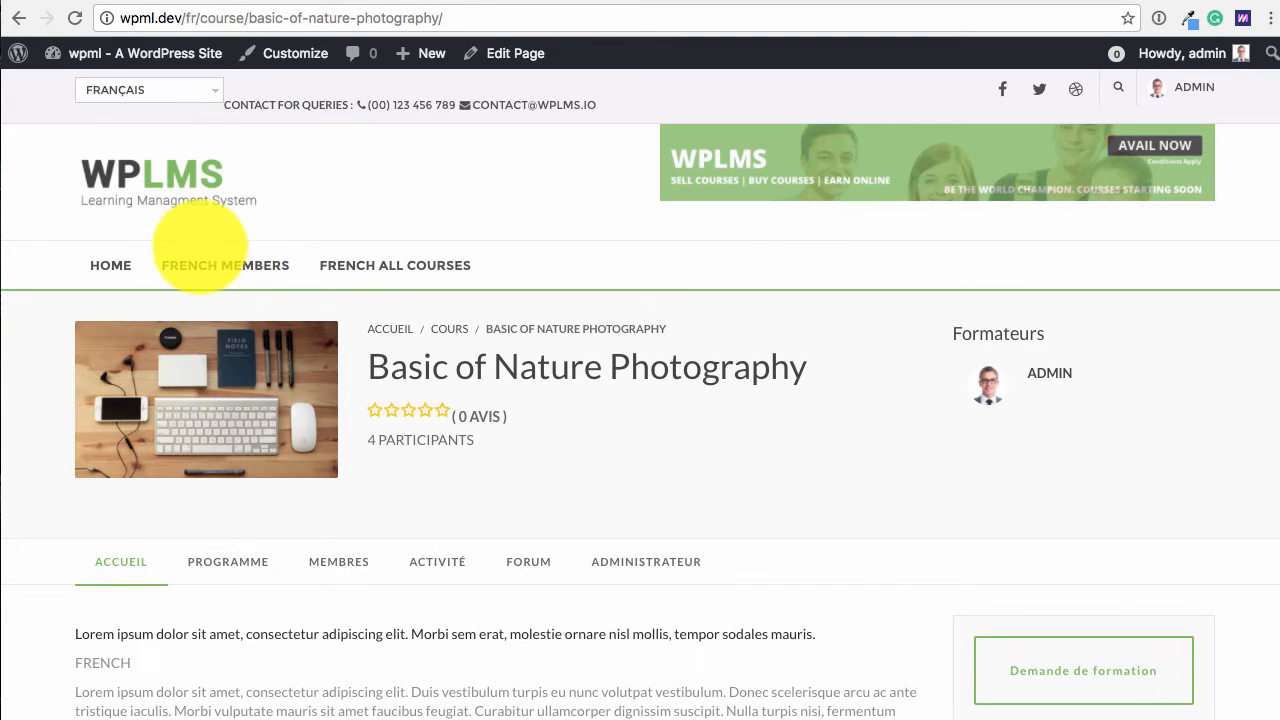
Step: Open FRENCH ALL COURSES and scroll to the Basic of Nature Photography course
{"action": "left_click", "coordinate": [394, 265]}
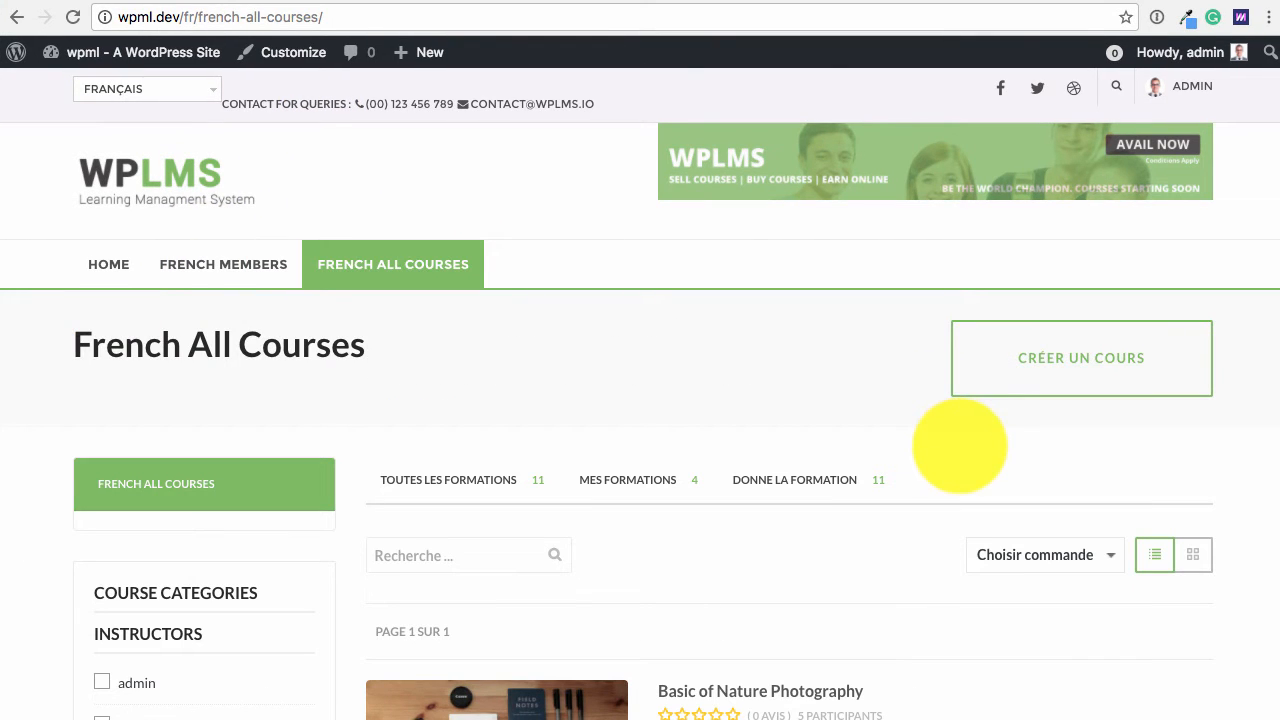
{"action": "scroll", "scroll_direction": "down", "scroll_amount": 3}
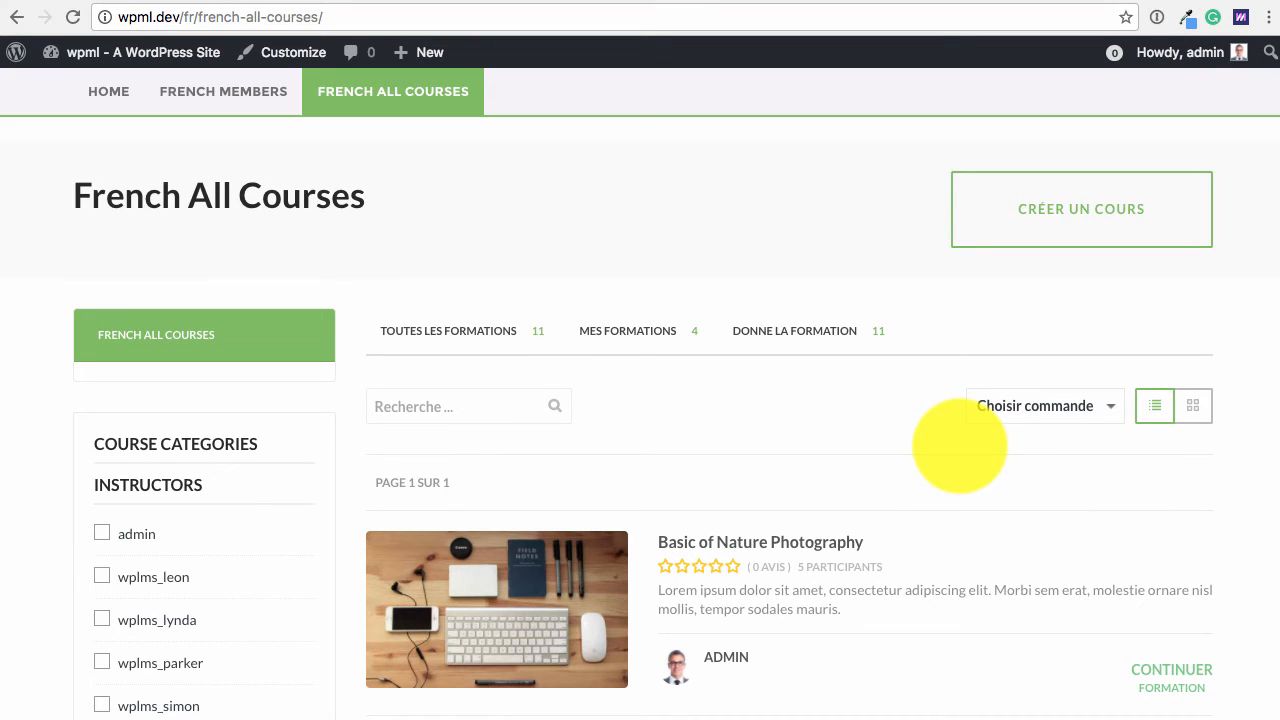
{"action": "mouse_move", "coordinate": [1017, 239]}
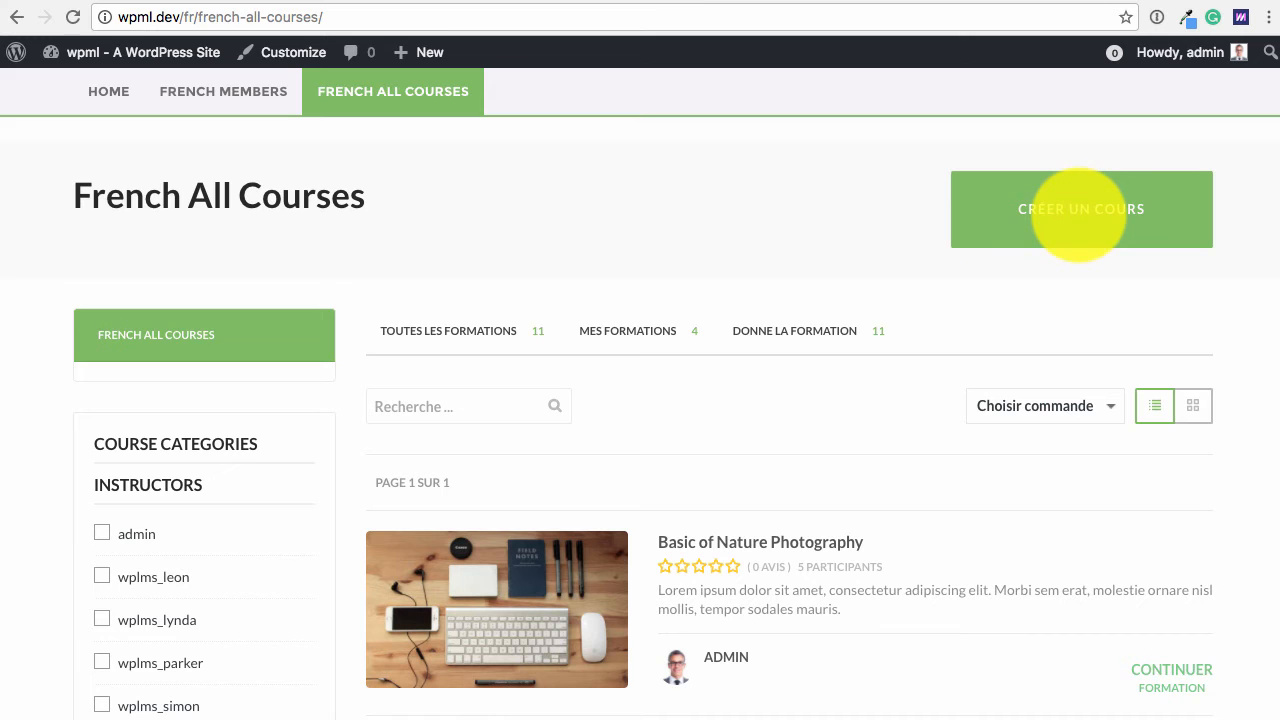
{"action": "scroll", "scroll_direction": "down", "scroll_amount": 3}
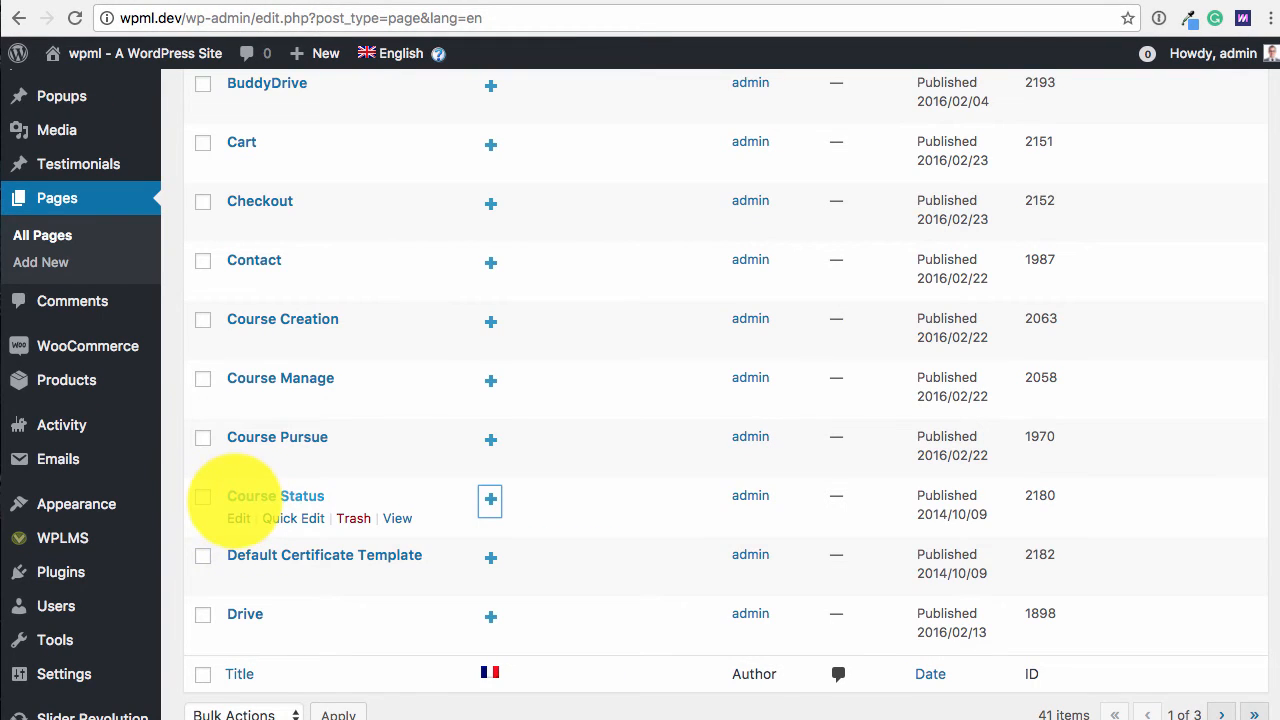
{"action": "mouse_move", "coordinate": [500, 10]}
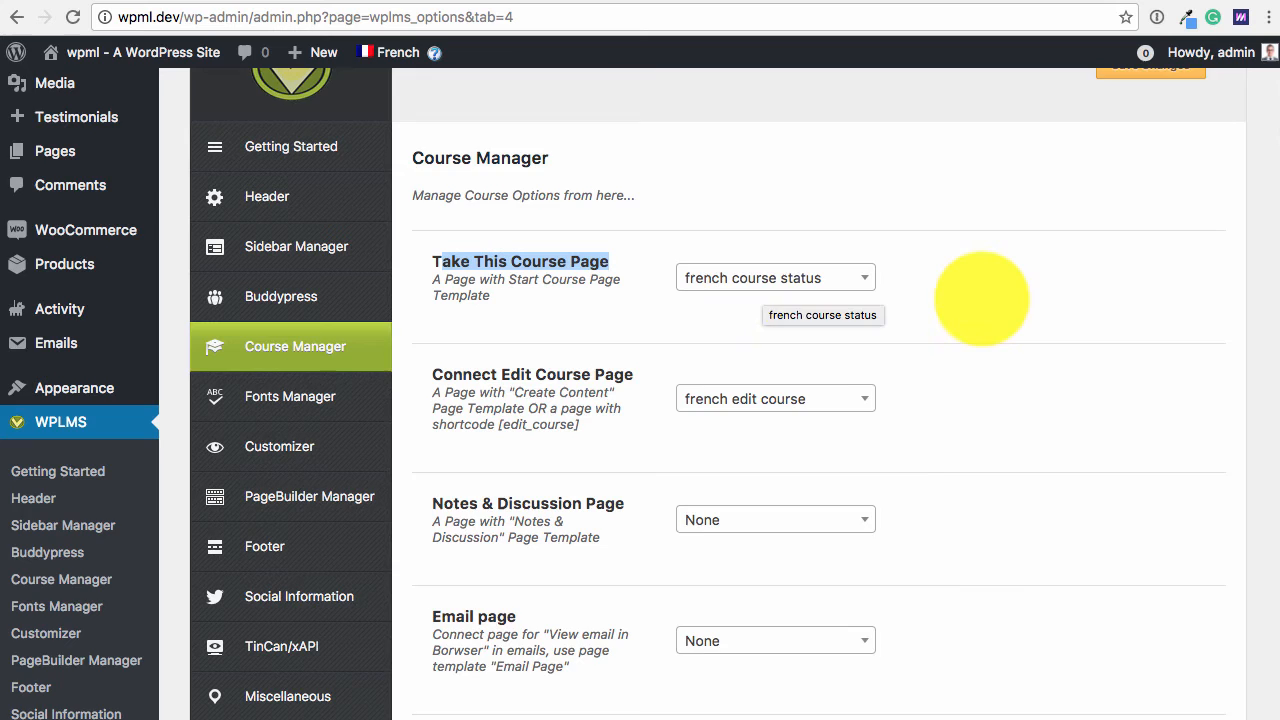
Step: Scroll through the French Take This Course Page and Connect Edit Course Page settings
{"action": "scroll", "scroll_direction": "down", "scroll_amount": 3}
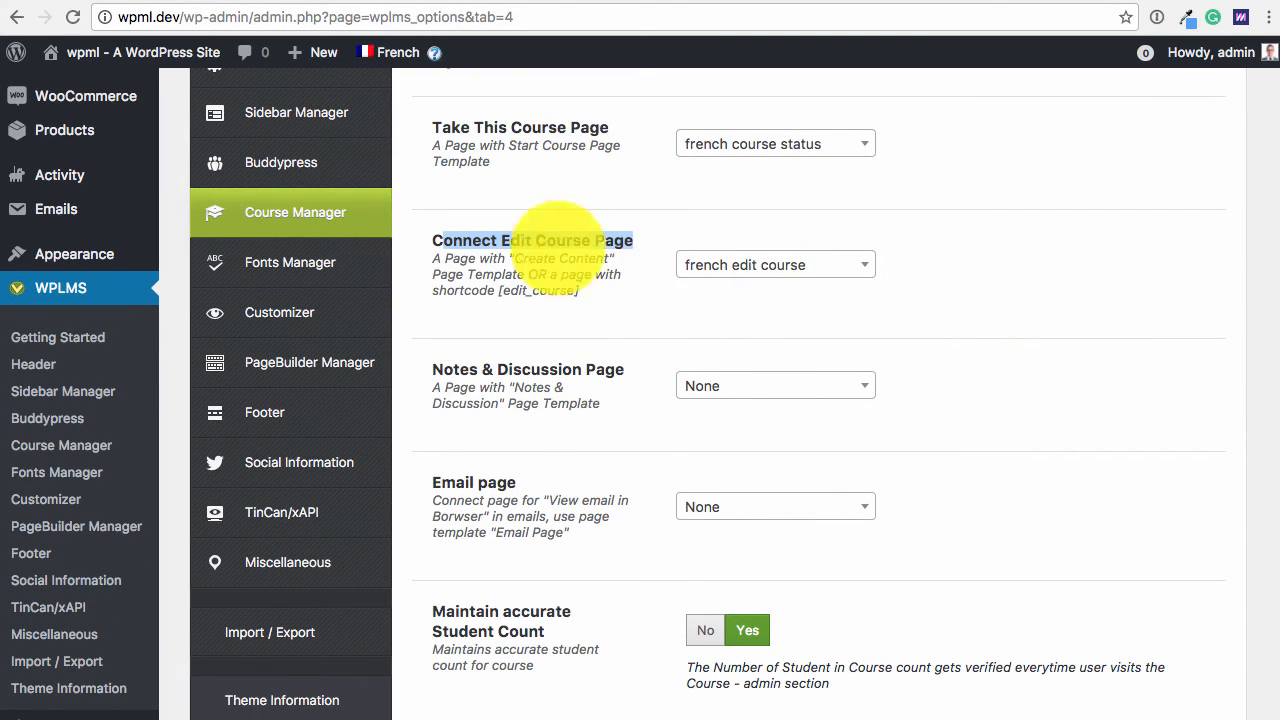
{"action": "scroll", "scroll_direction": "down", "scroll_amount": 3}
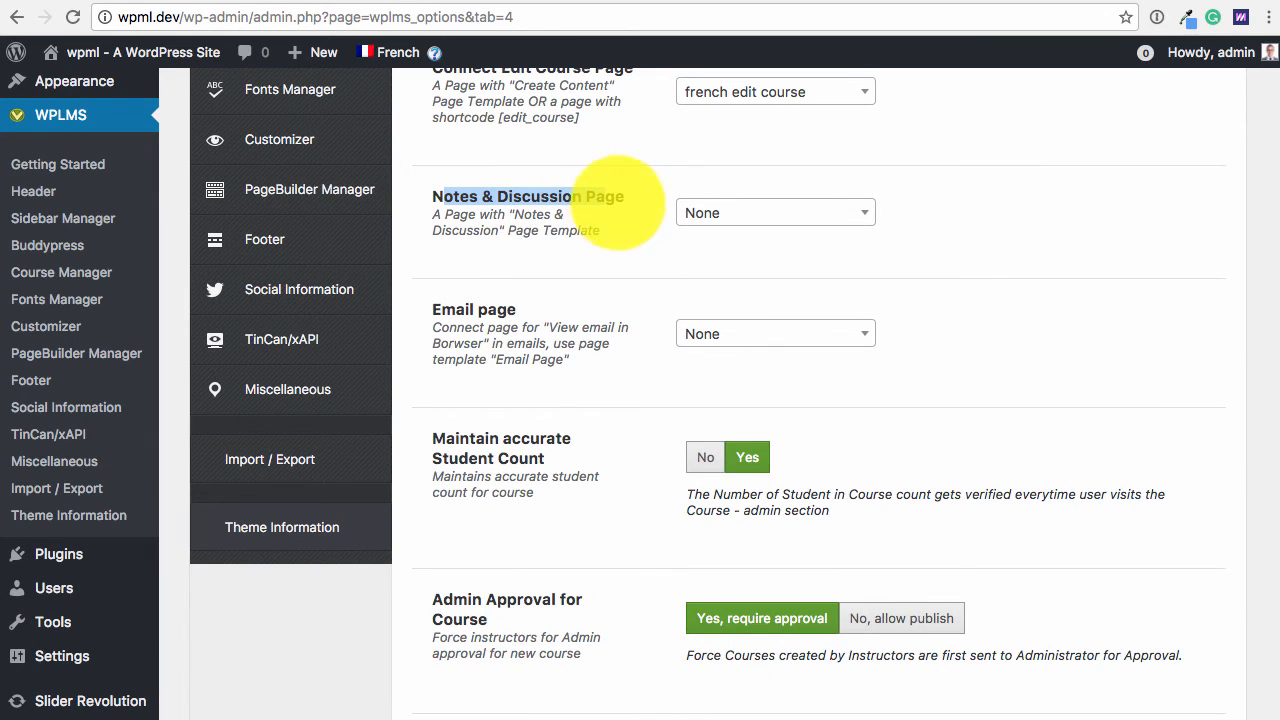
{"action": "scroll", "scroll_direction": "down", "scroll_amount": 3}
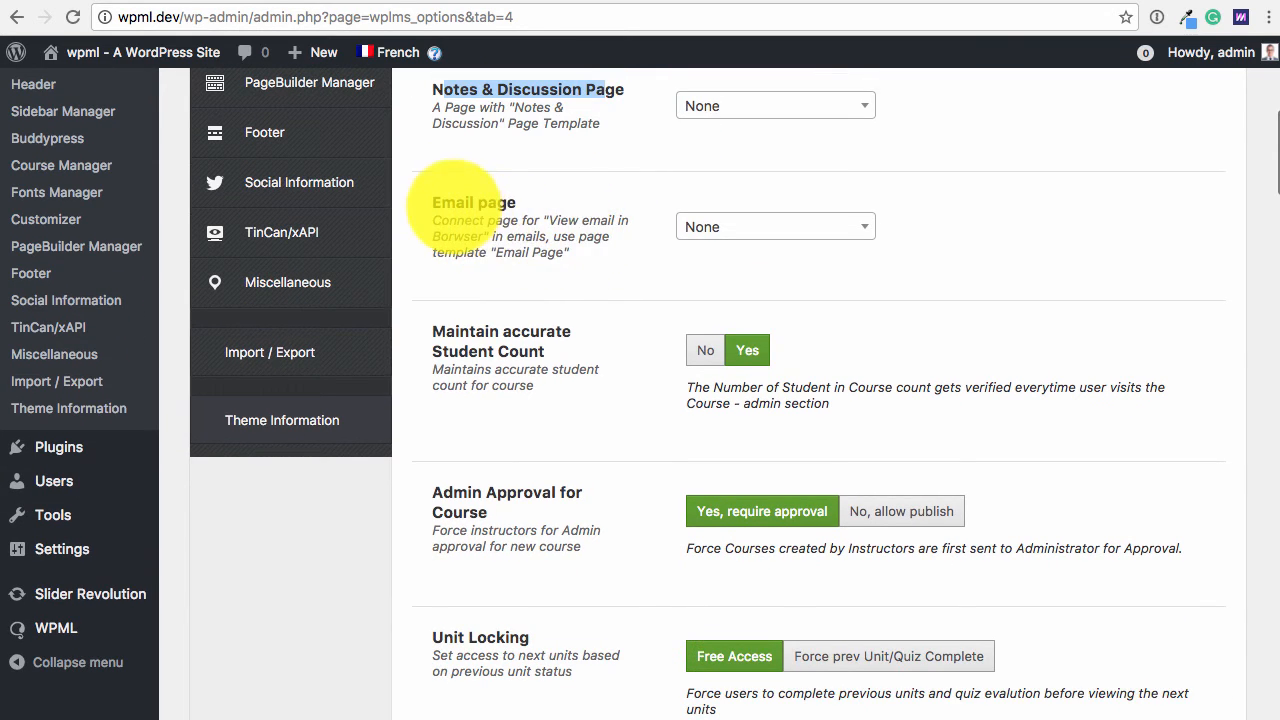
{"action": "scroll", "scroll_direction": "down", "scroll_amount": 3}
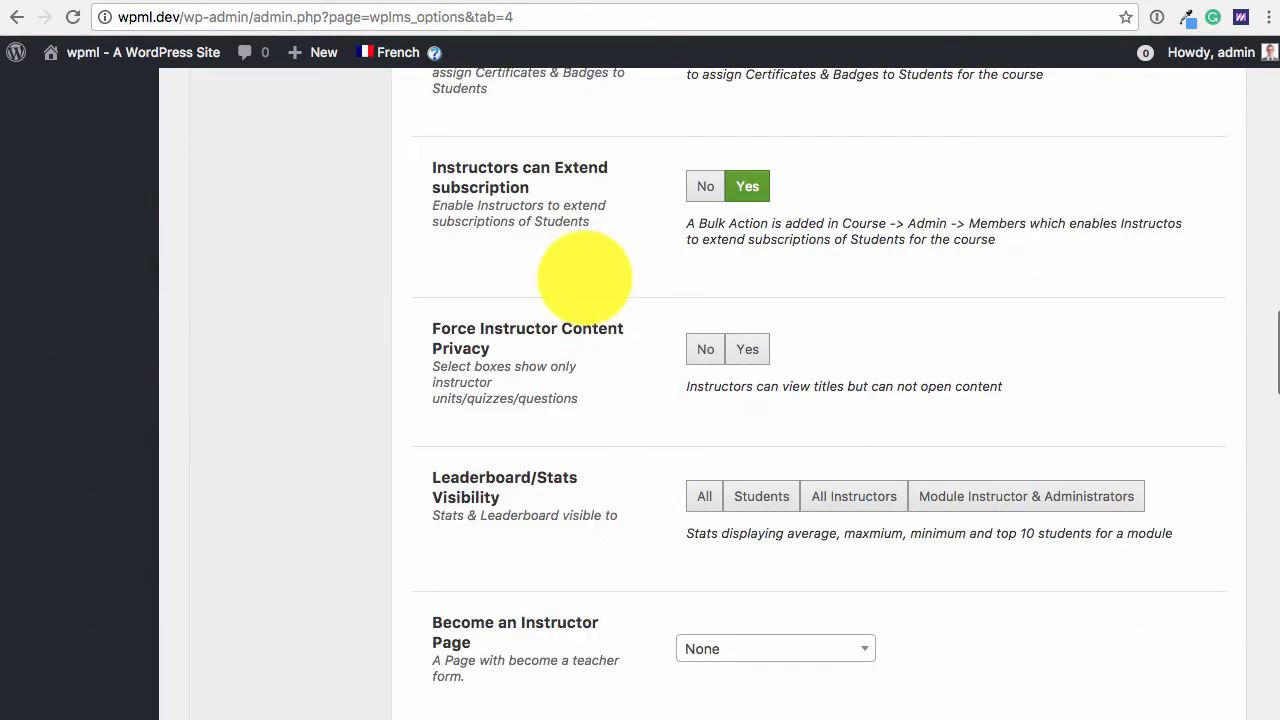
{"action": "scroll", "scroll_direction": "down", "scroll_amount": 3}
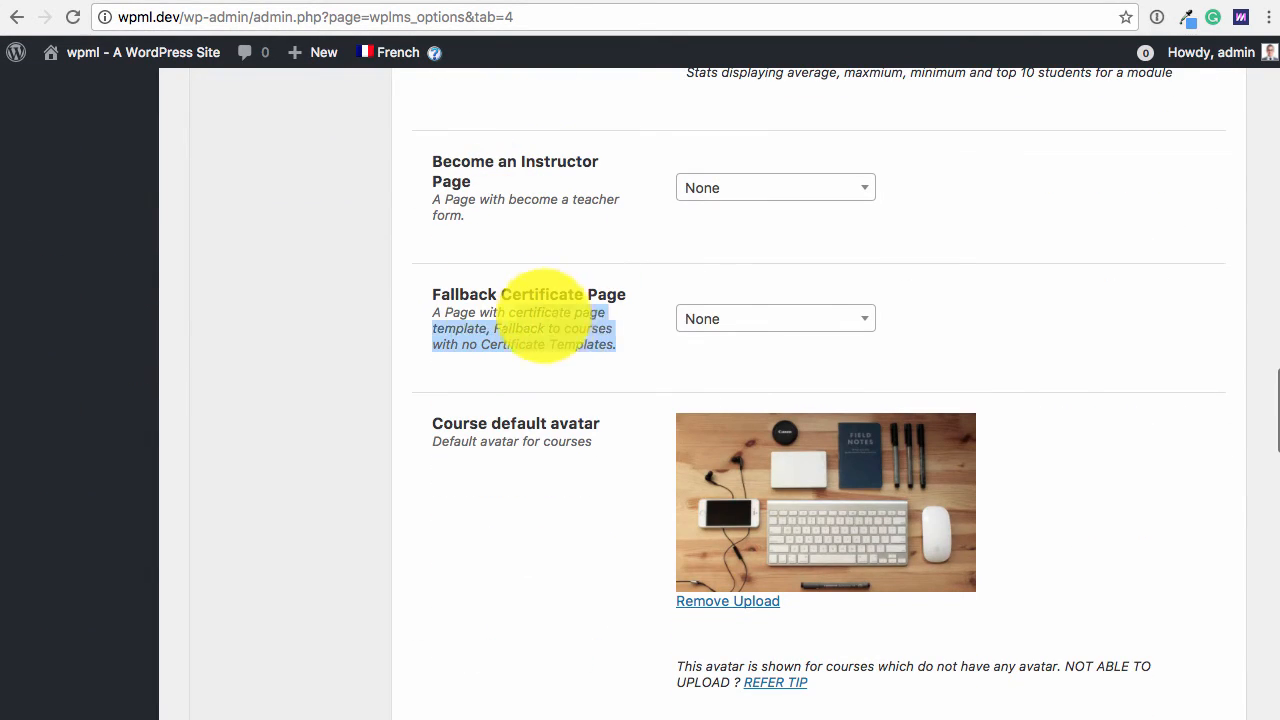
{"action": "scroll", "scroll_direction": "down", "scroll_amount": 3}
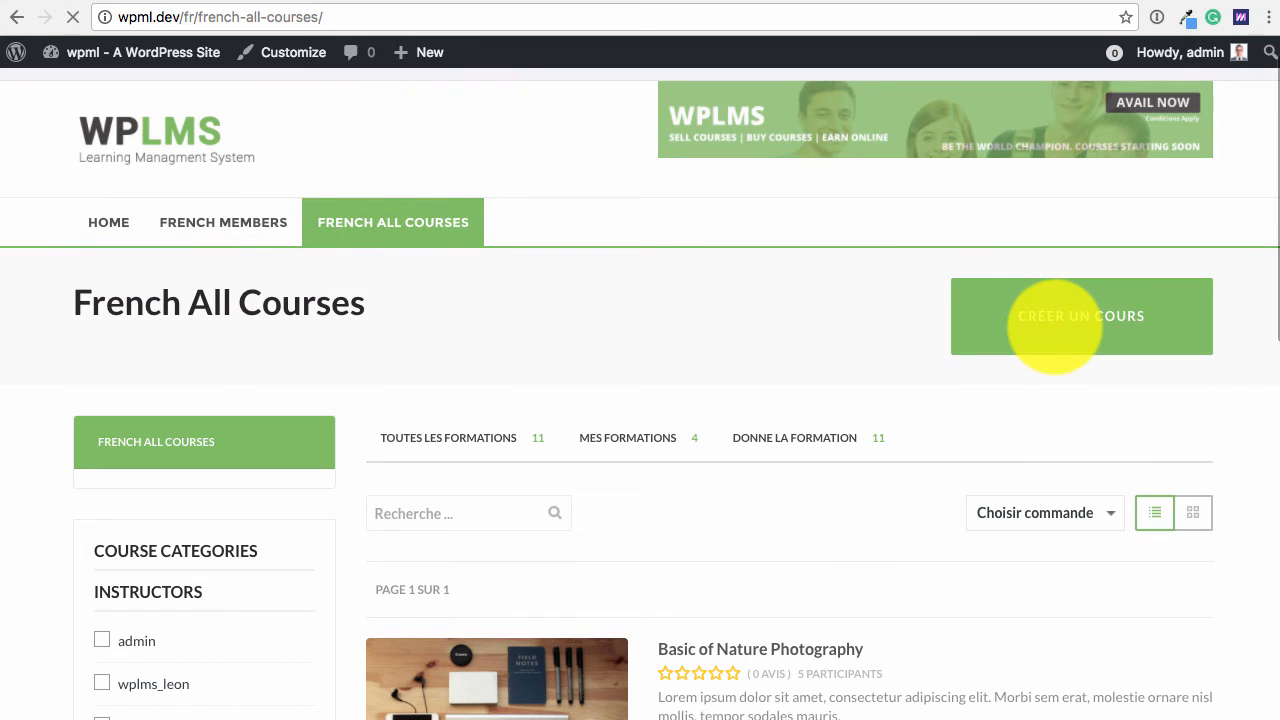
Step: Start the French course to load the french-course-status page showing Curriculum Not Set
{"action": "left_click", "coordinate": [1081, 315]}
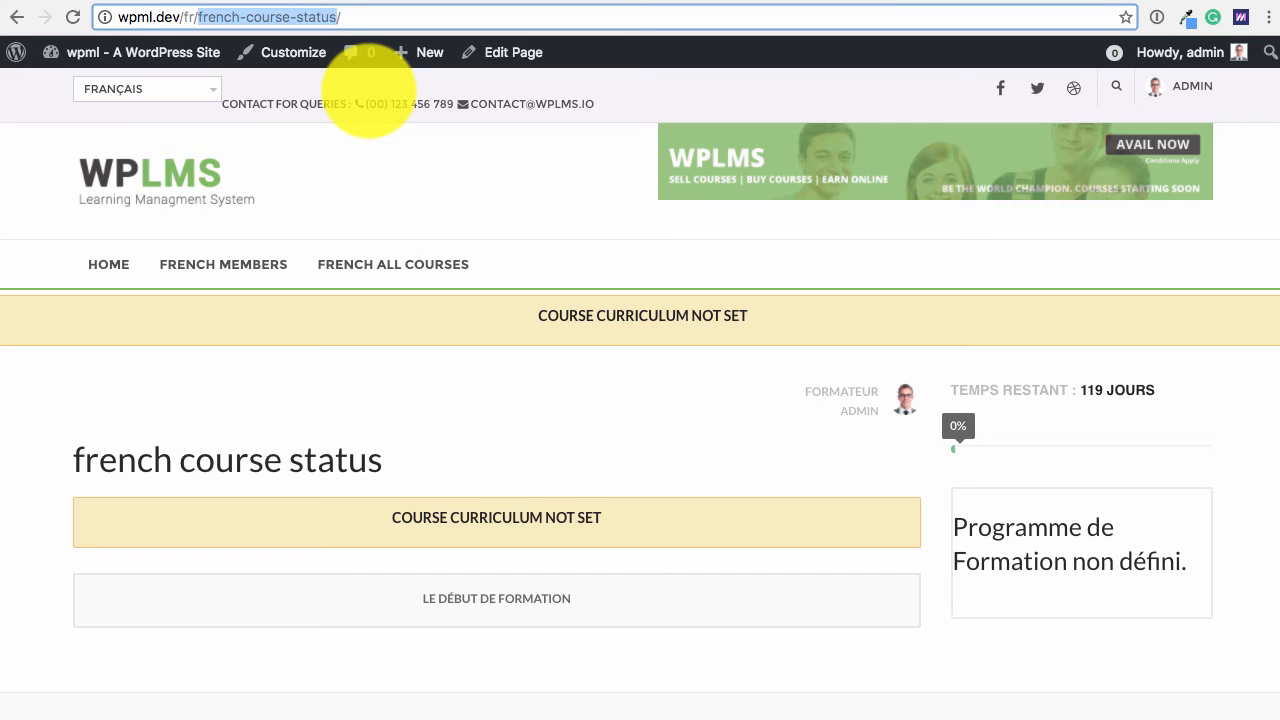
{"action": "mouse_move", "coordinate": [514, 560]}
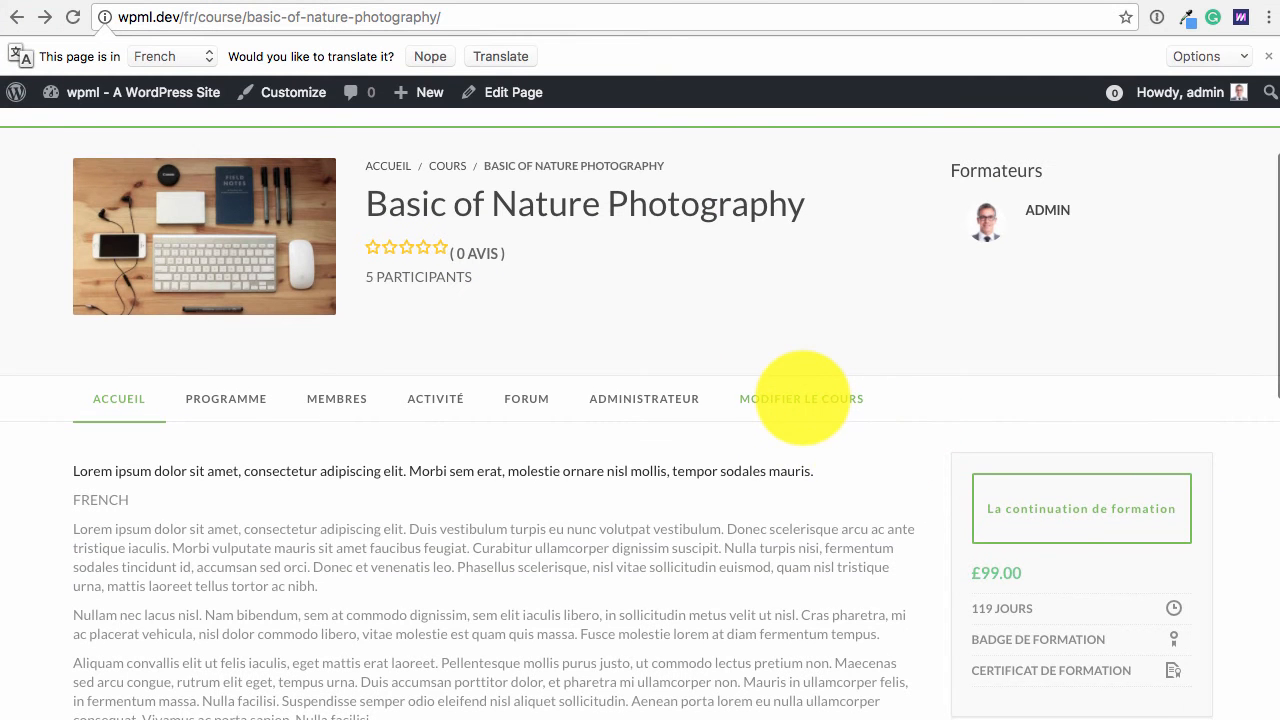
Step: Open MODIFIER LE COURS and view the French course's Set Curriculum section
{"action": "left_click", "coordinate": [801, 399]}
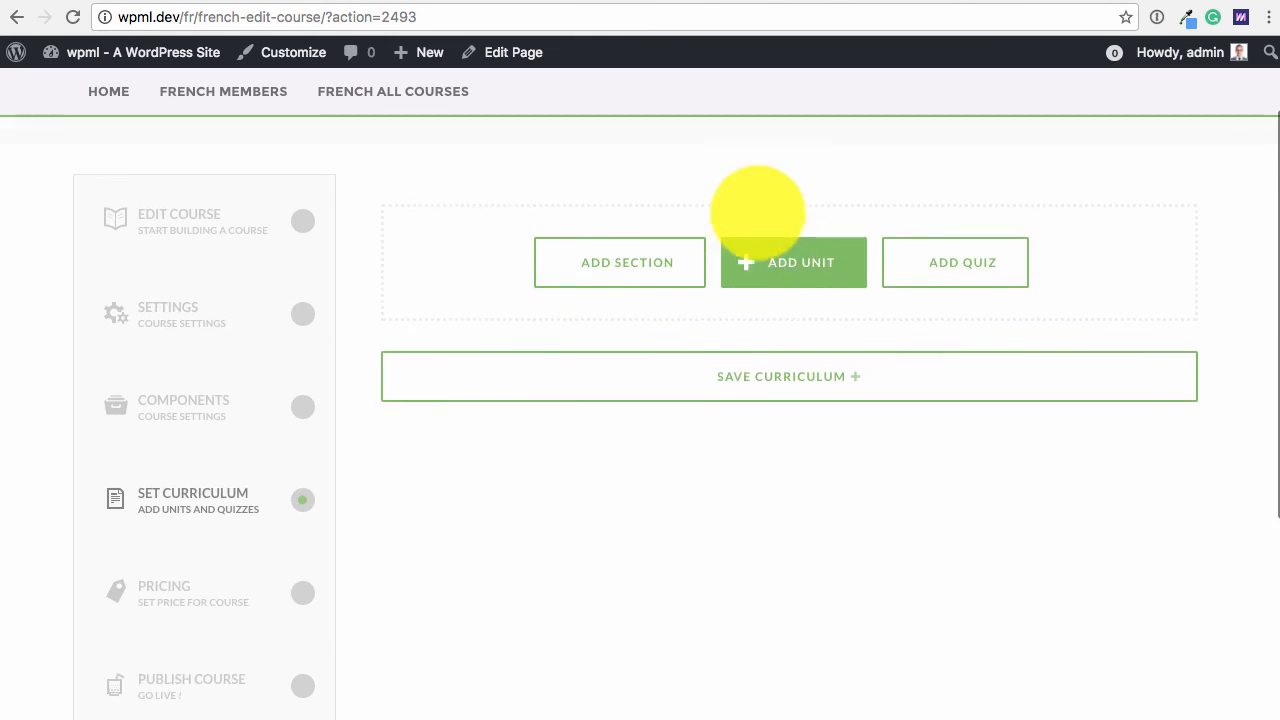
{"action": "left_click", "coordinate": [793, 262]}
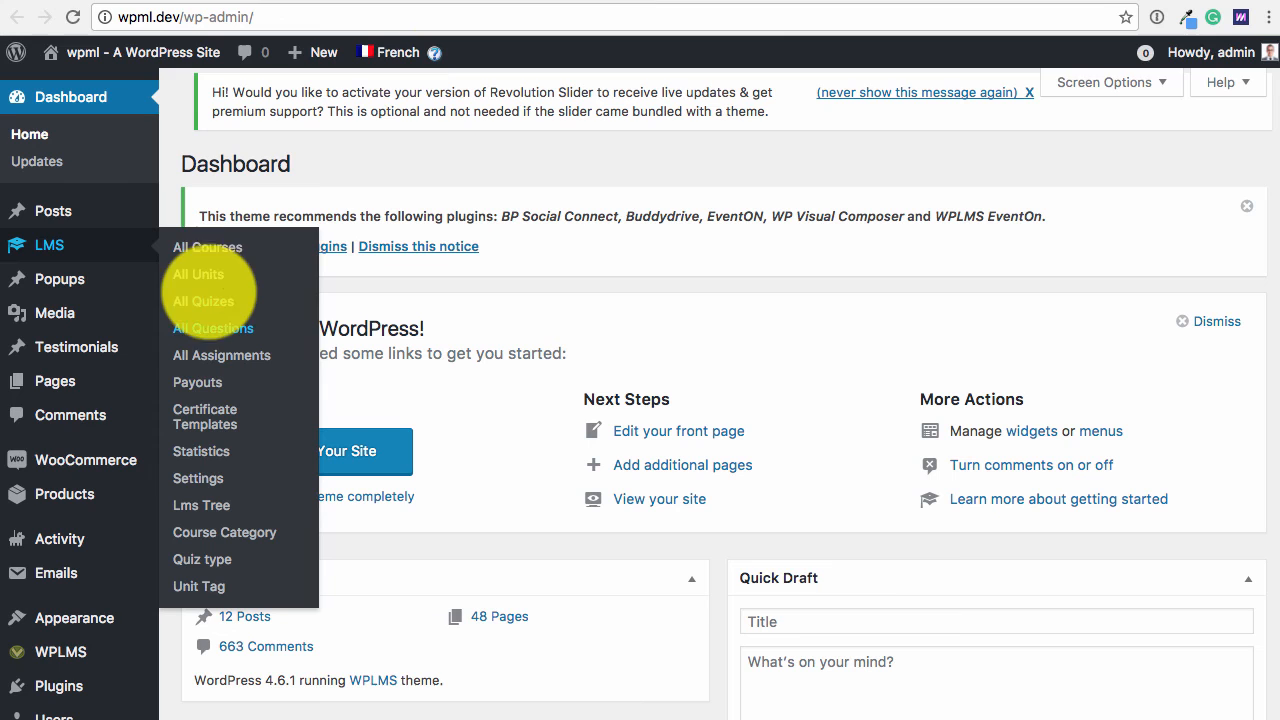
Step: Check English units in All Units, then add a French curriculum slot via Select Existing Unit
{"action": "left_click", "coordinate": [198, 274]}
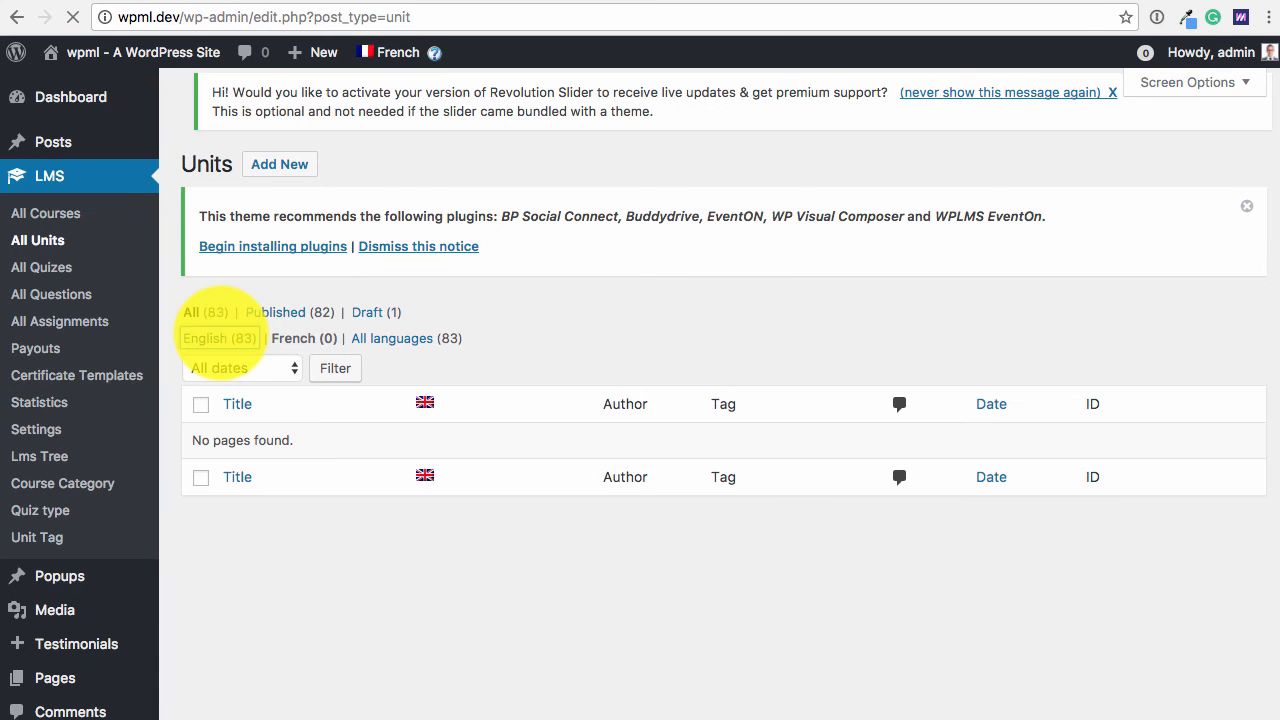
{"action": "left_click", "coordinate": [208, 338]}
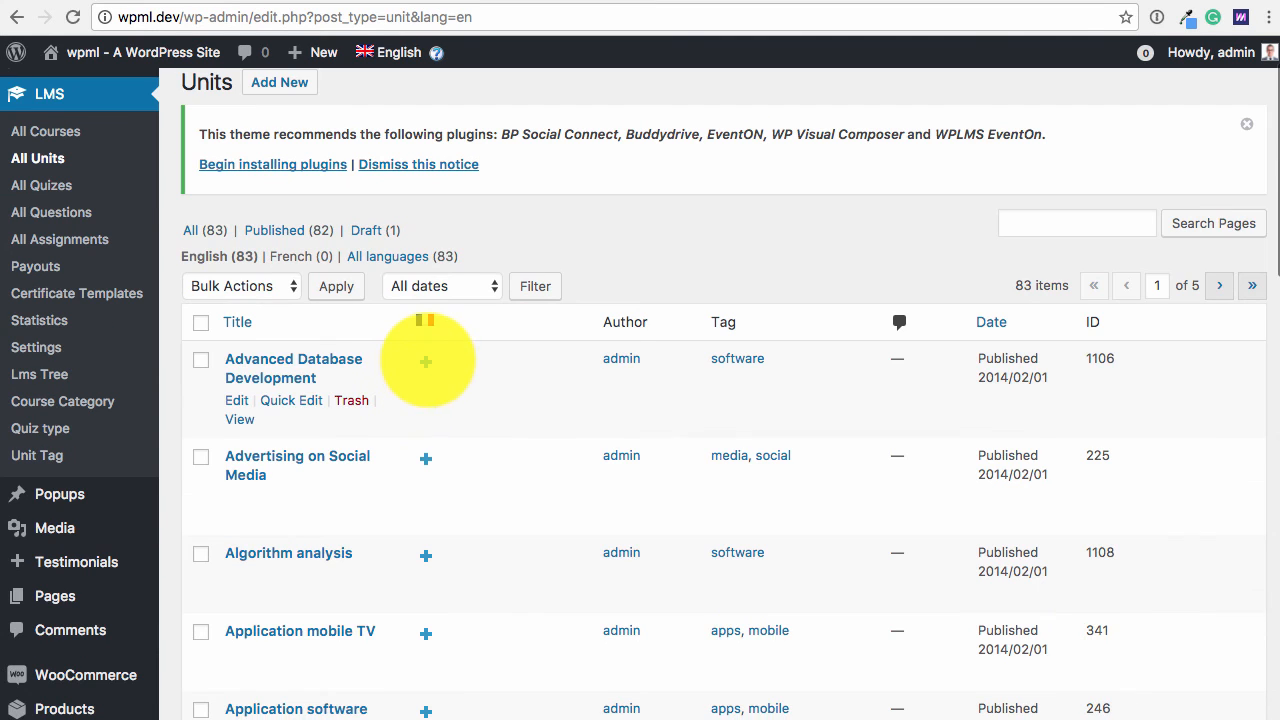
{"action": "left_click", "coordinate": [425, 358]}
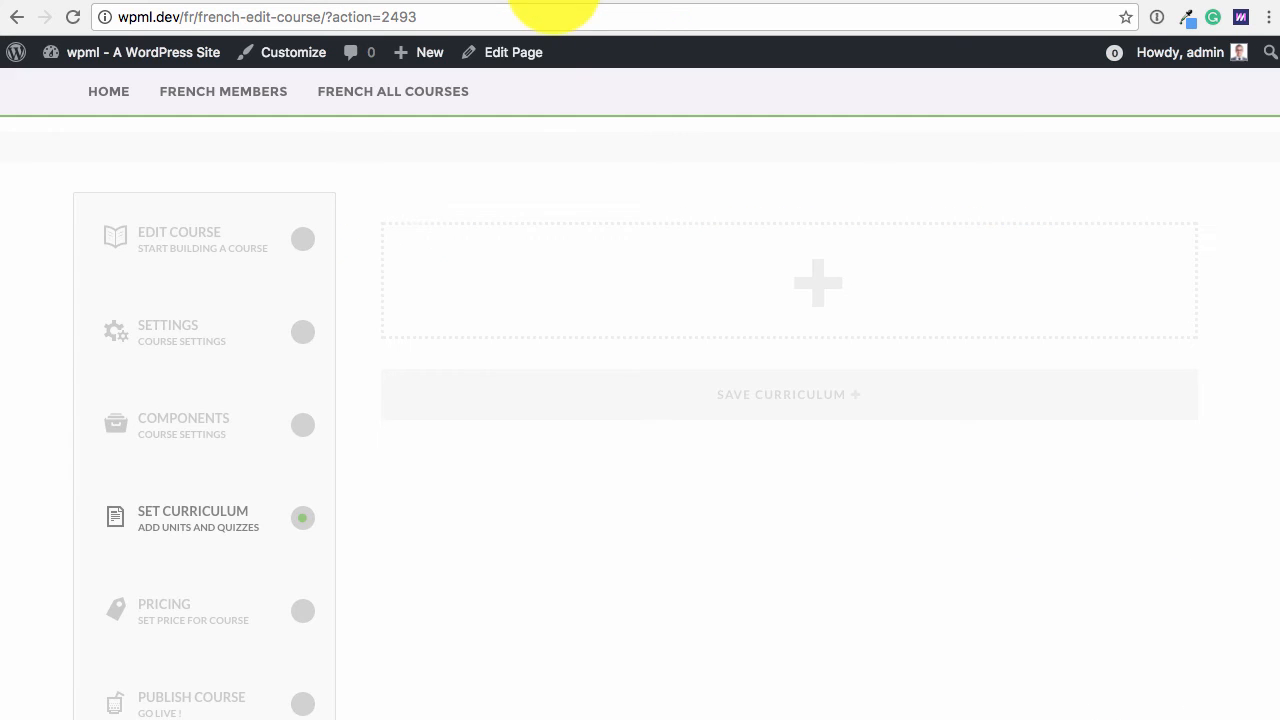
{"action": "left_click", "coordinate": [818, 282]}
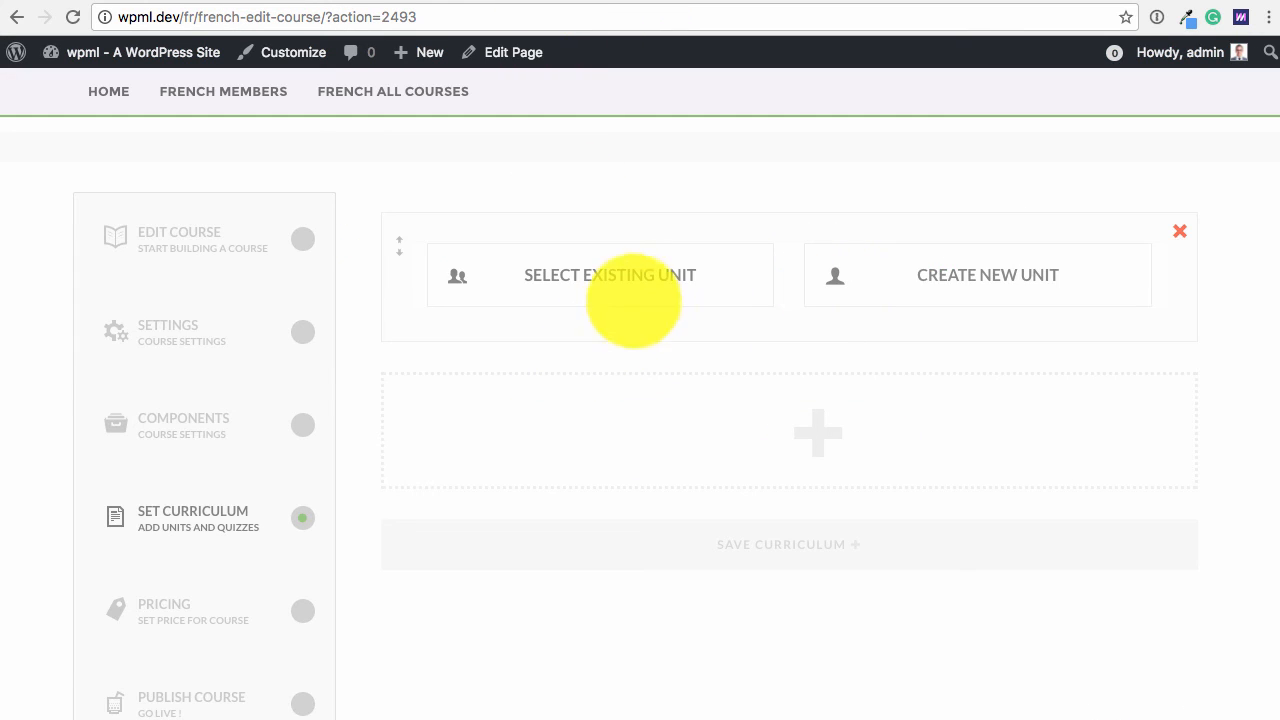
{"action": "left_click", "coordinate": [609, 275]}
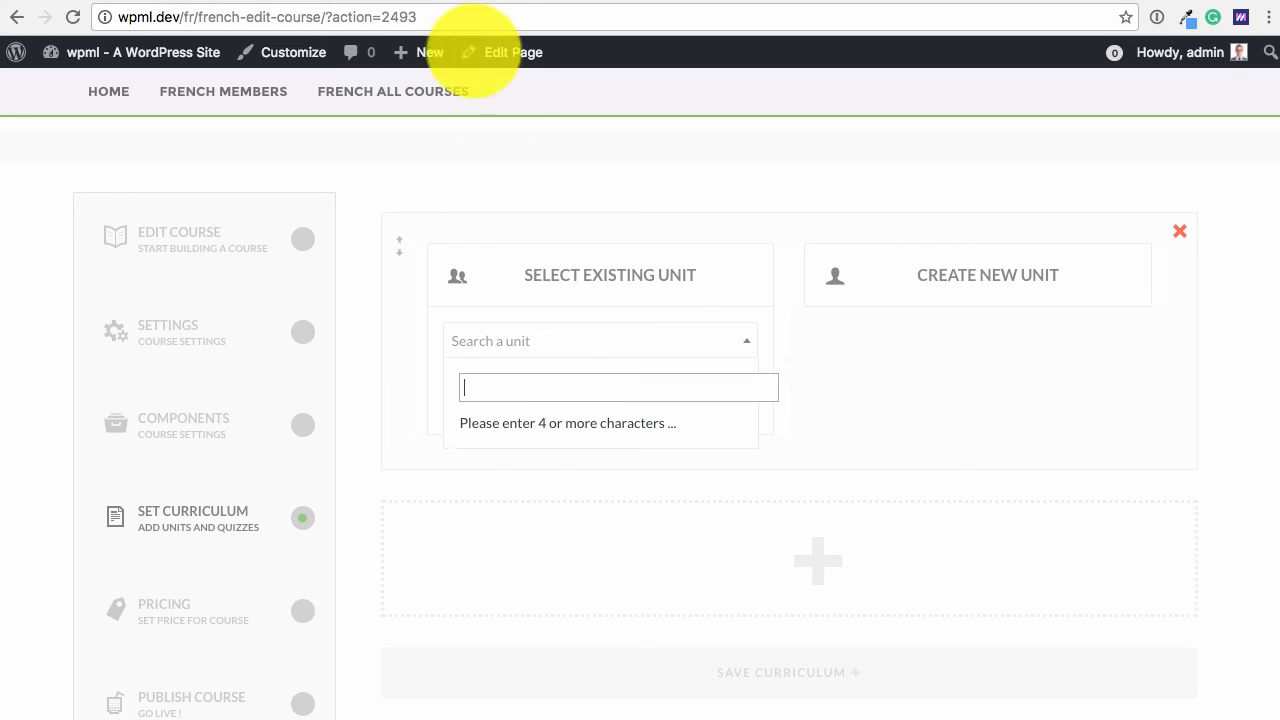
{"action": "mouse_move", "coordinate": [1036, 260]}
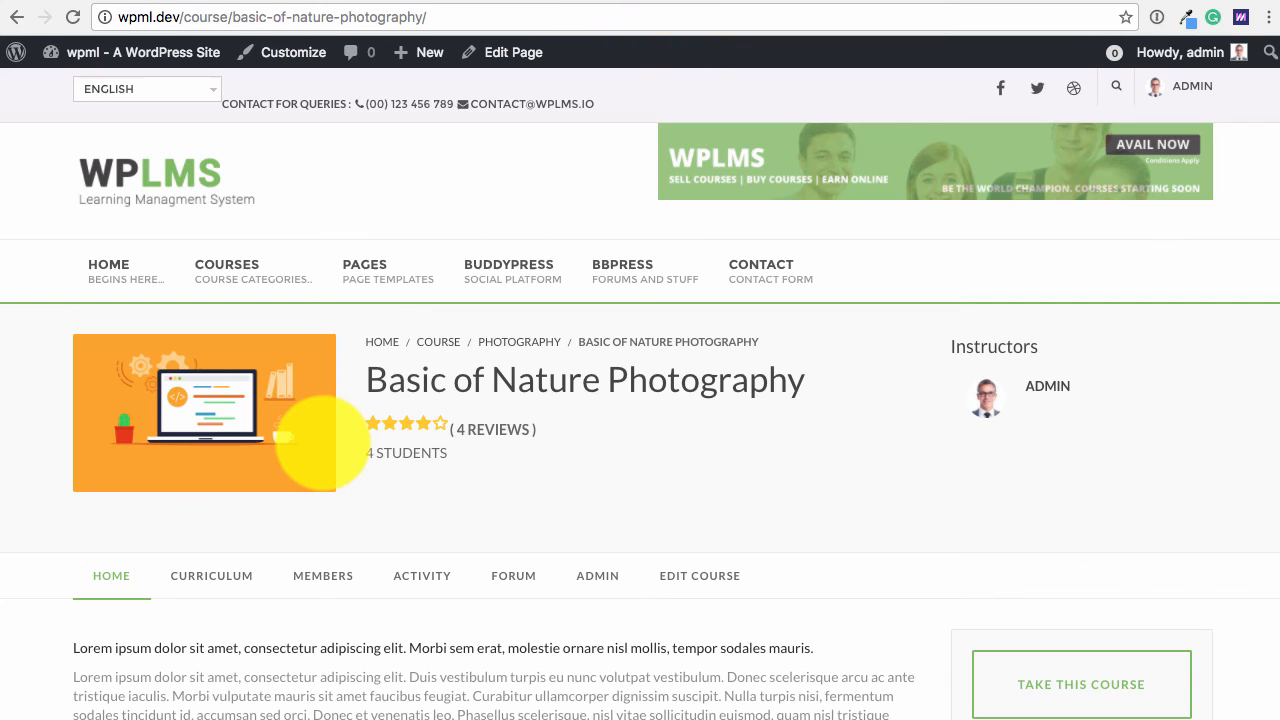
{"action": "mouse_move", "coordinate": [818, 520]}
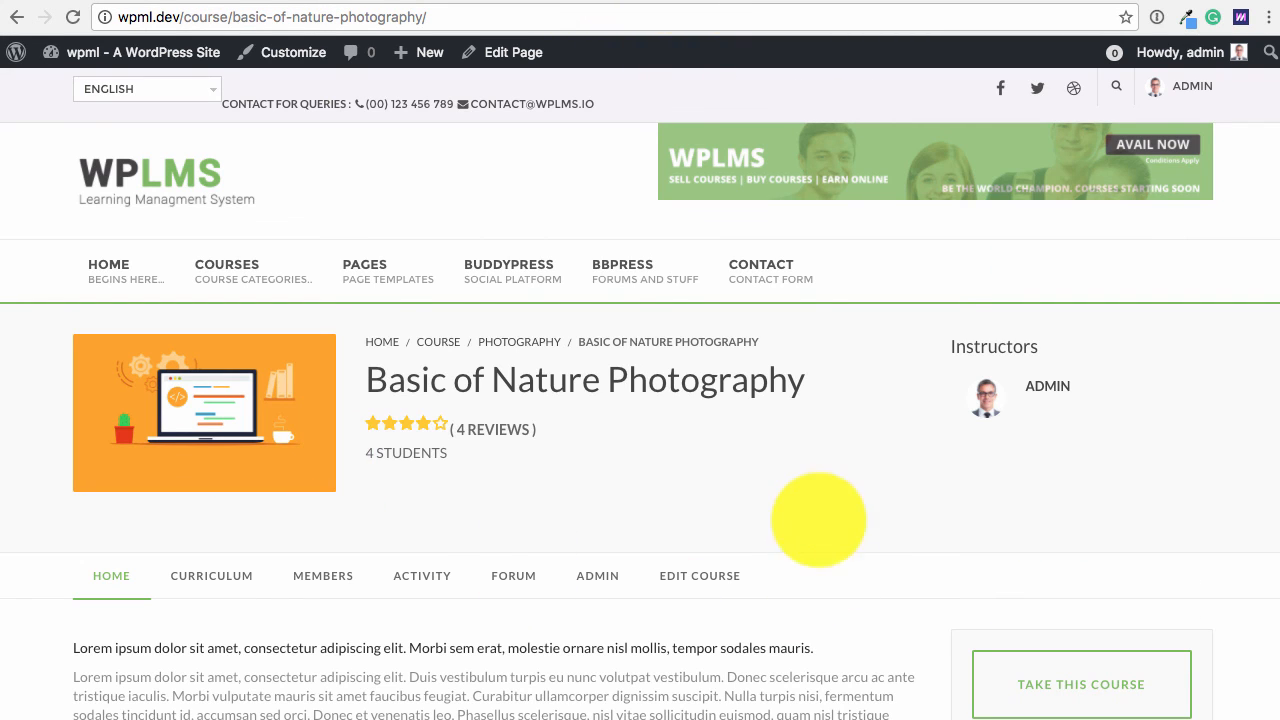
Step: Scroll the English Basic of Nature Photography page to its £19.00 price
{"action": "scroll", "scroll_direction": "down", "scroll_amount": 3}
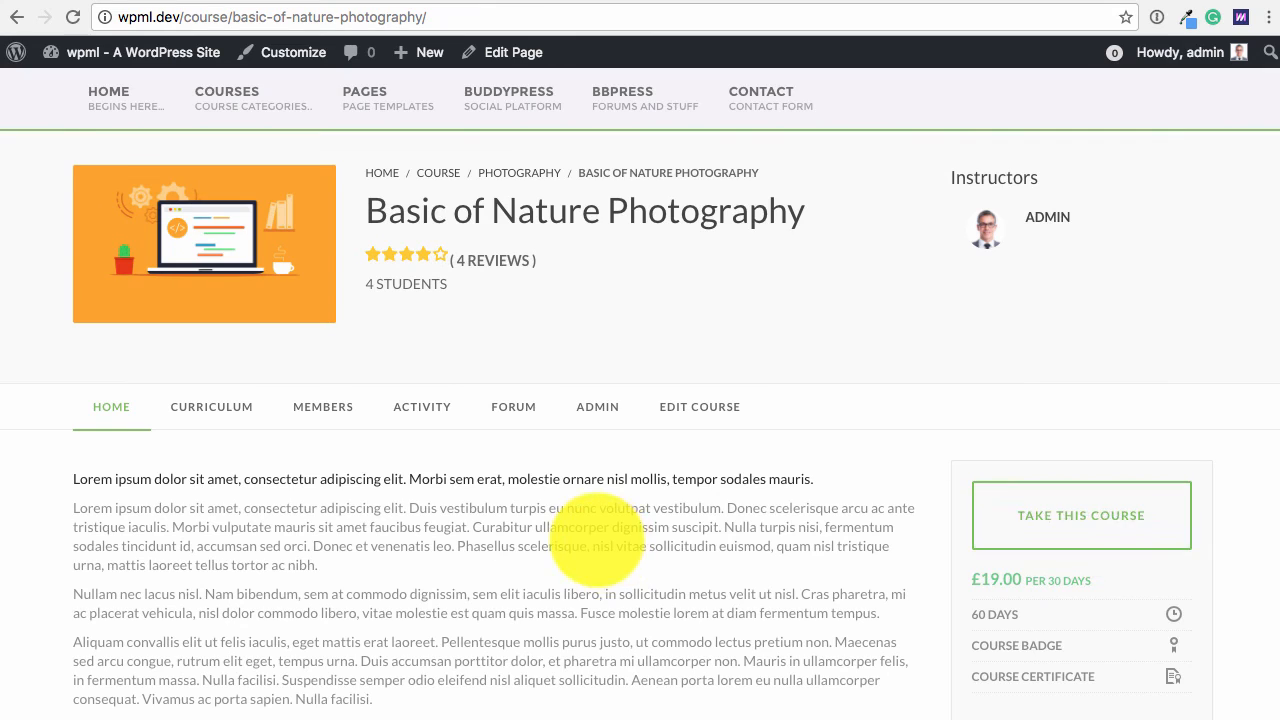